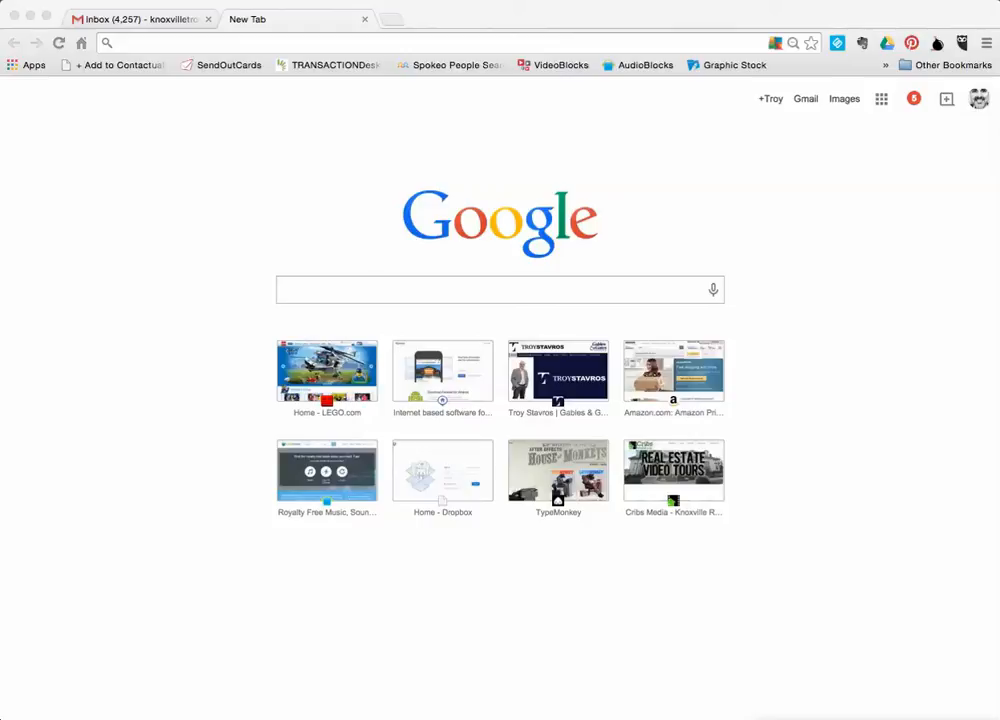
mouse_move(276, 110)
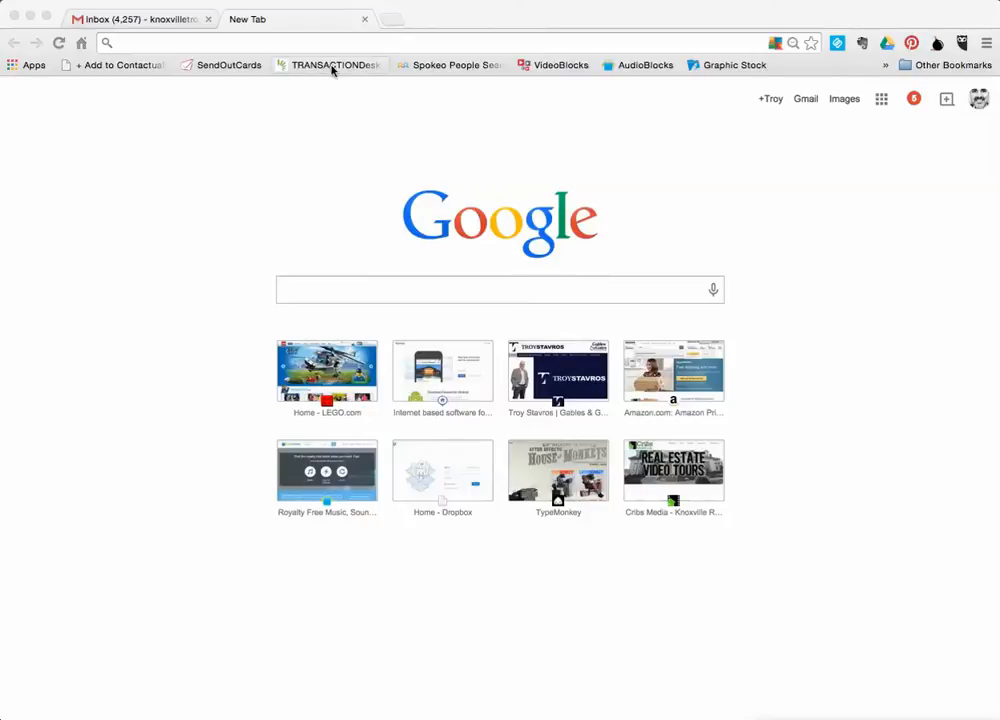
- Go to the TransactionDesk login page from the bookmarks bar with credentials filled in
left_click(332, 64)
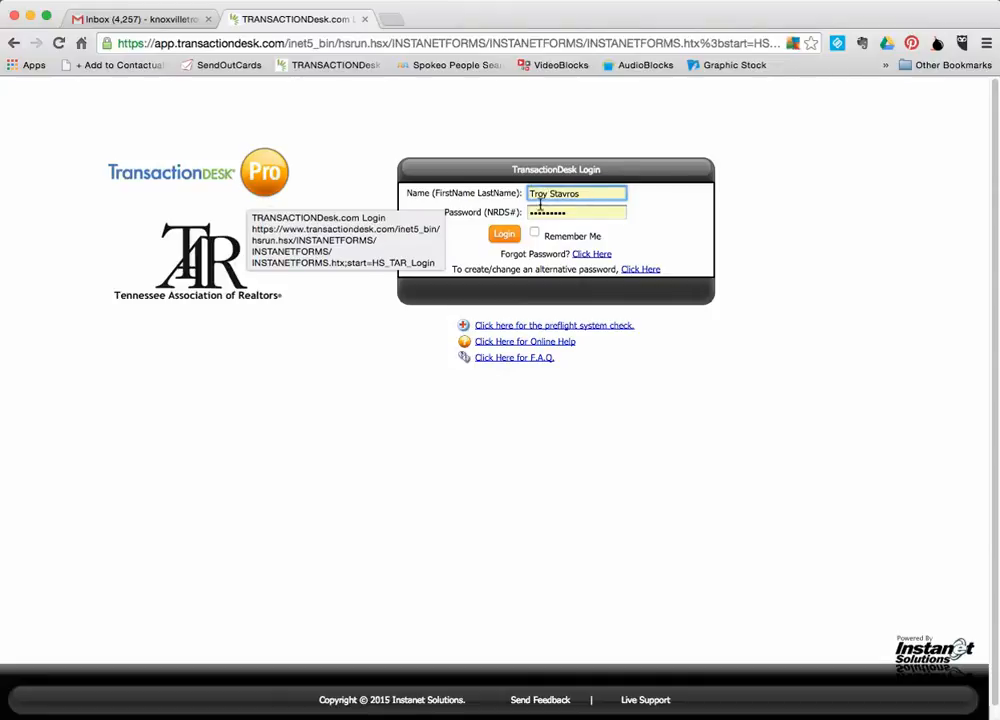
- Submit the login so TransactionDesk authenticates and loads the home page
left_click(504, 234)
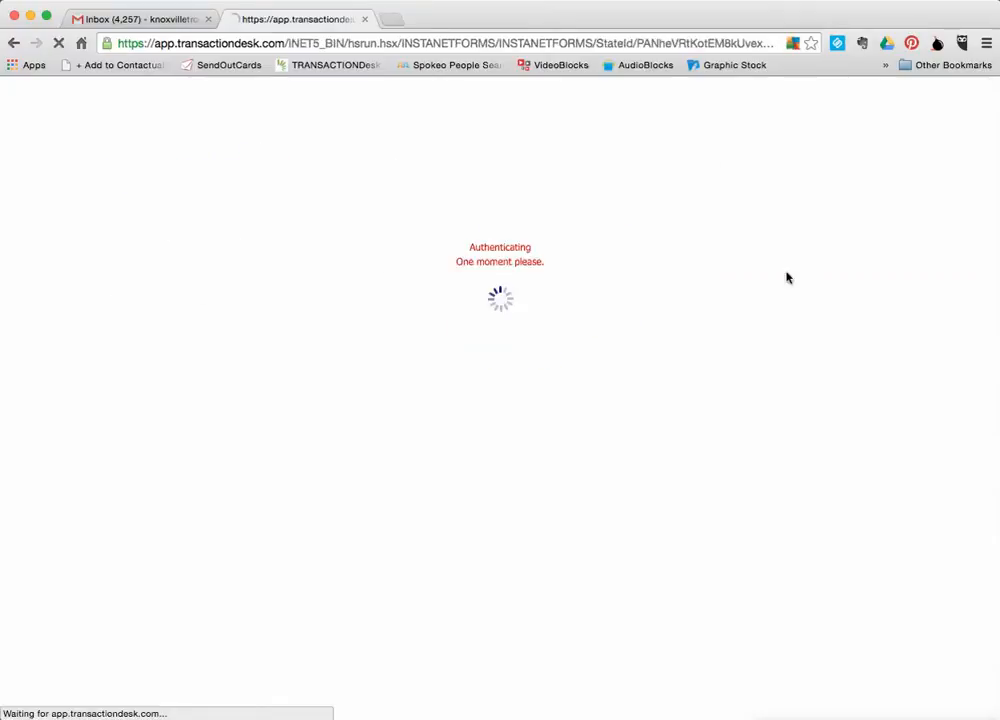
mouse_move(800, 288)
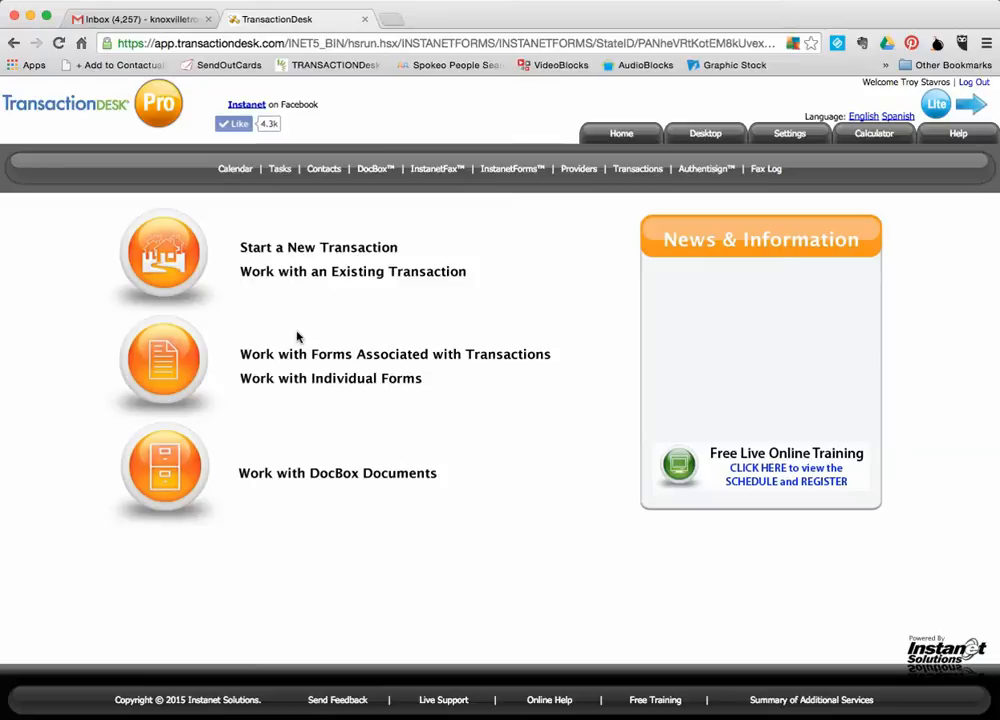
mouse_move(292, 320)
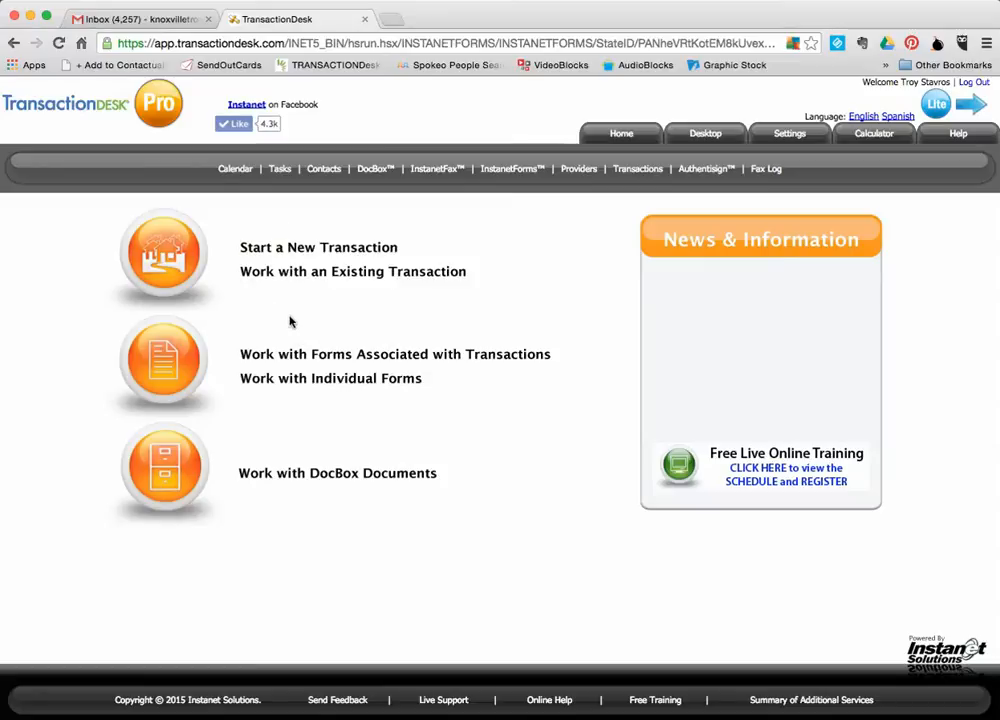
left_click(352, 272)
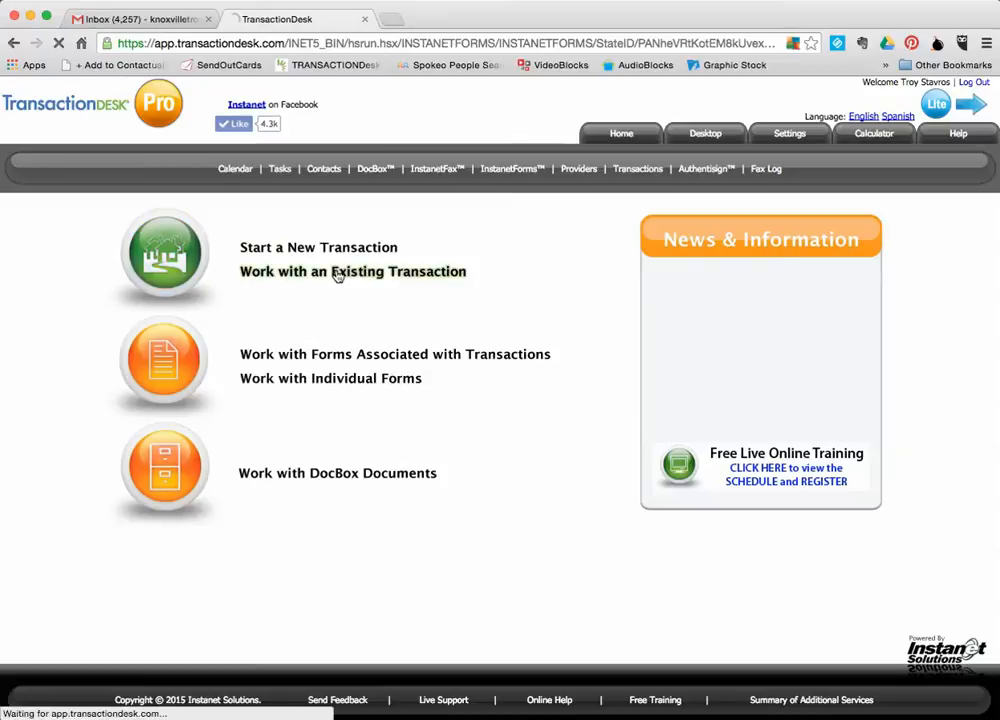
left_click(352, 272)
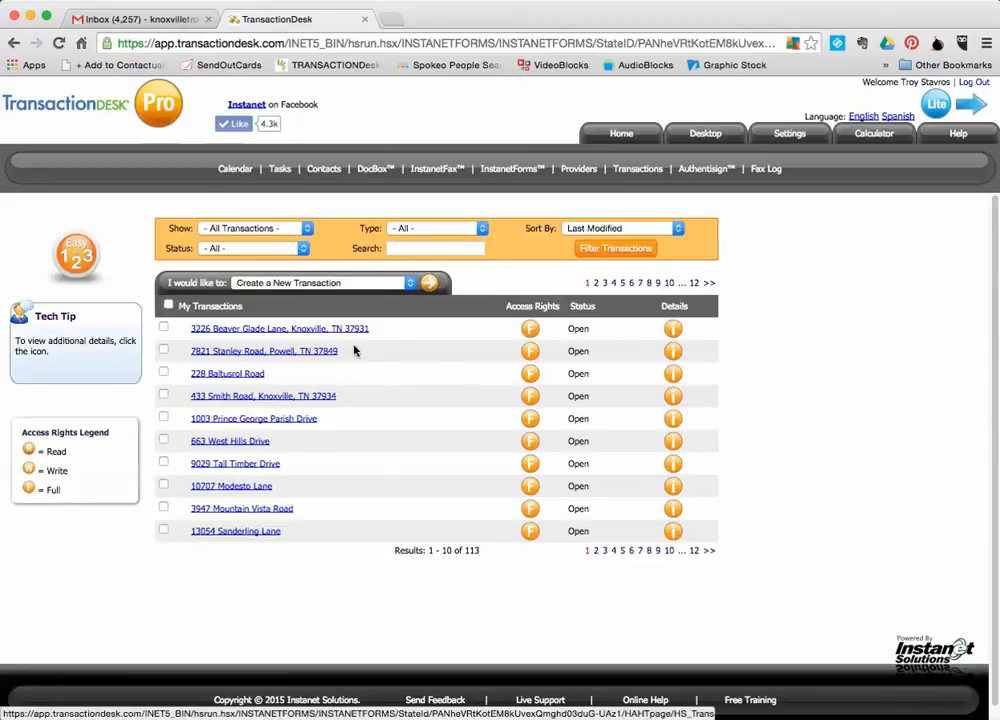
left_click(228, 374)
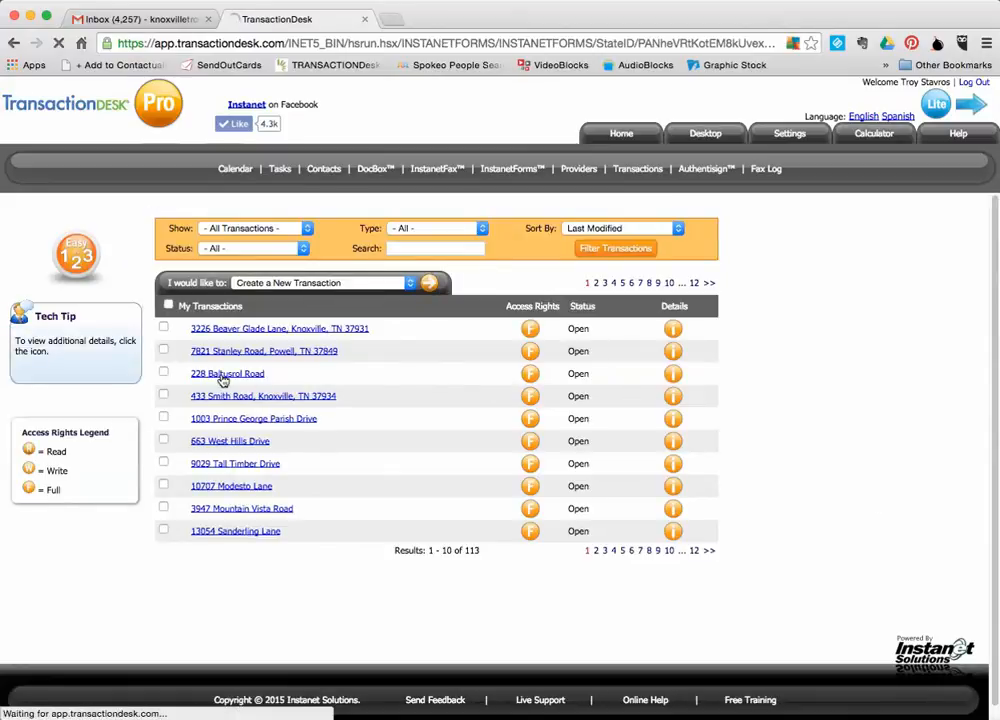
left_click(228, 374)
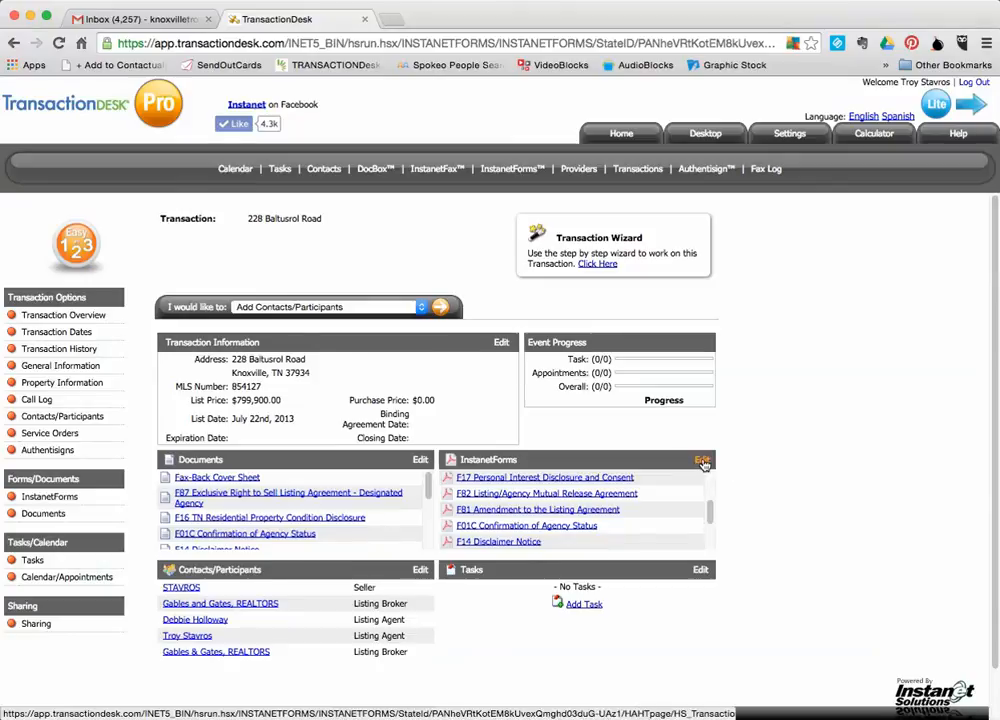
left_click(704, 460)
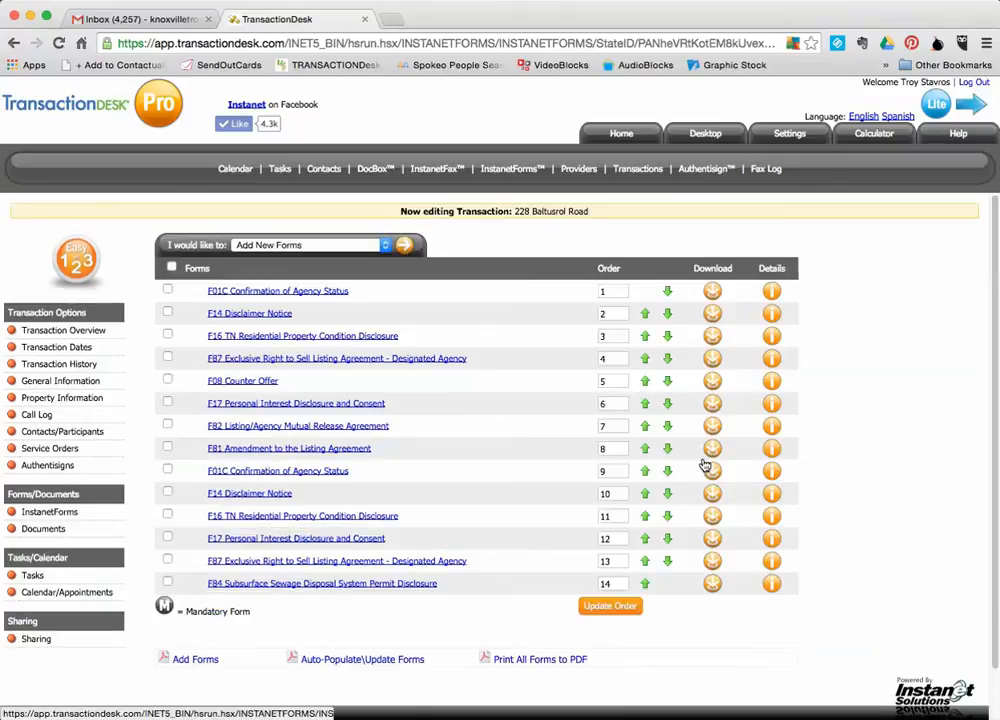
- Add RF 161 Agreement to Show Property from 2015 TAR Residential Forms to the transaction
left_click(404, 246)
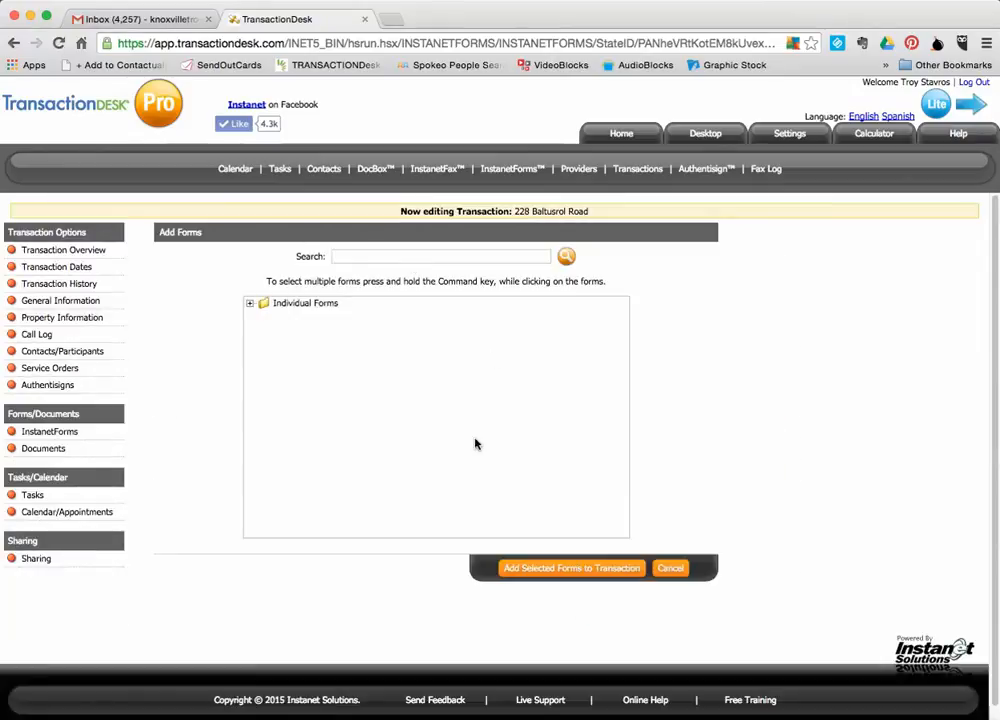
mouse_move(302, 318)
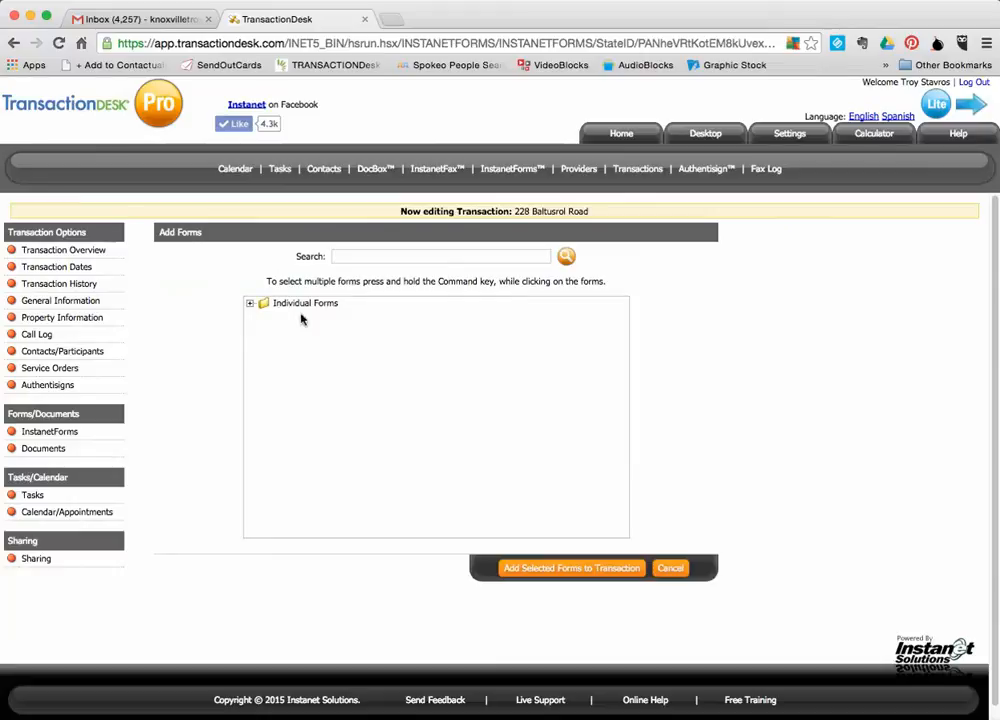
left_click(250, 304)
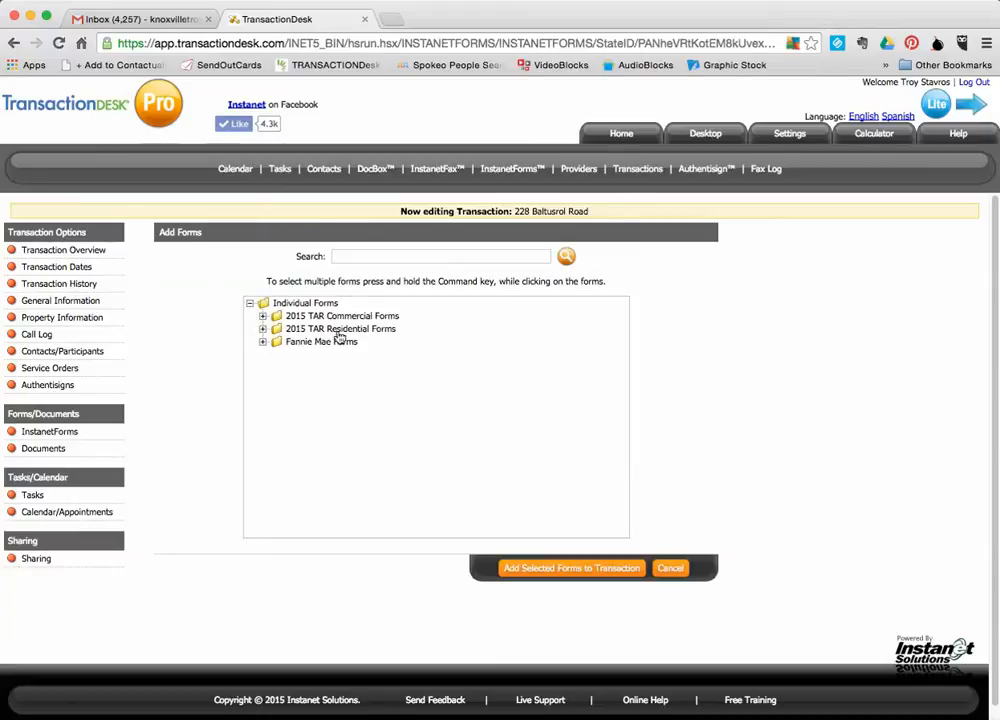
left_click(264, 328)
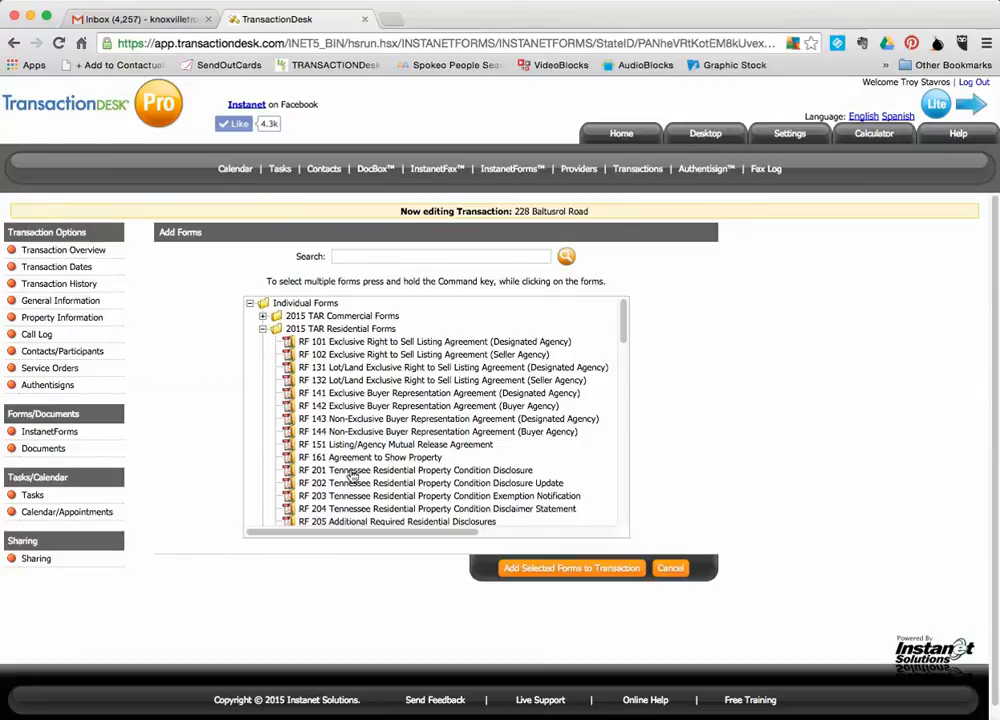
left_click(370, 456)
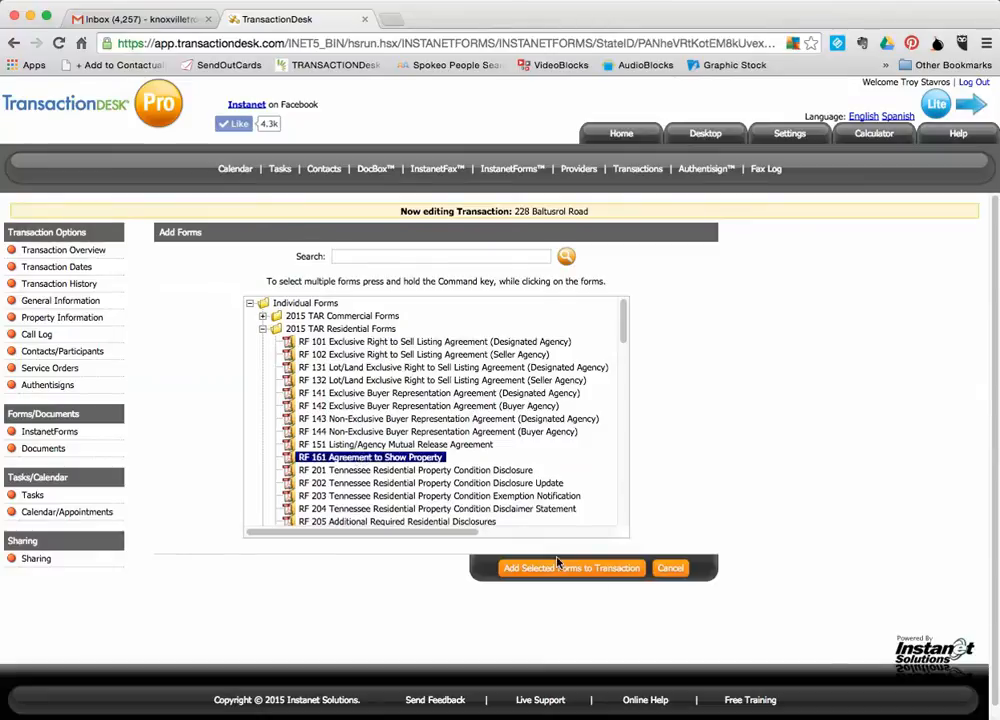
left_click(572, 568)
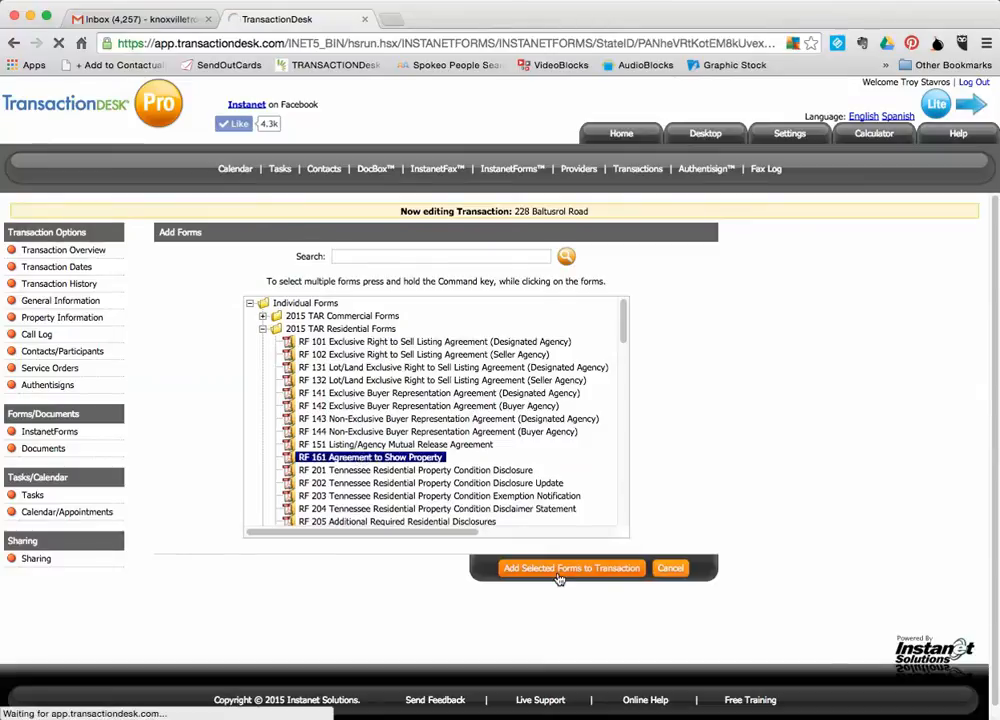
left_click(572, 568)
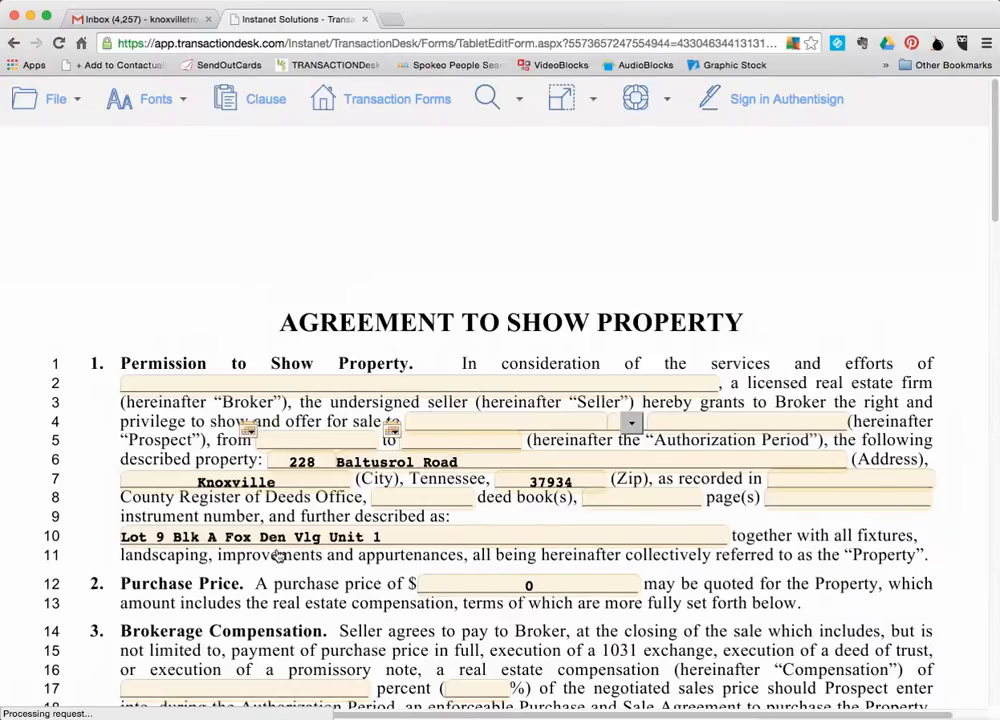
mouse_move(228, 350)
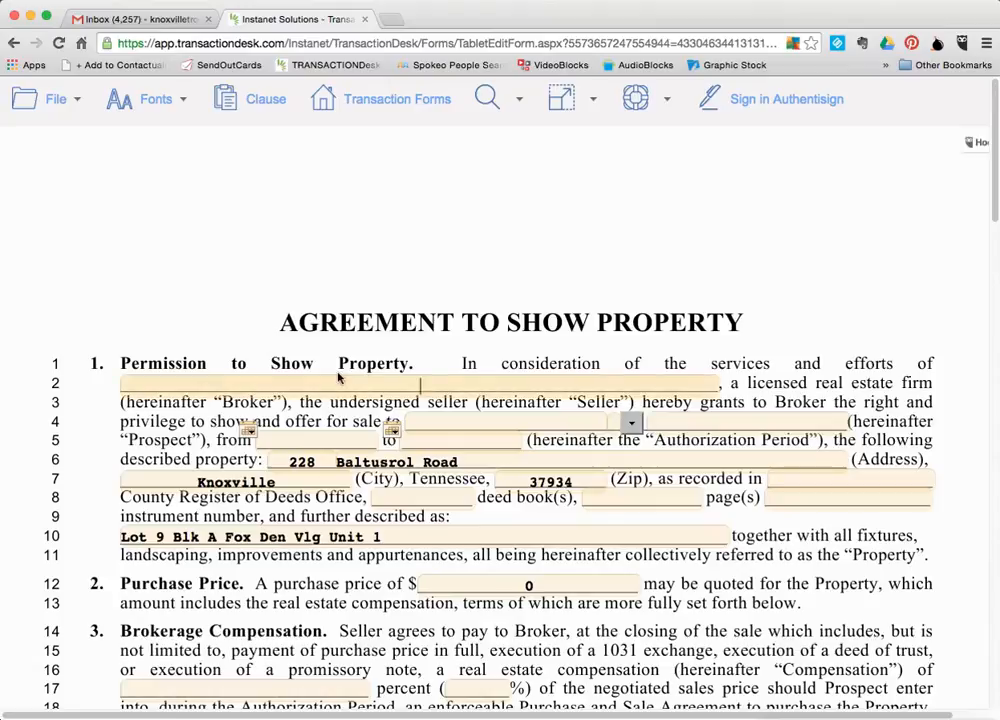
- Enter test text in the broker field, then clear this page only via File > Clear
type("lsajfslfdjal;sdkj")
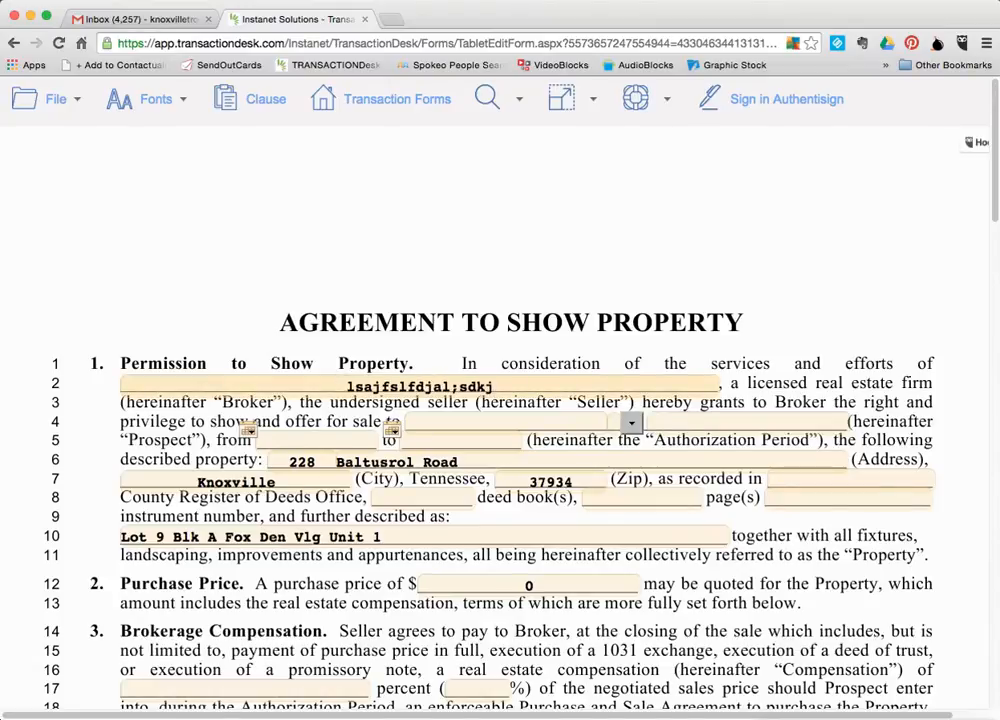
left_click(56, 98)
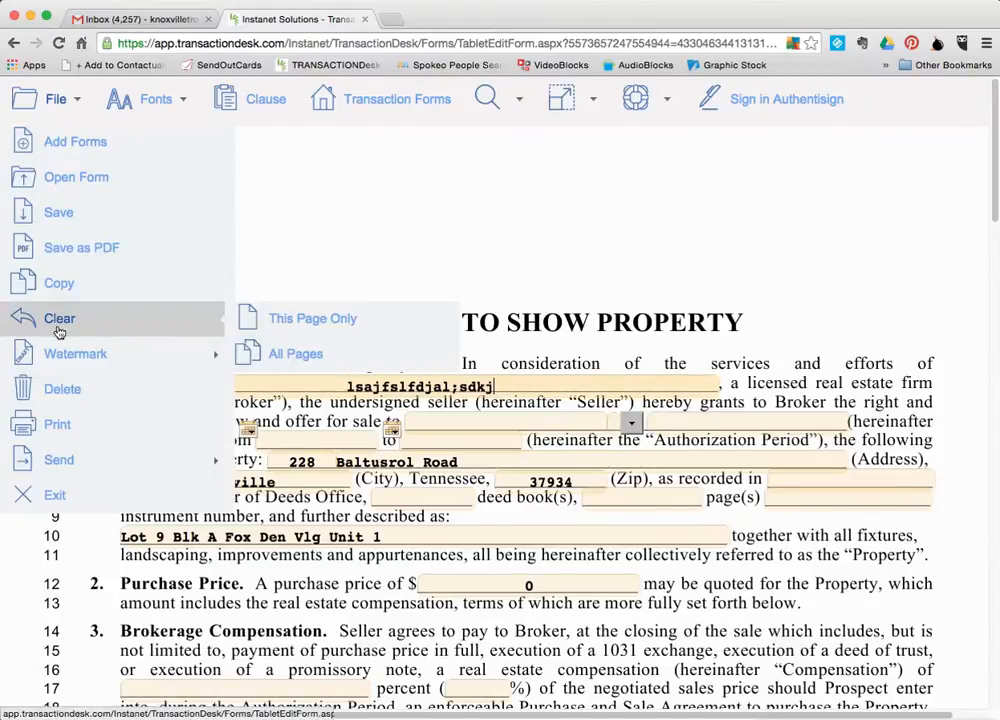
left_click(296, 352)
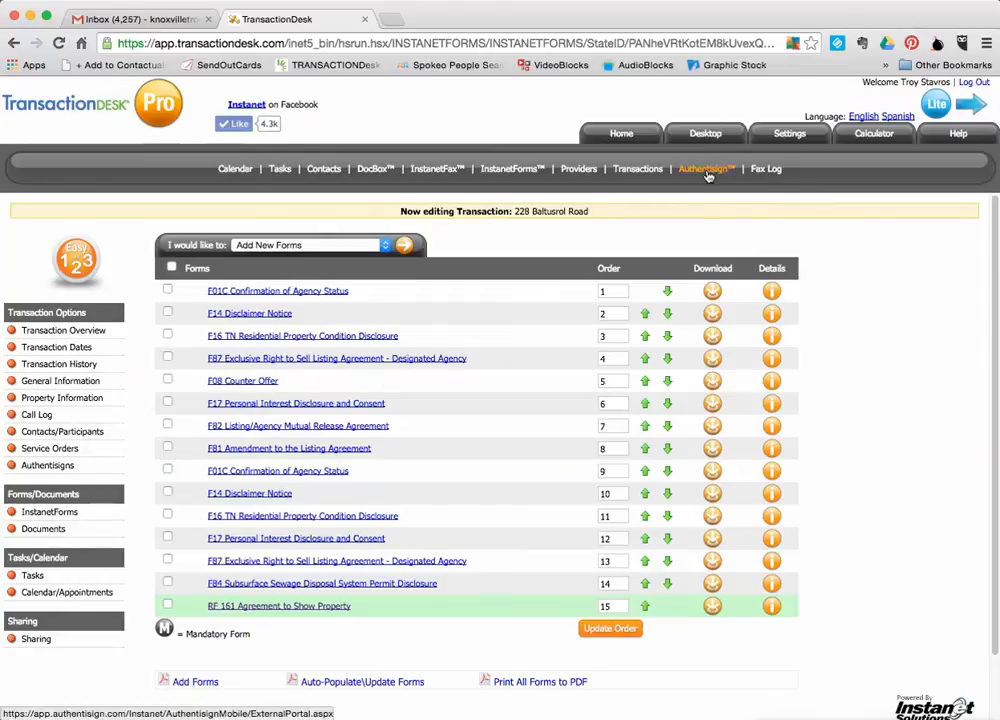
- Switch to the AuthentiSign signings portal from the top navigation bar
left_click(704, 168)
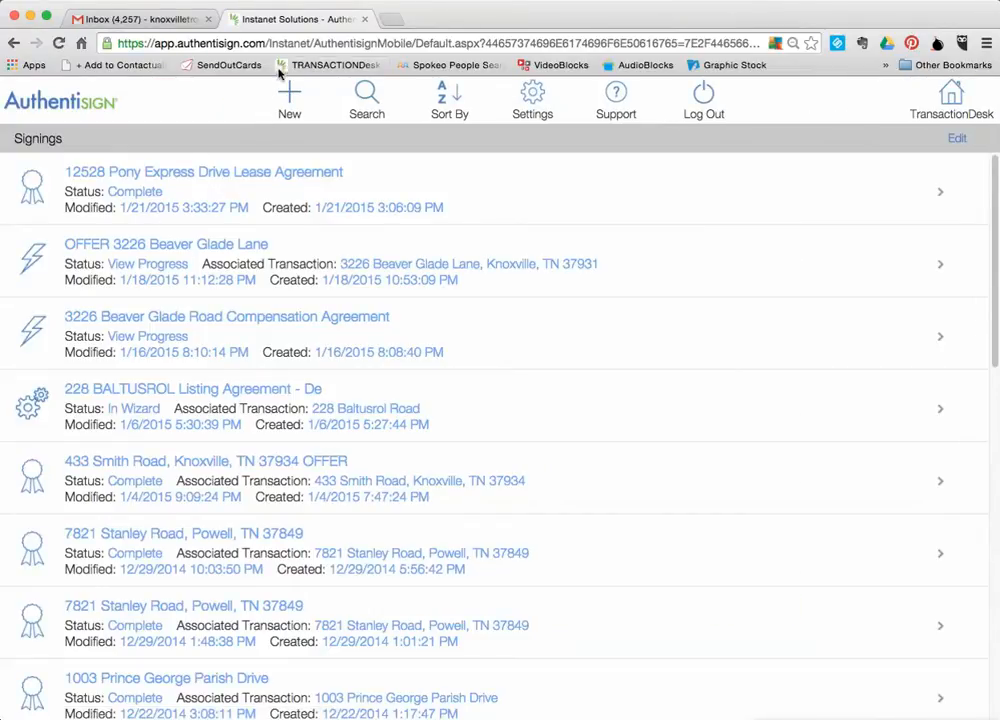
left_click(288, 100)
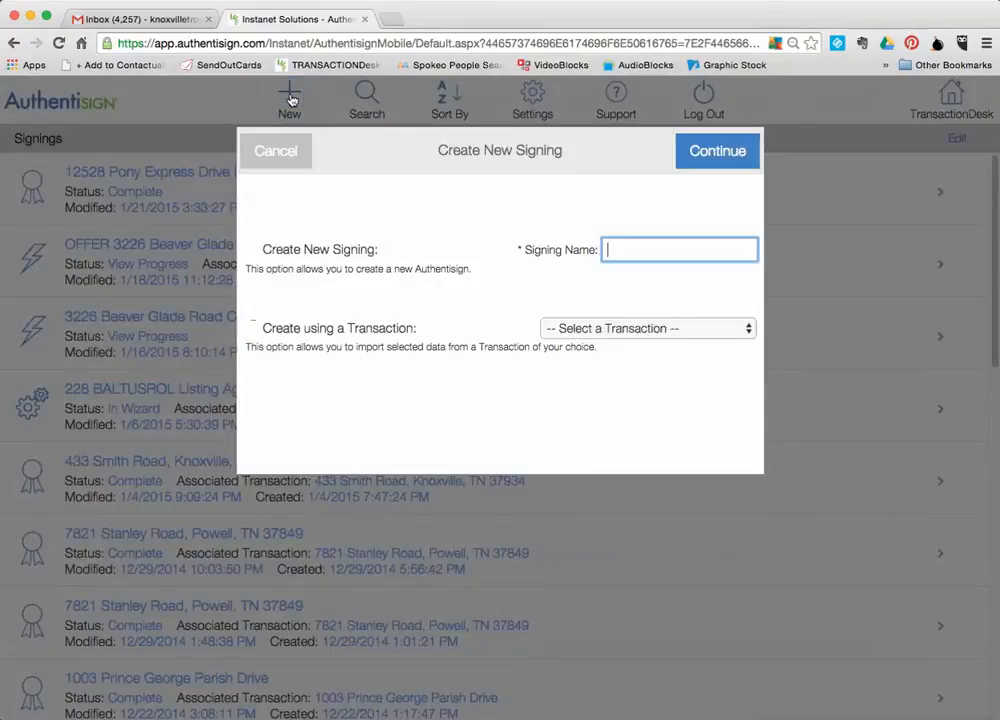
left_click(252, 248)
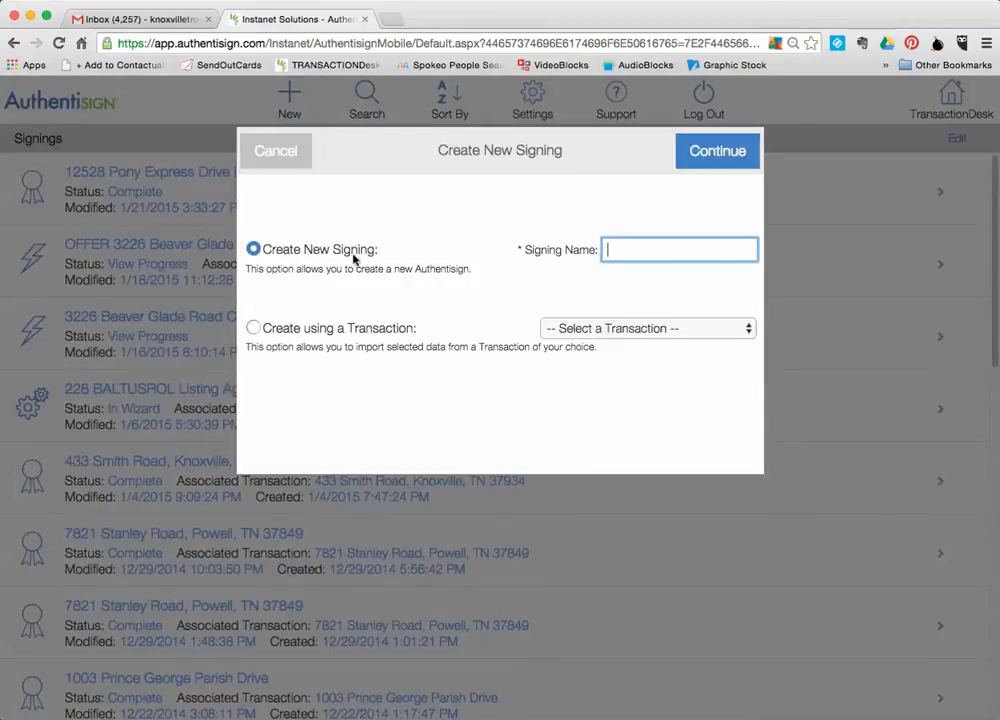
mouse_move(336, 338)
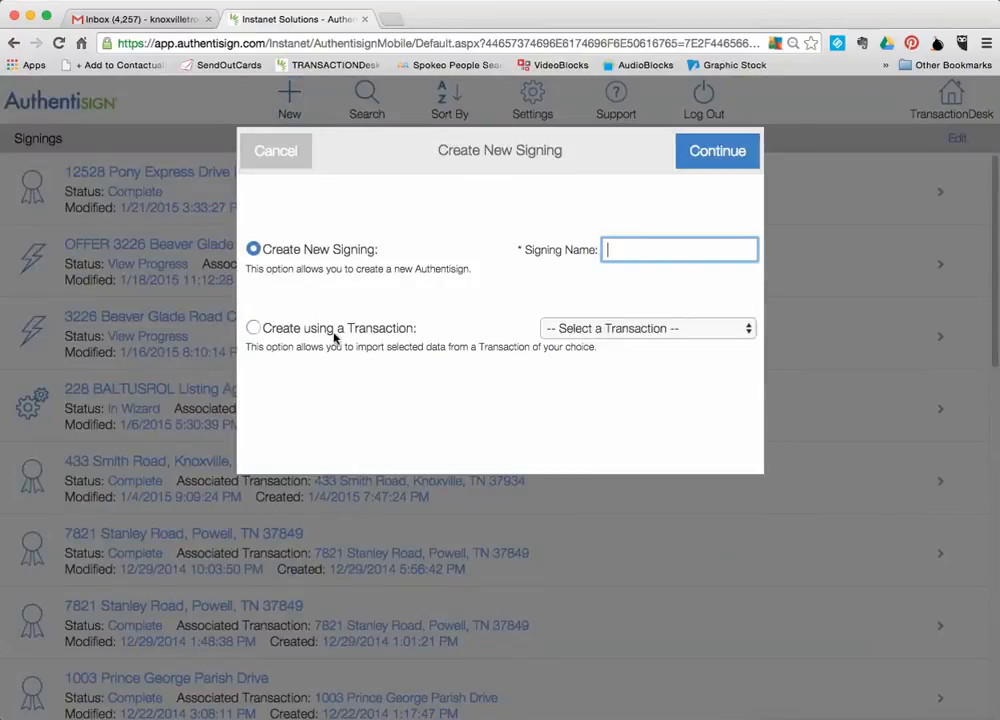
mouse_move(476, 396)
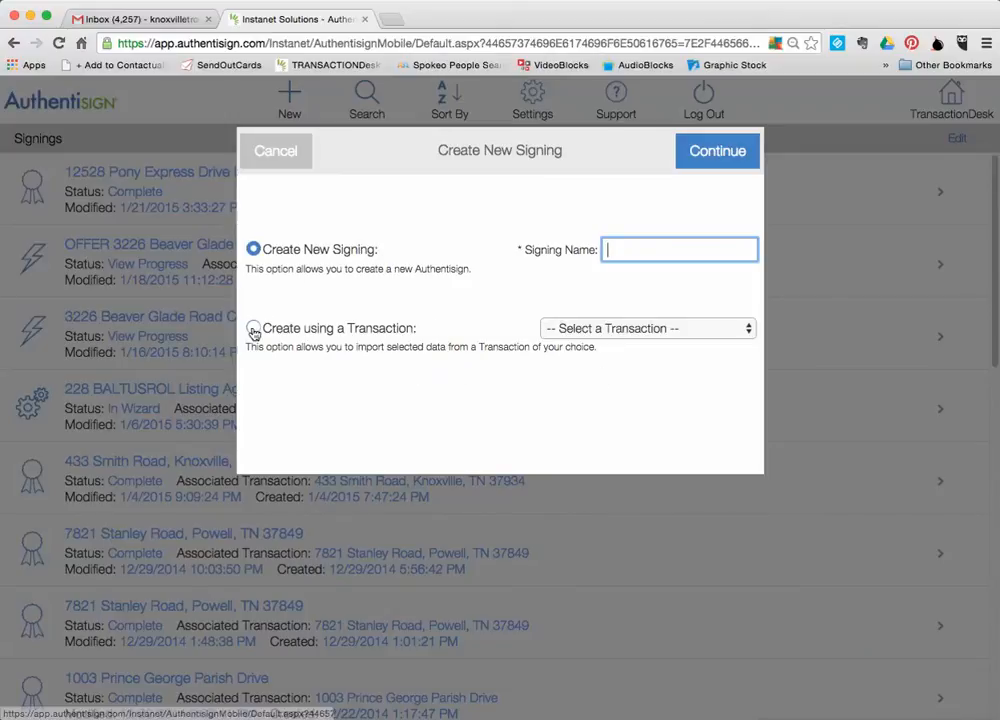
left_click(252, 328)
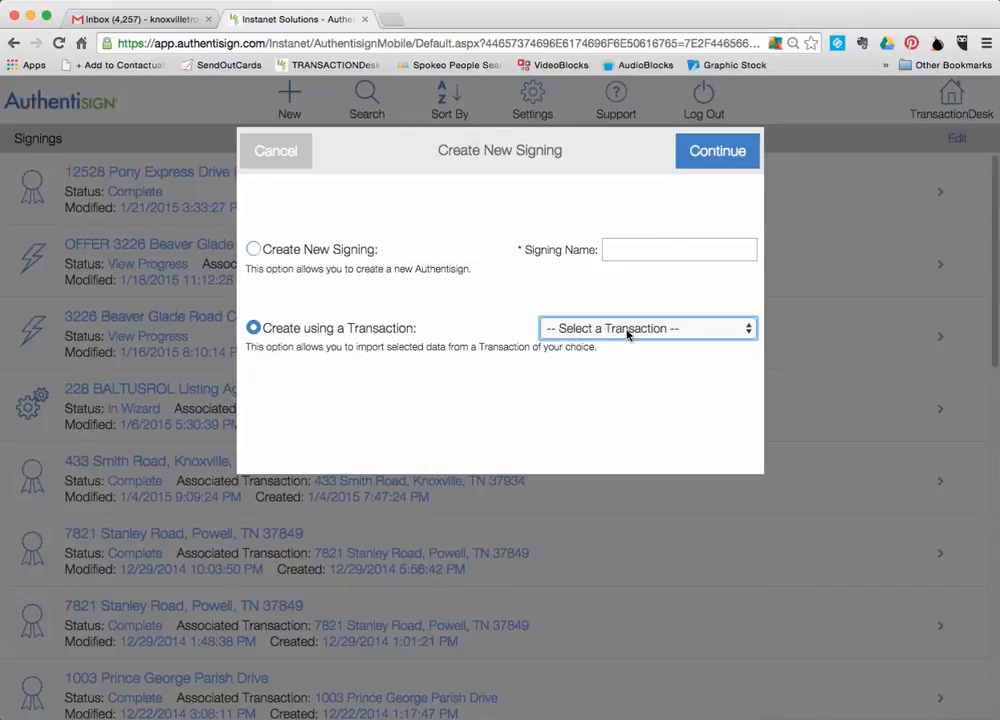
left_click(648, 328)
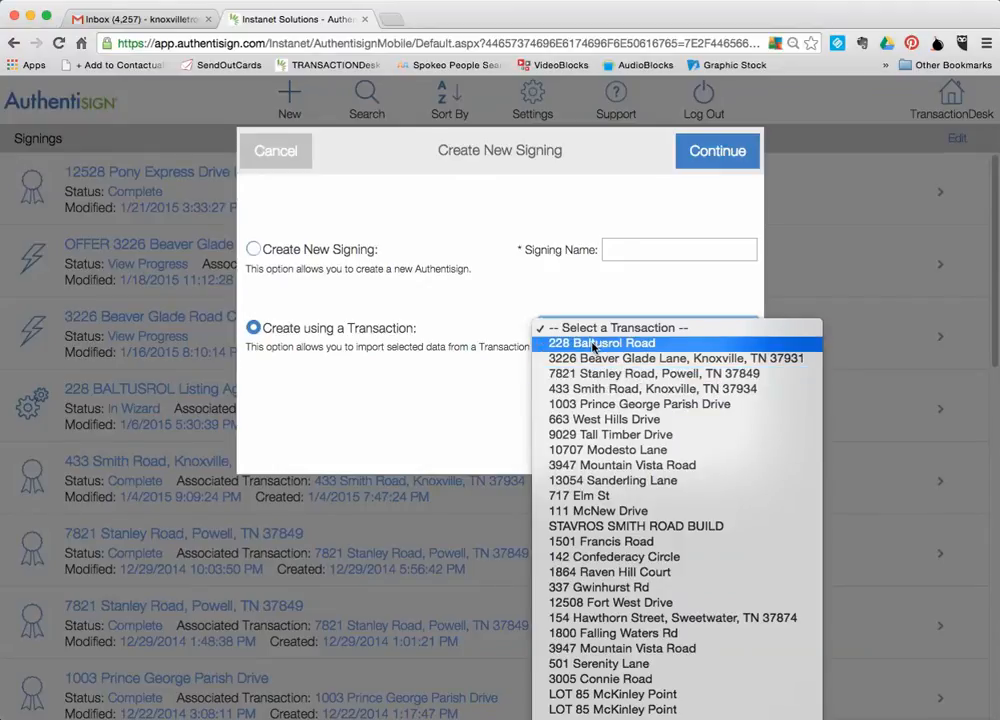
left_click(600, 344)
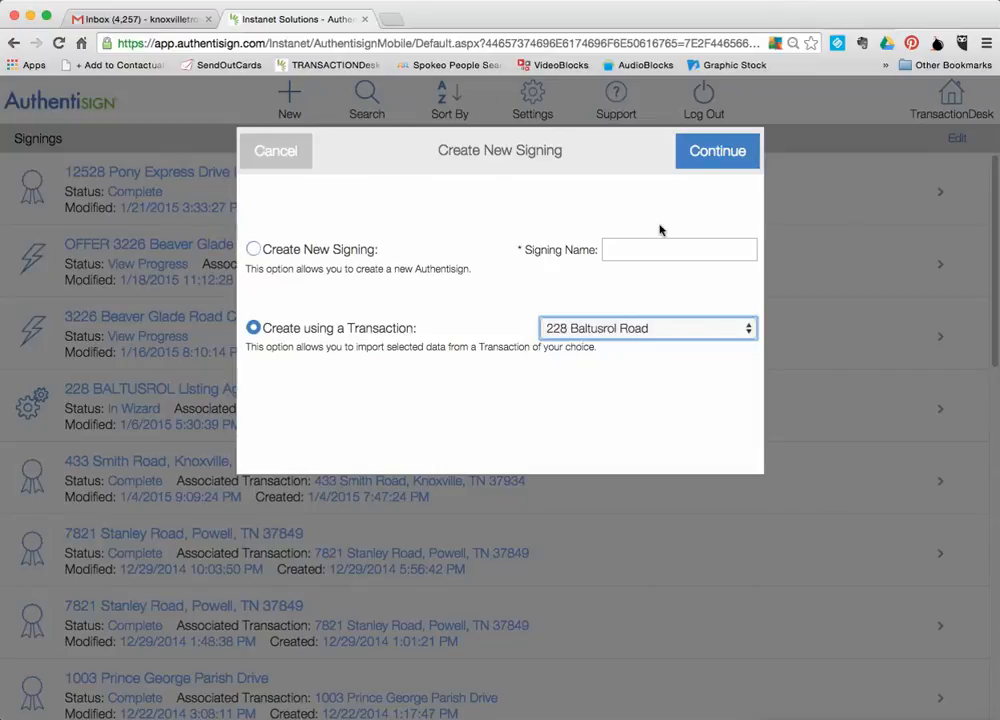
left_click(716, 152)
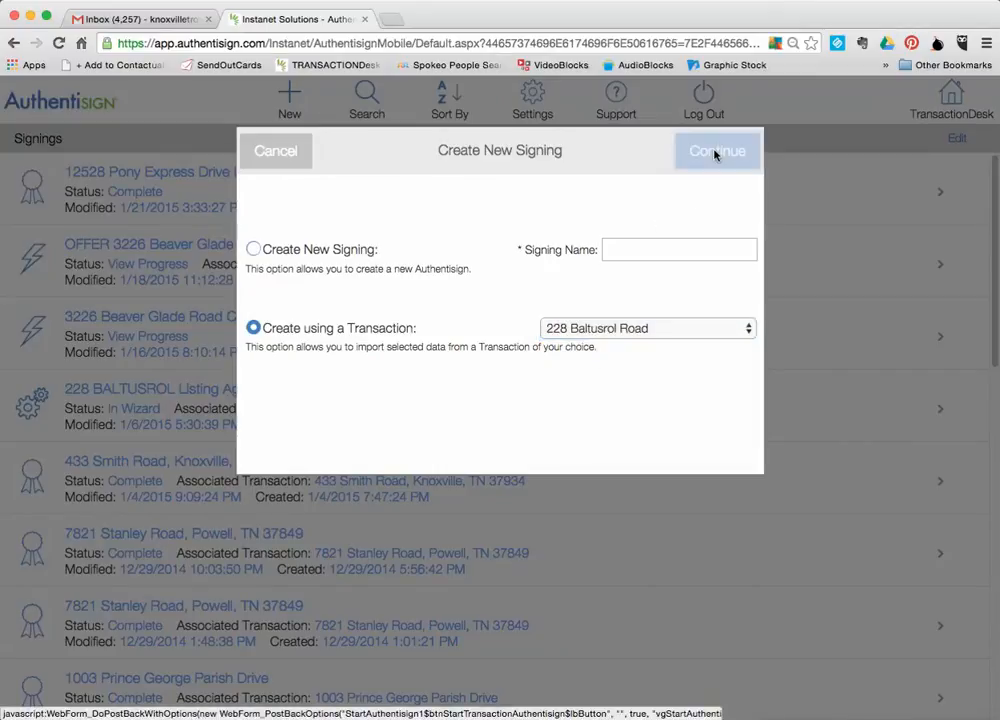
left_click(716, 152)
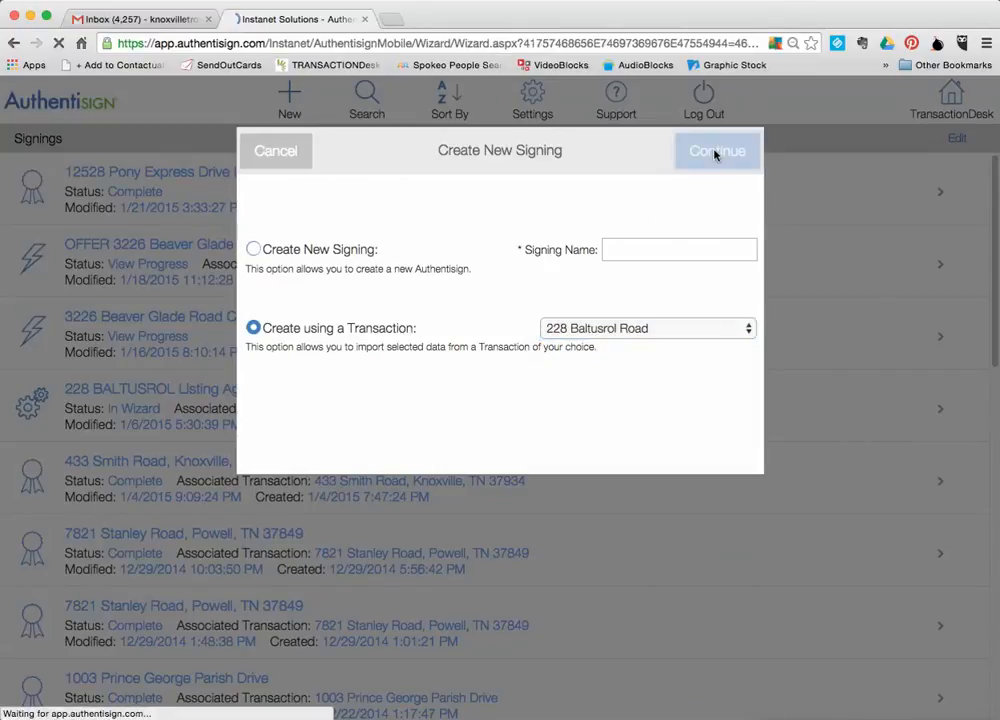
left_click(716, 152)
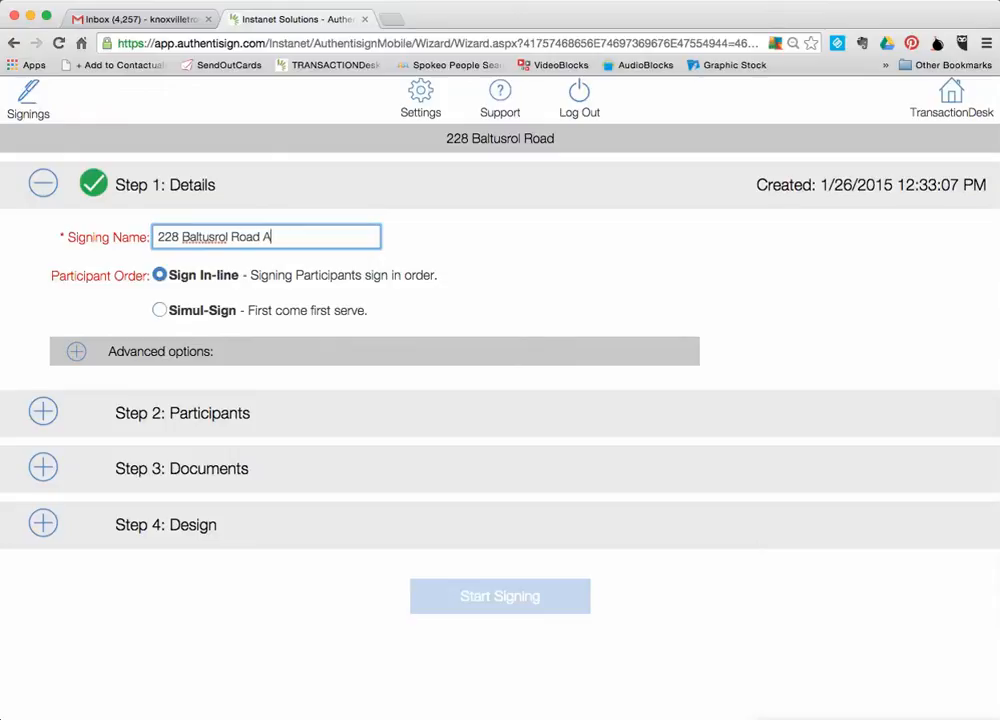
type("greement To Show")
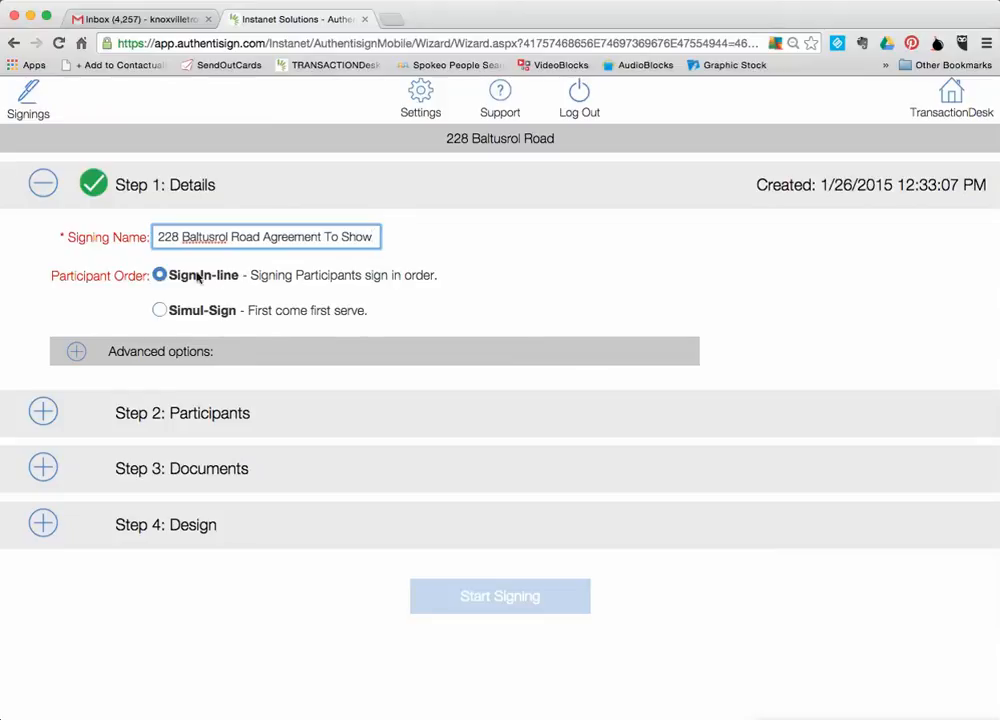
mouse_move(124, 276)
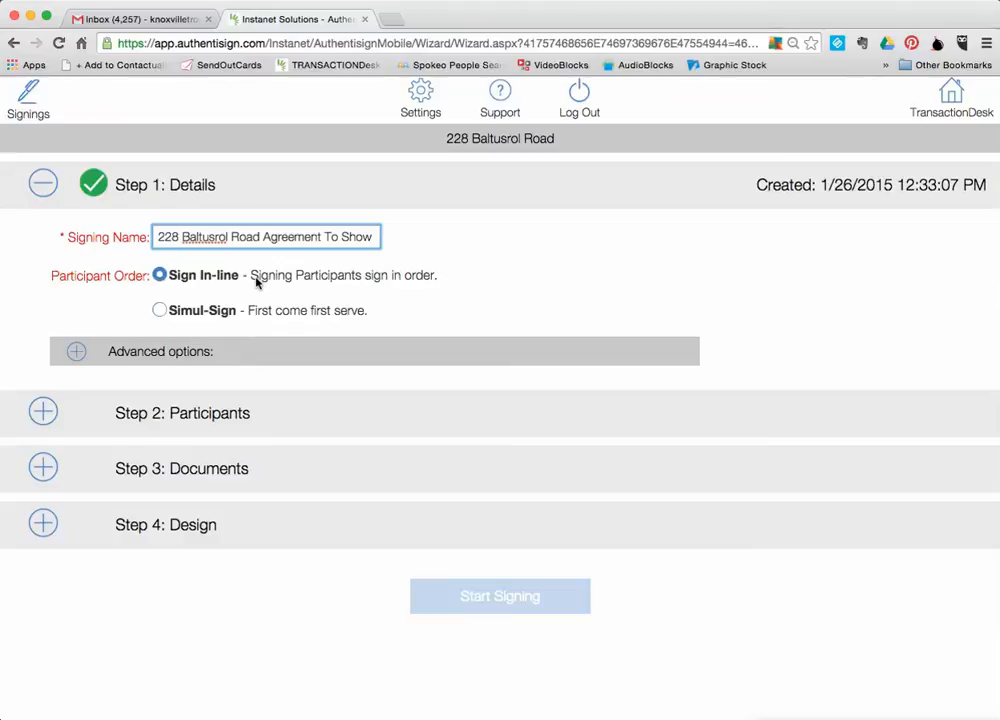
mouse_move(84, 418)
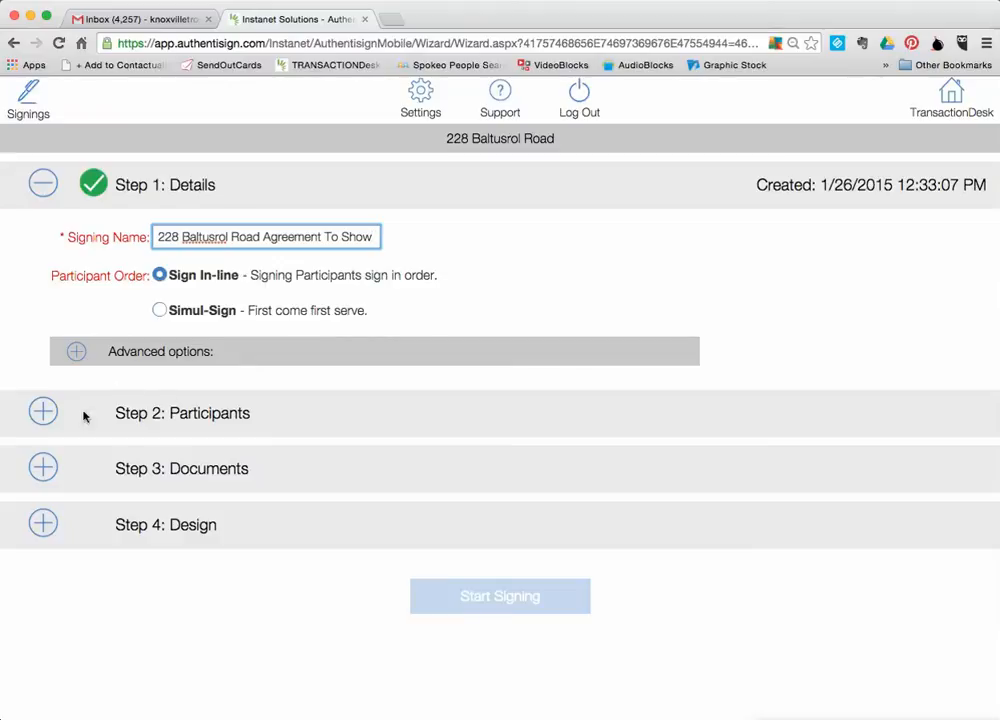
mouse_move(230, 352)
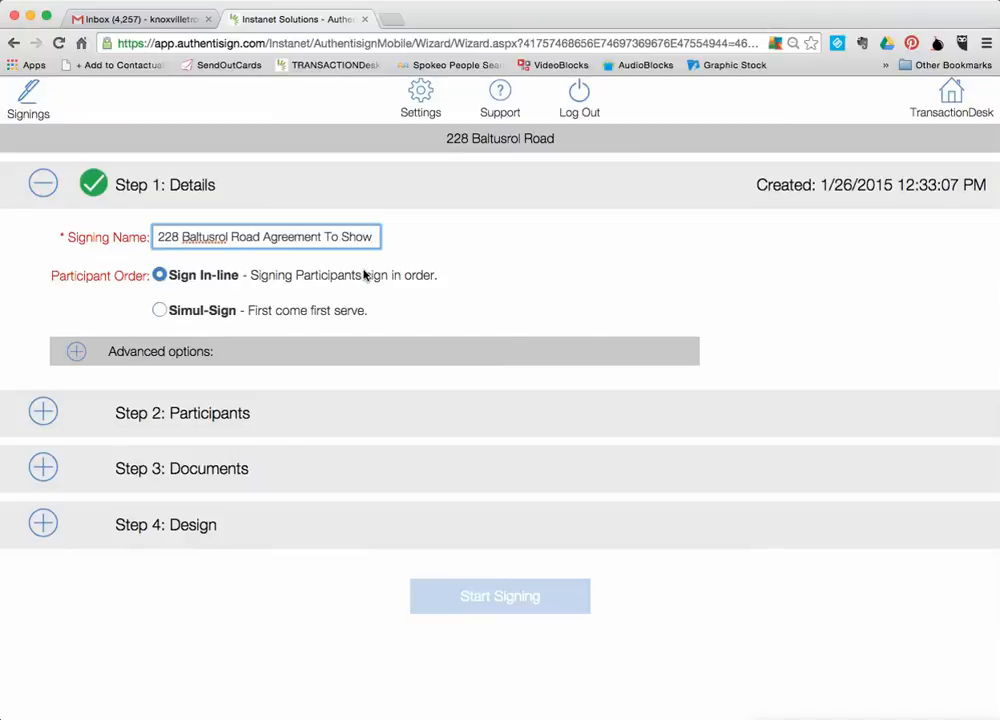
mouse_move(412, 288)
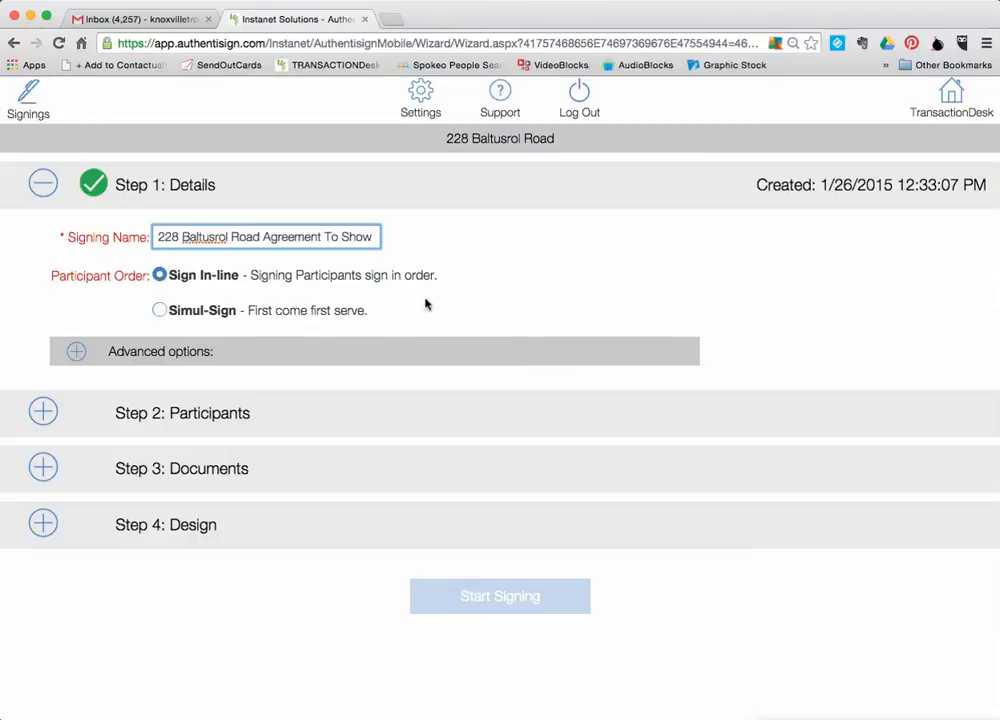
mouse_move(436, 278)
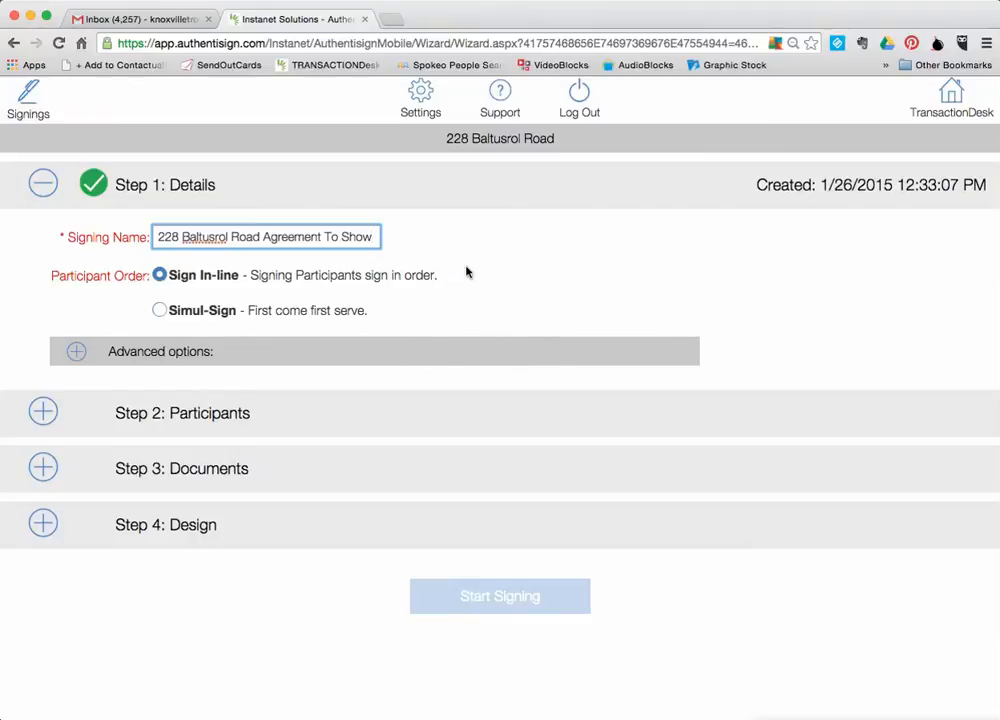
mouse_move(398, 446)
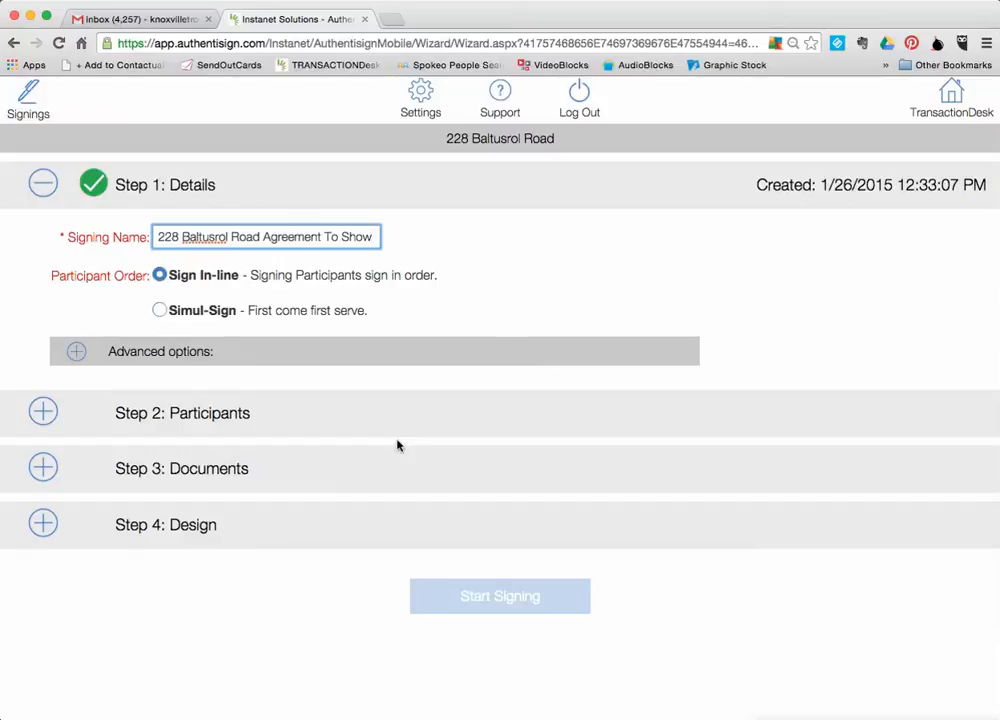
mouse_move(392, 434)
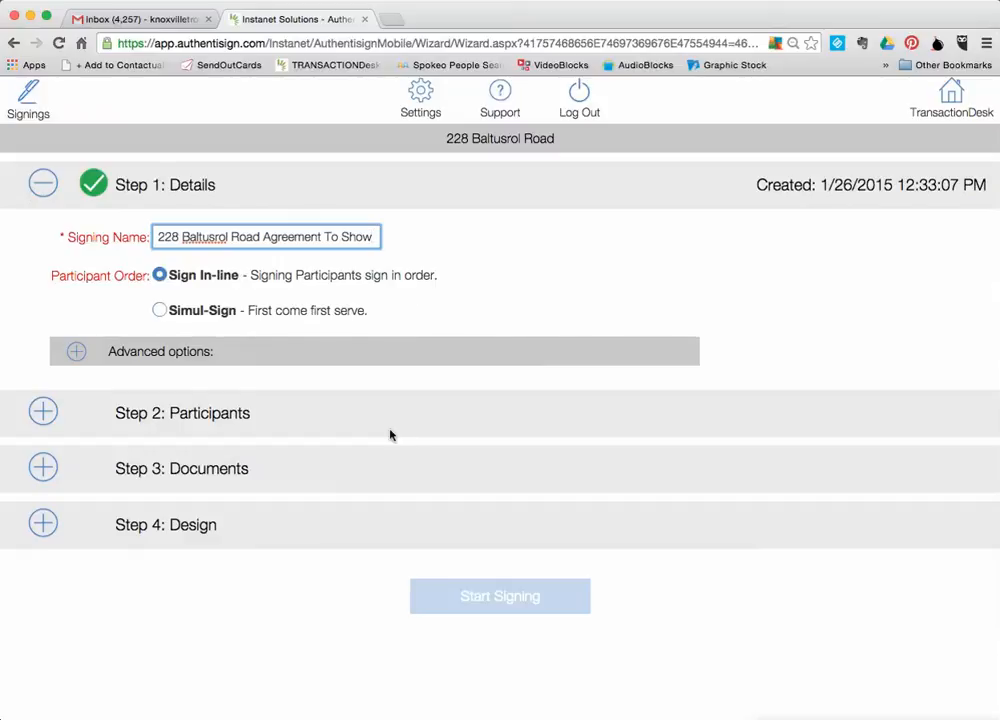
- Choose Simul-Sign so all participants sign first come, first serve
left_click(158, 310)
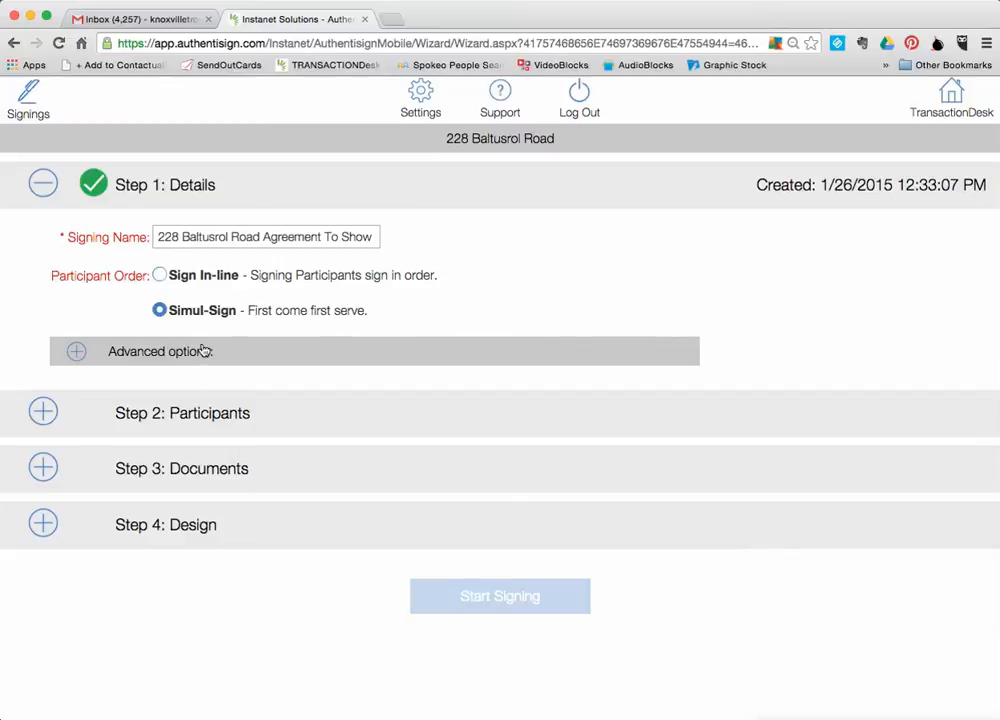
mouse_move(204, 344)
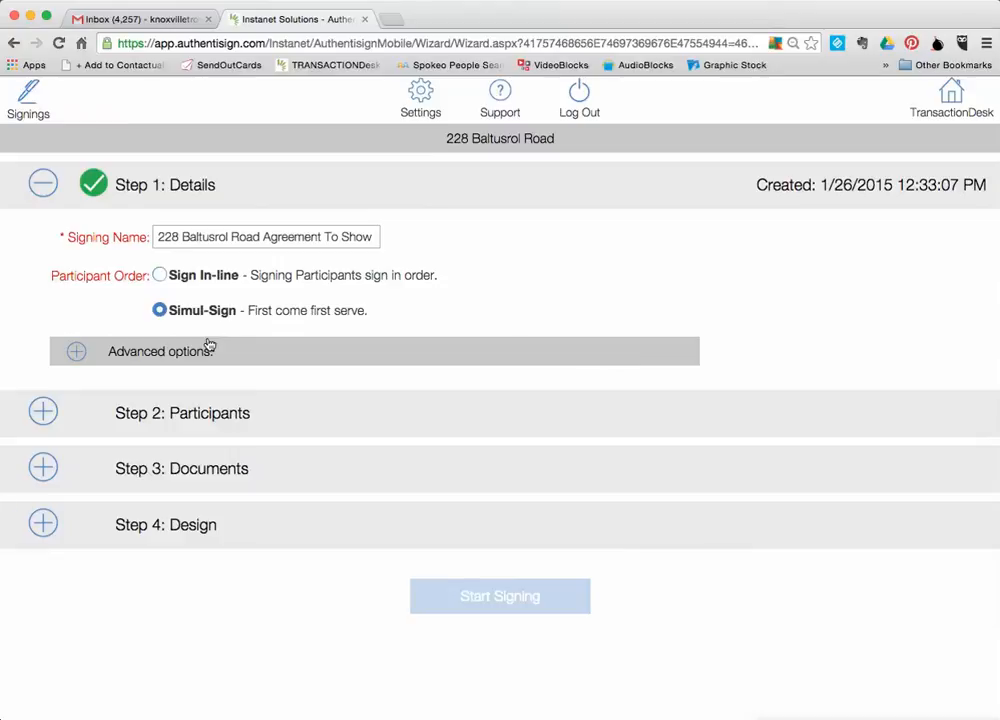
mouse_move(208, 348)
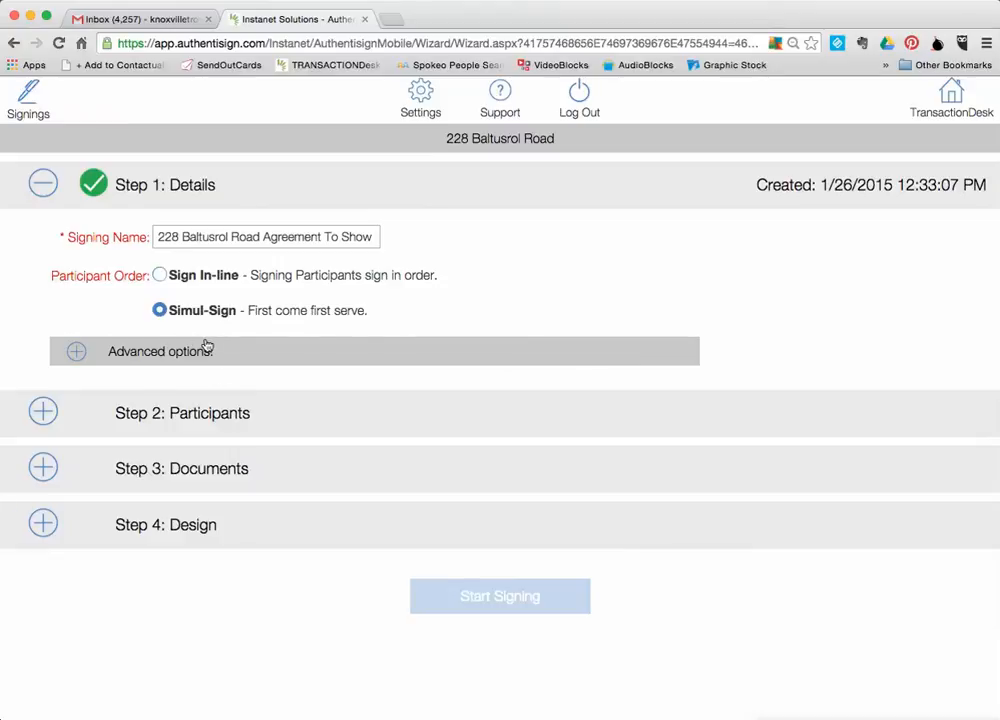
mouse_move(204, 348)
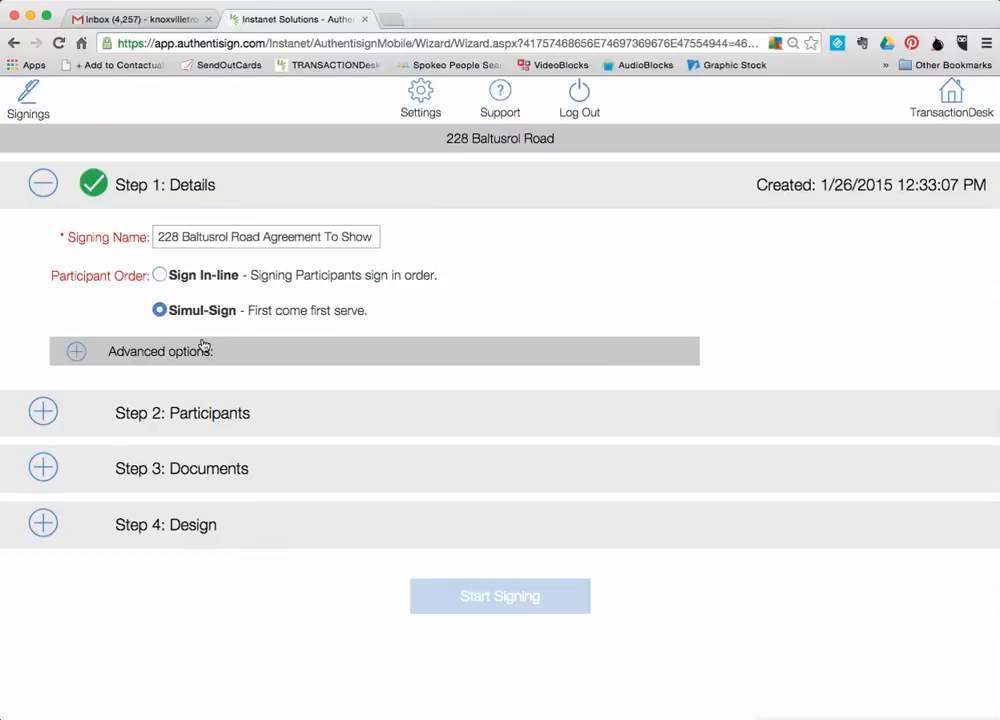
- Expand Advanced options showing no expiration date and no reminders
left_click(76, 352)
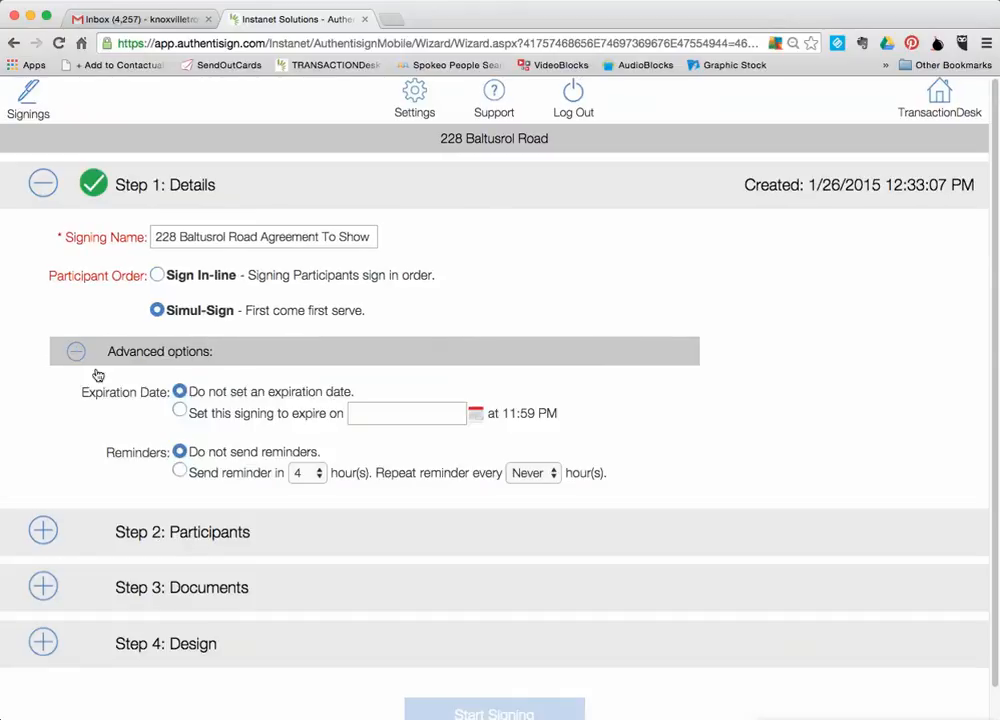
mouse_move(260, 400)
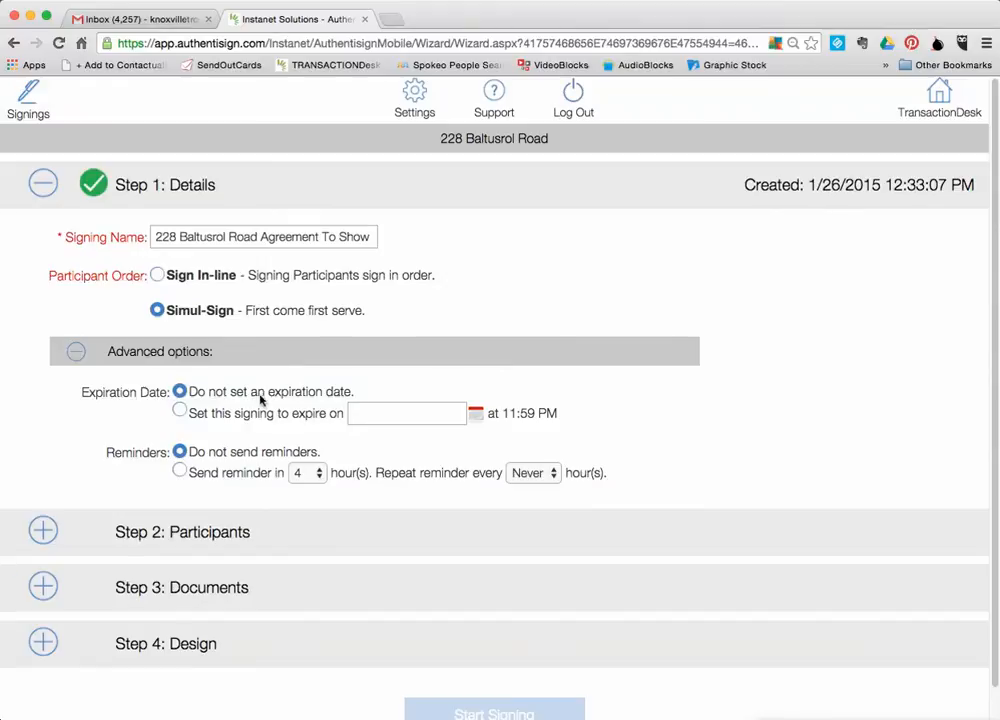
scroll("down", 3)
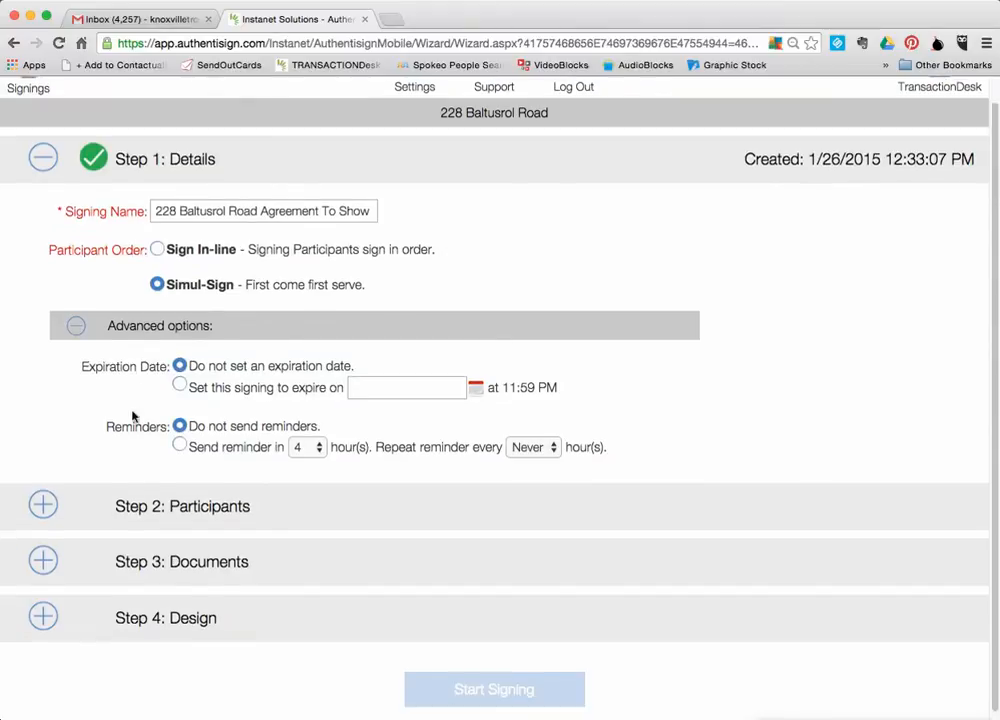
scroll("down", 3)
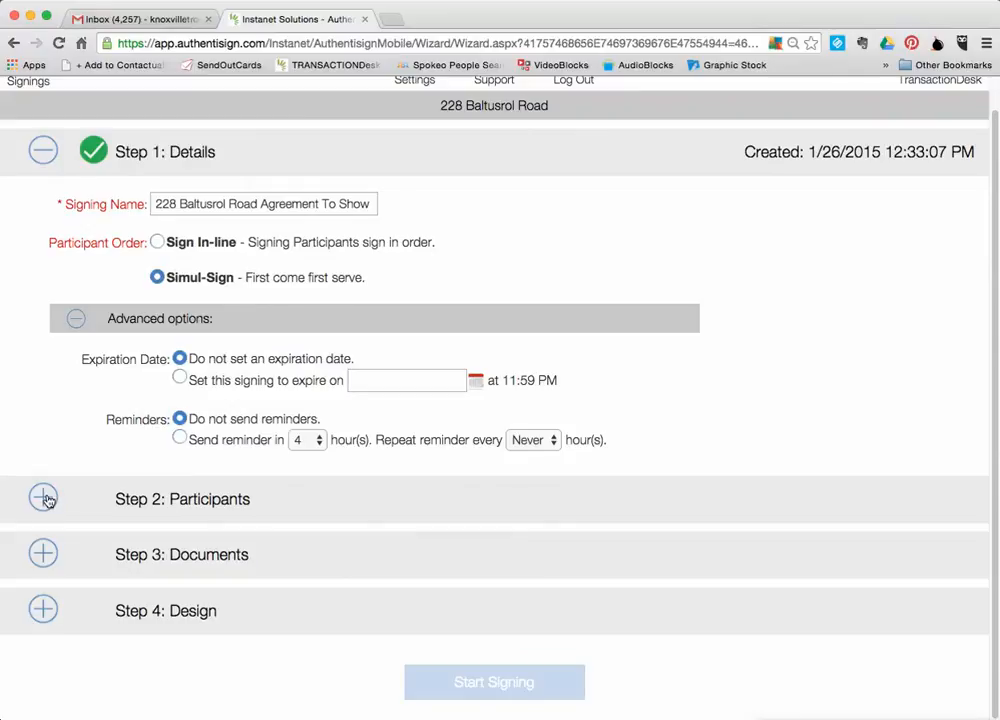
mouse_move(44, 500)
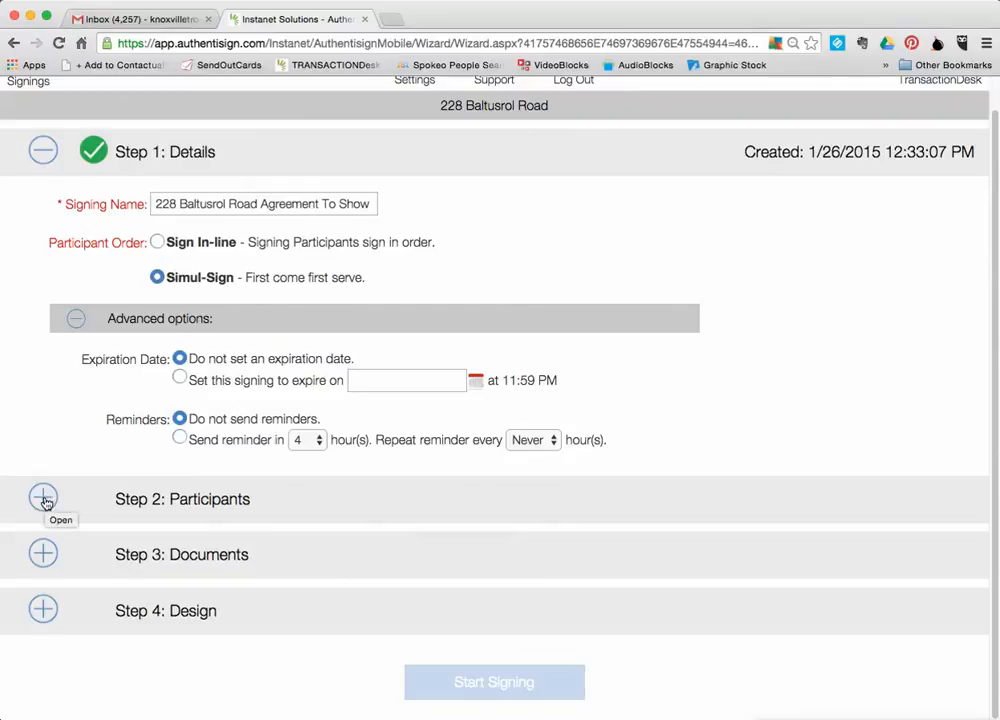
left_click(44, 500)
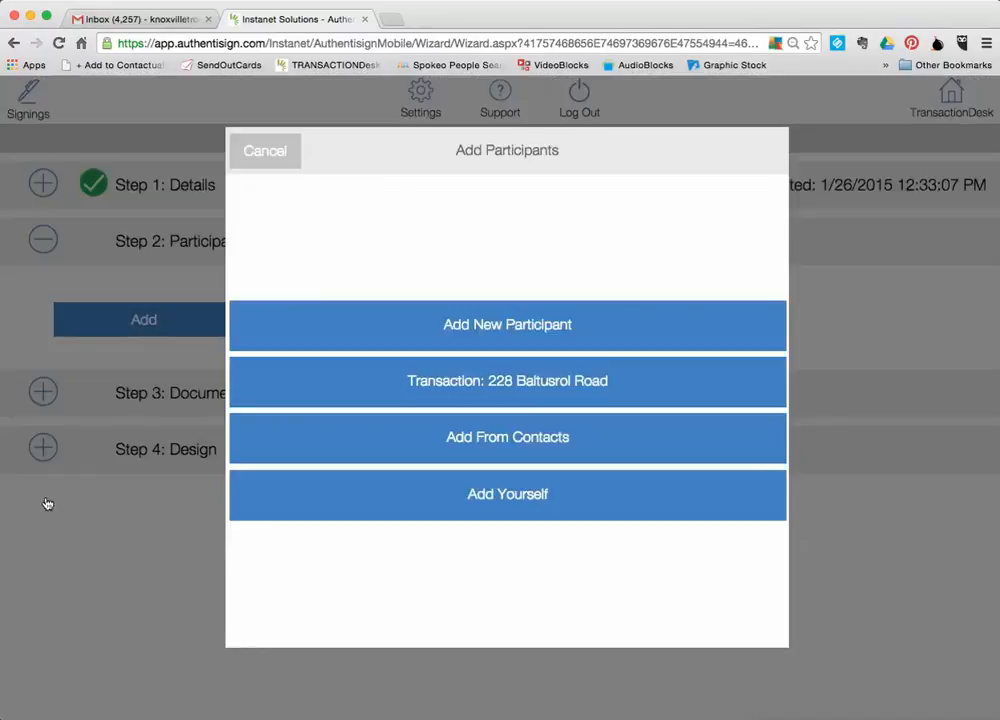
mouse_move(418, 500)
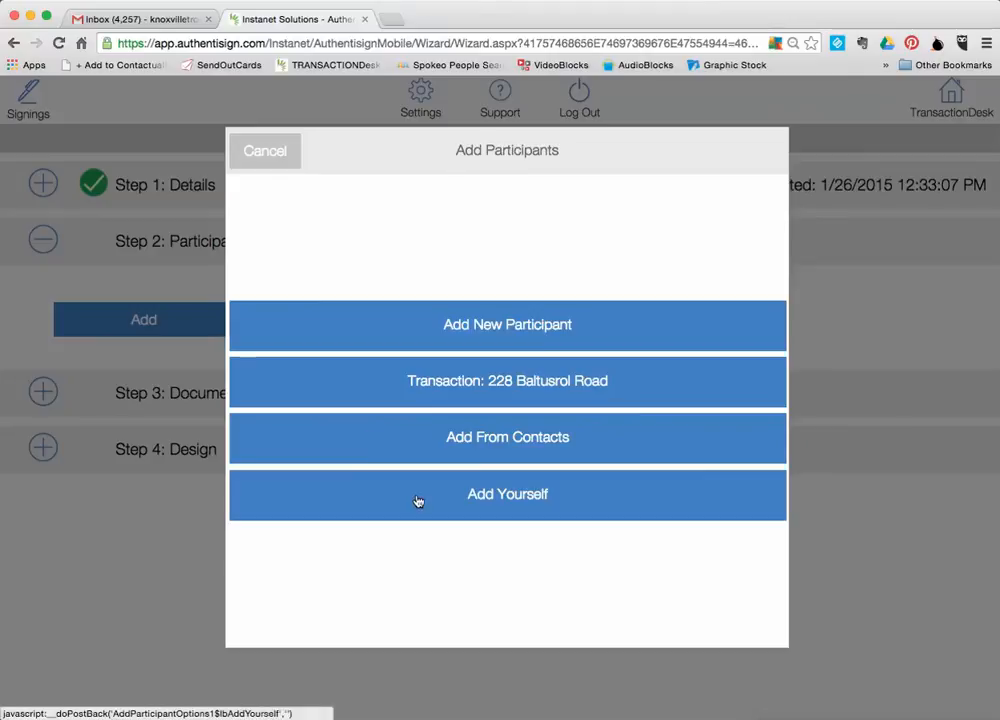
mouse_move(476, 388)
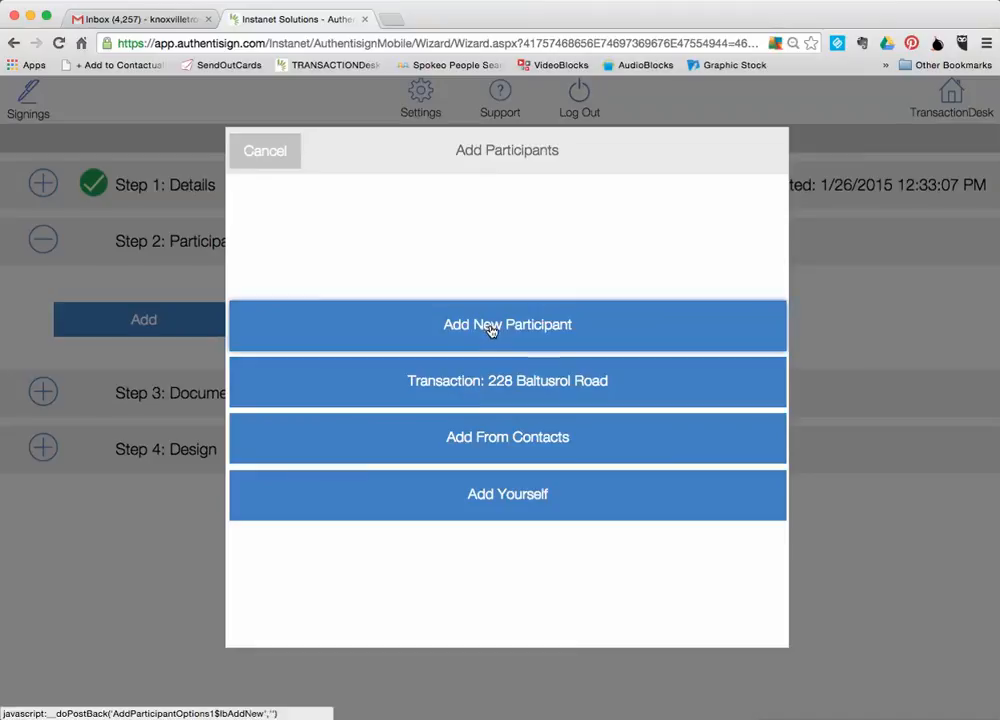
left_click(508, 324)
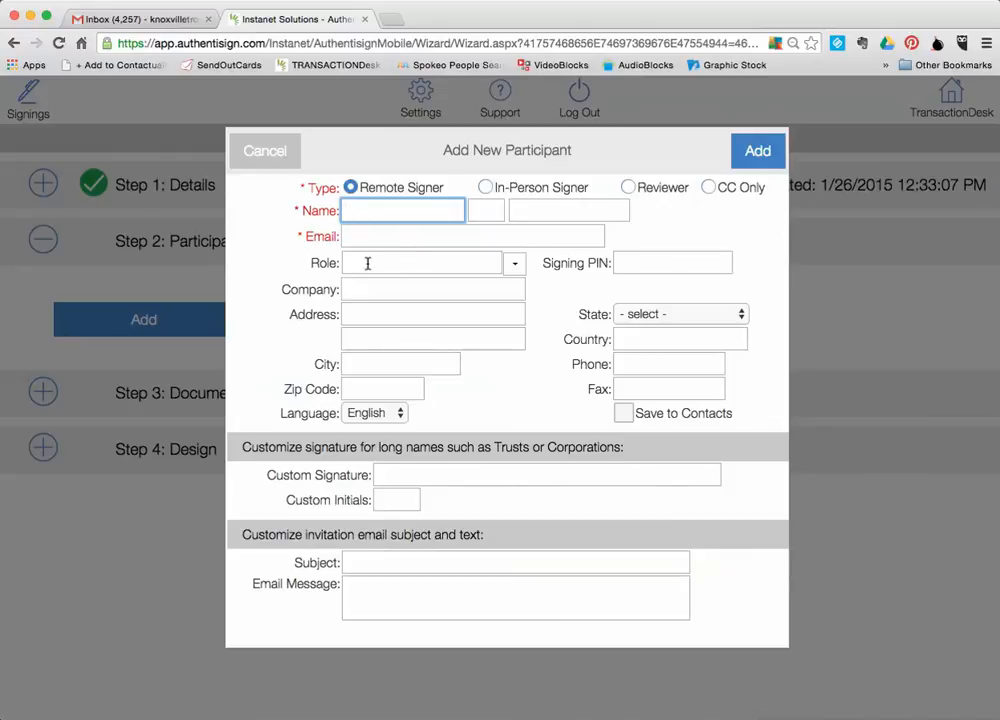
mouse_move(672, 192)
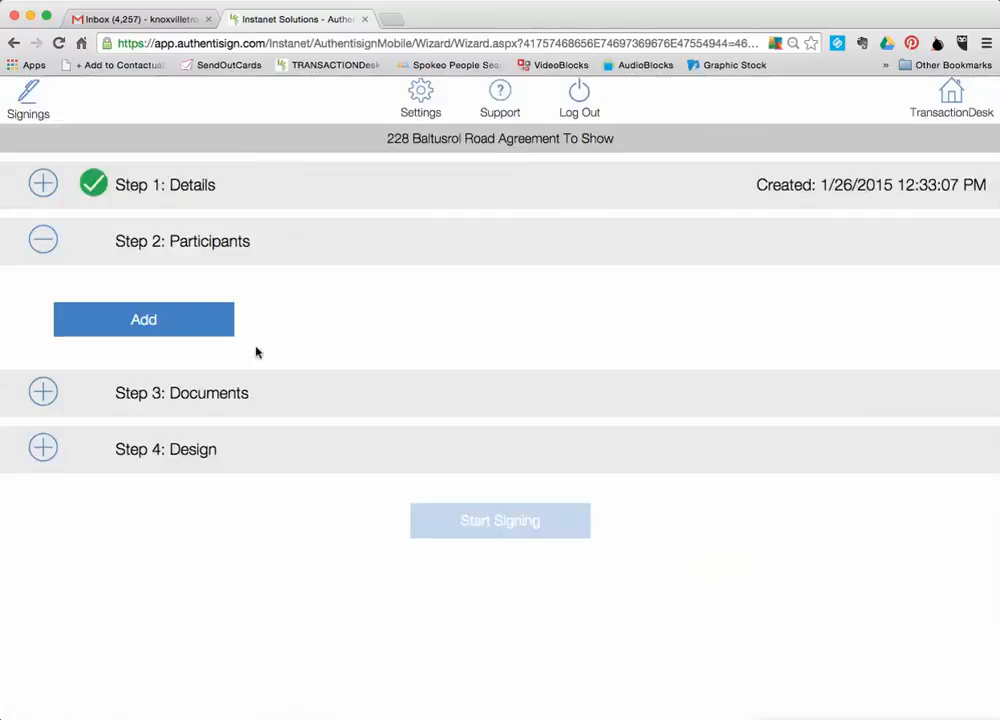
left_click(144, 320)
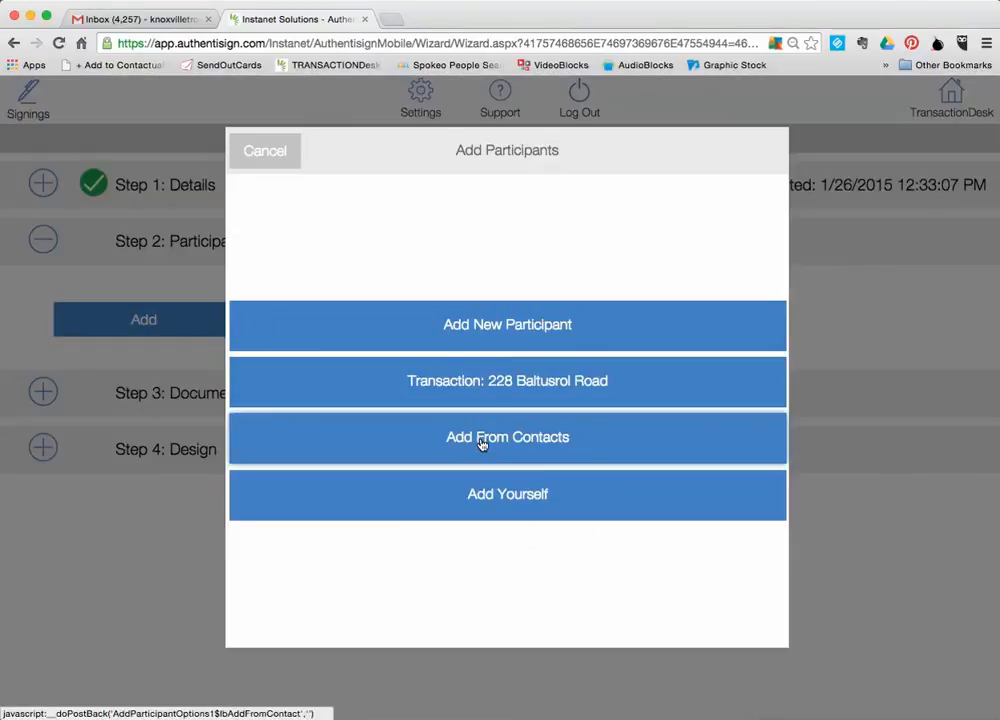
left_click(508, 436)
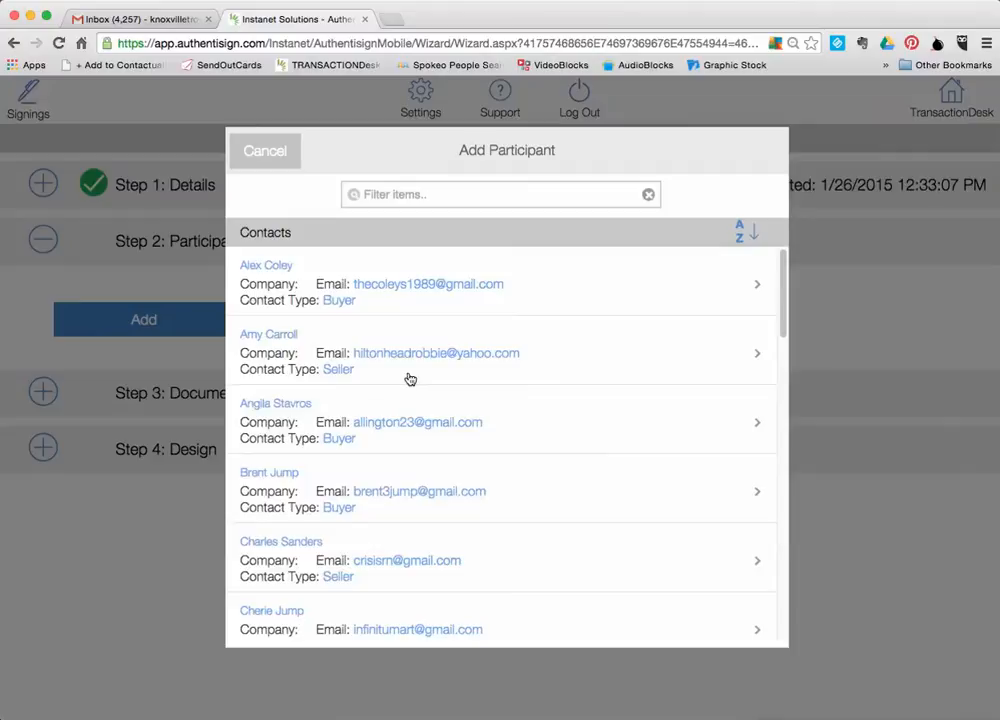
scroll("down", 3)
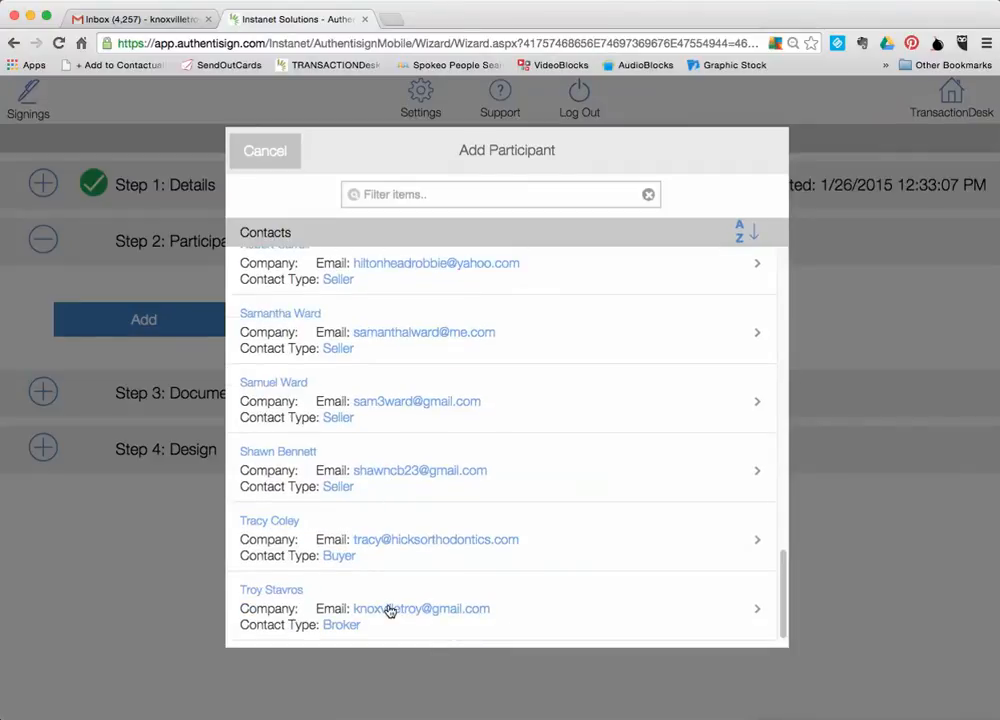
left_click(390, 608)
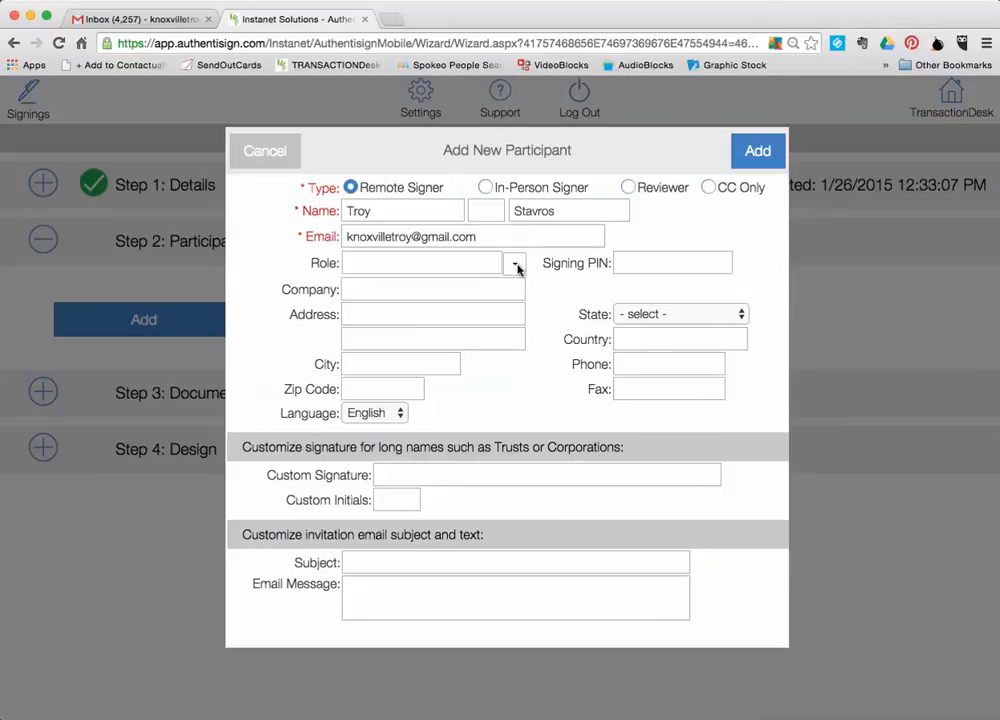
left_click(514, 262)
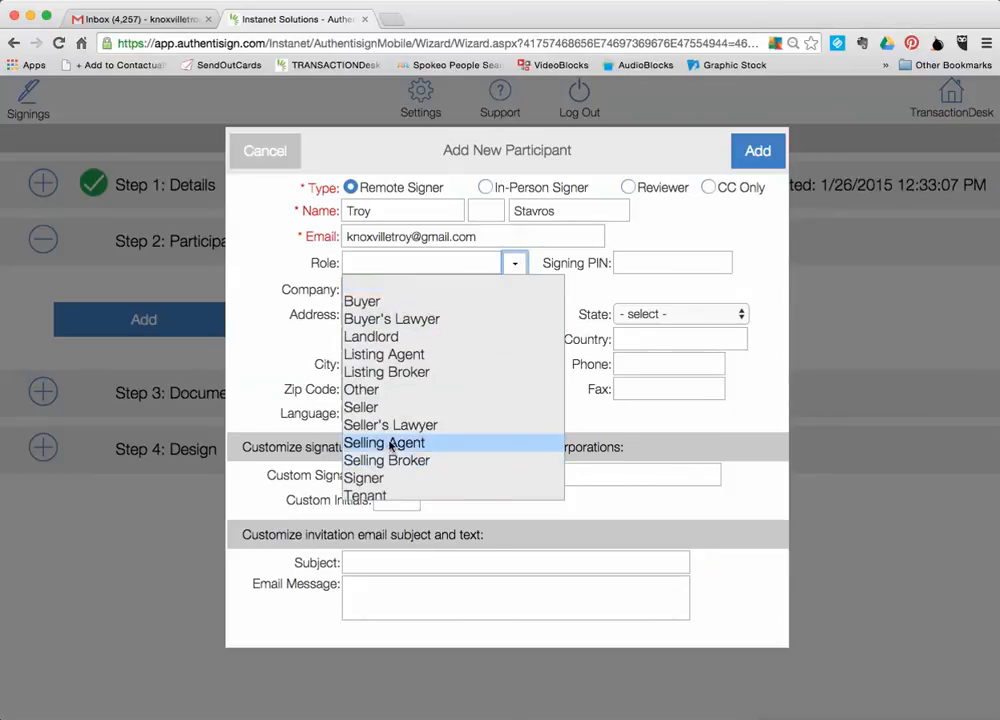
left_click(384, 442)
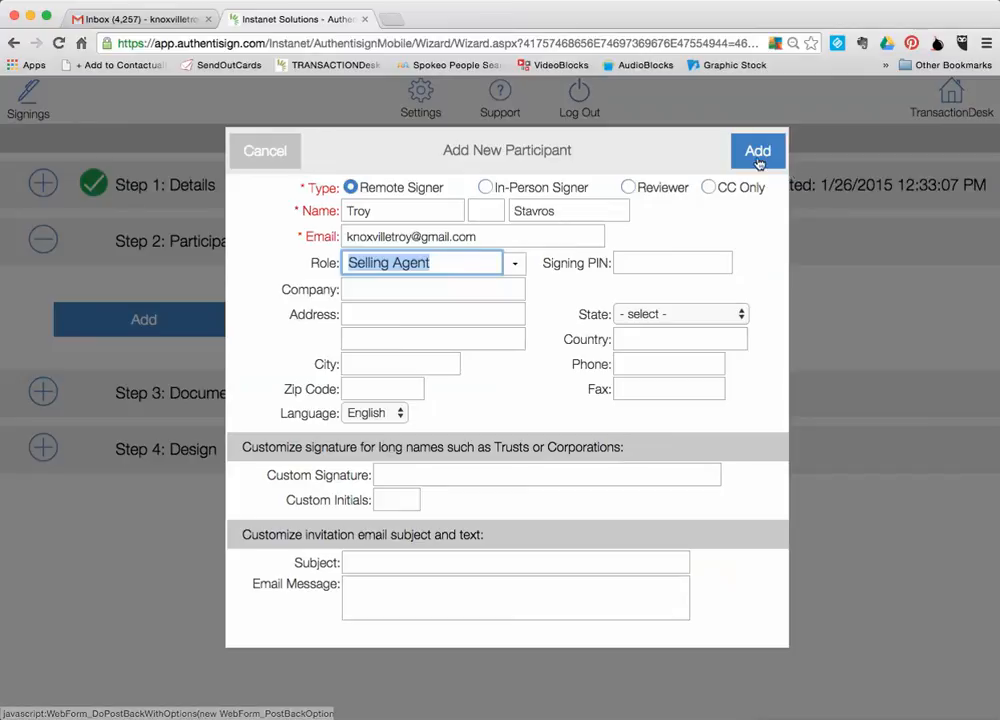
left_click(756, 150)
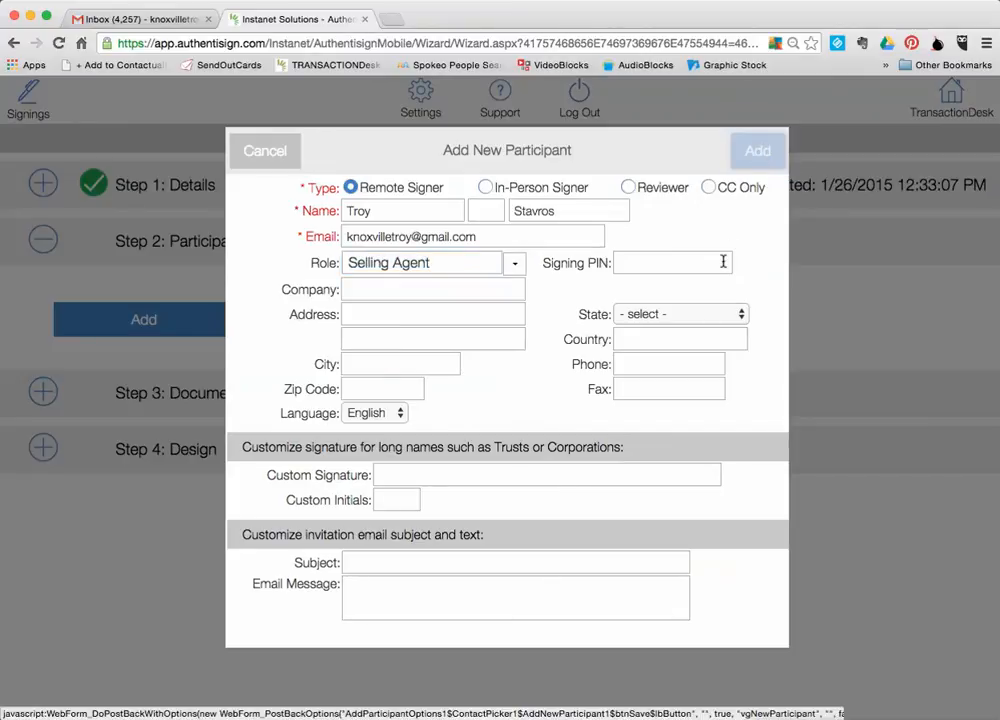
left_click(756, 150)
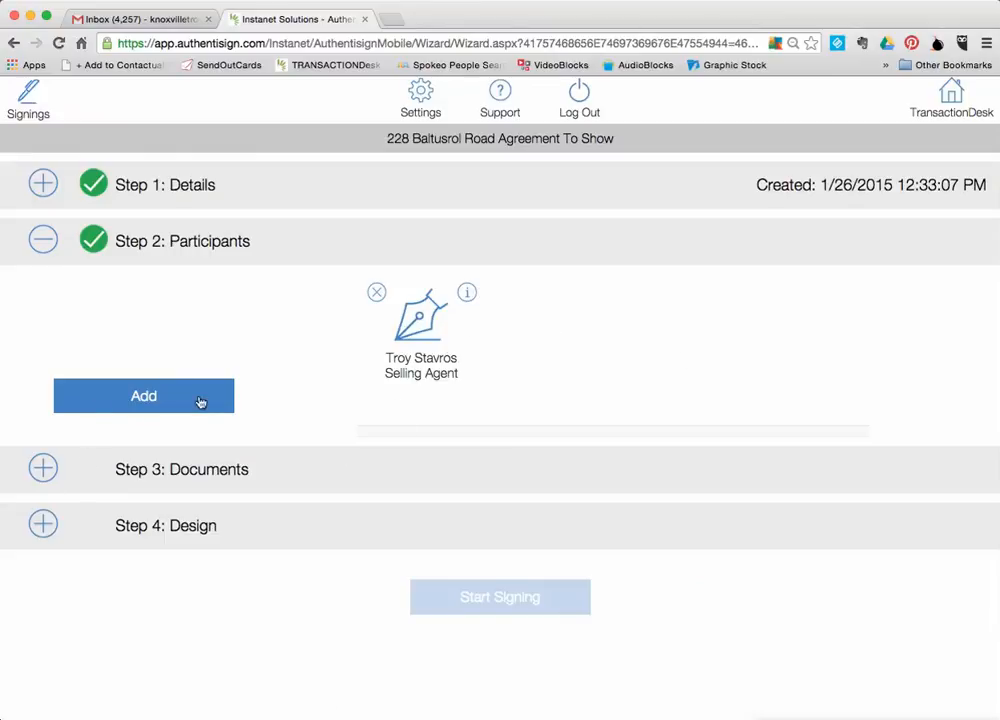
mouse_move(516, 356)
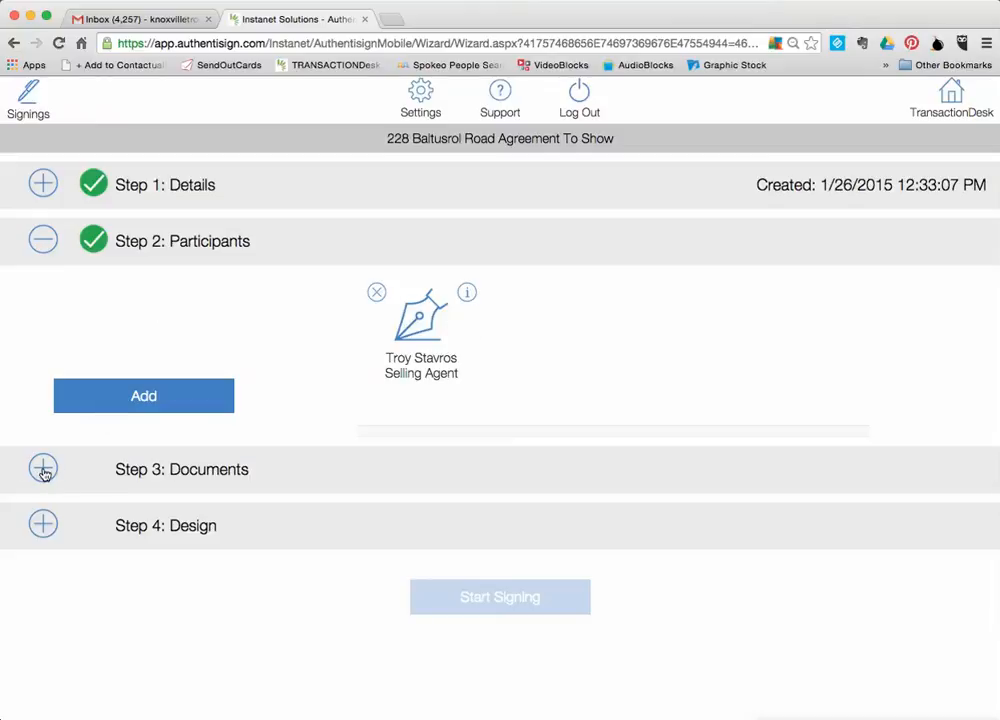
- Expand Step 3 Documents to show the Add Documents choices
left_click(44, 468)
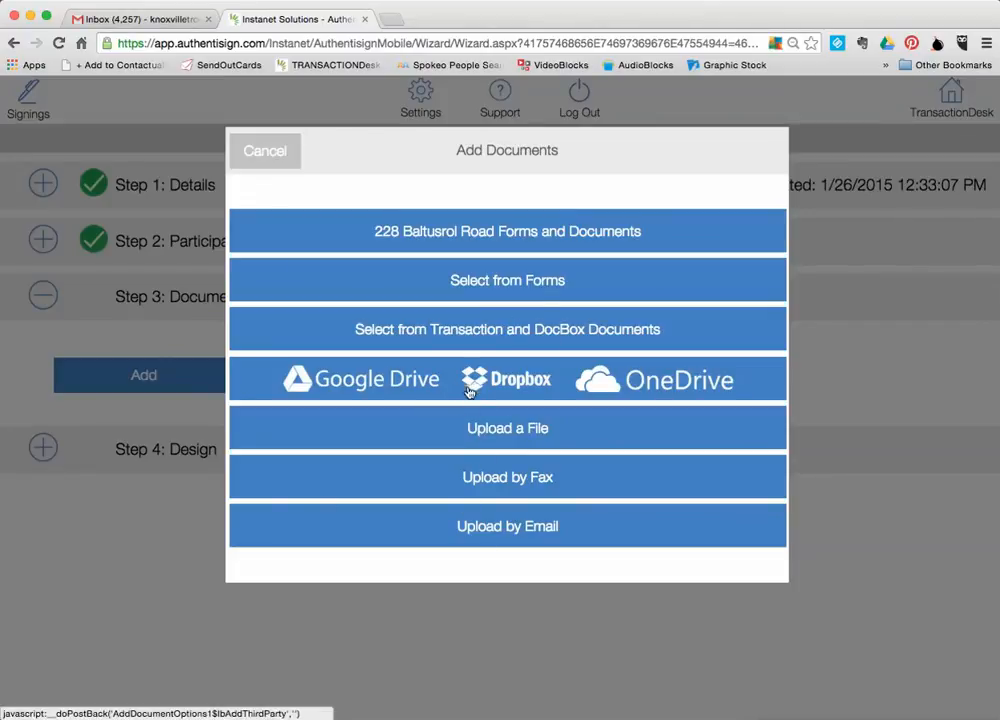
mouse_move(516, 384)
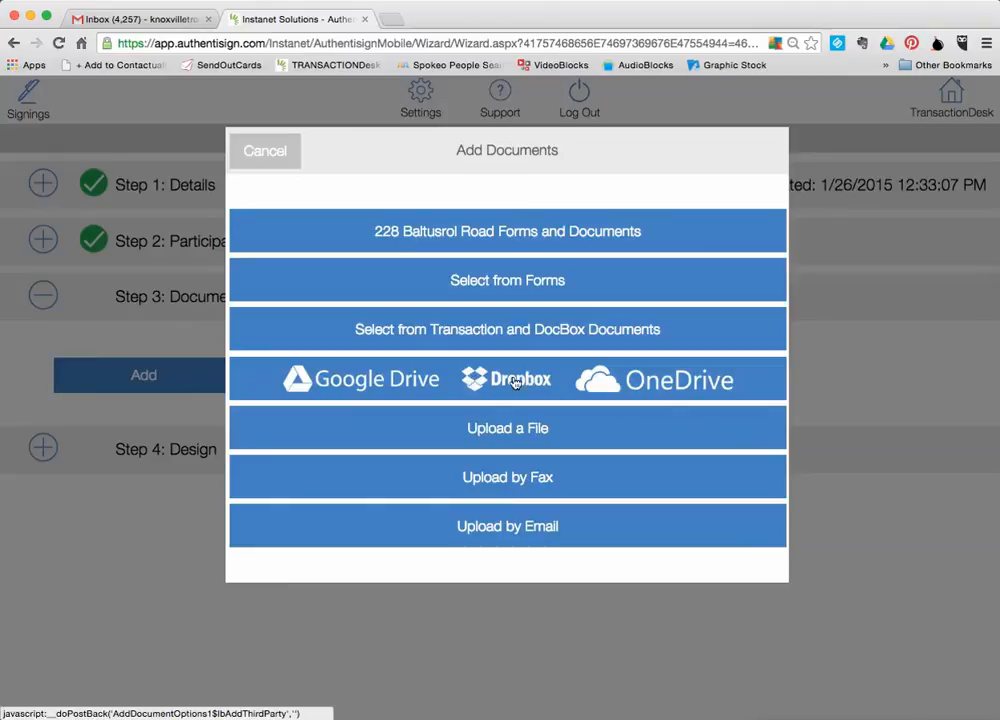
mouse_move(354, 388)
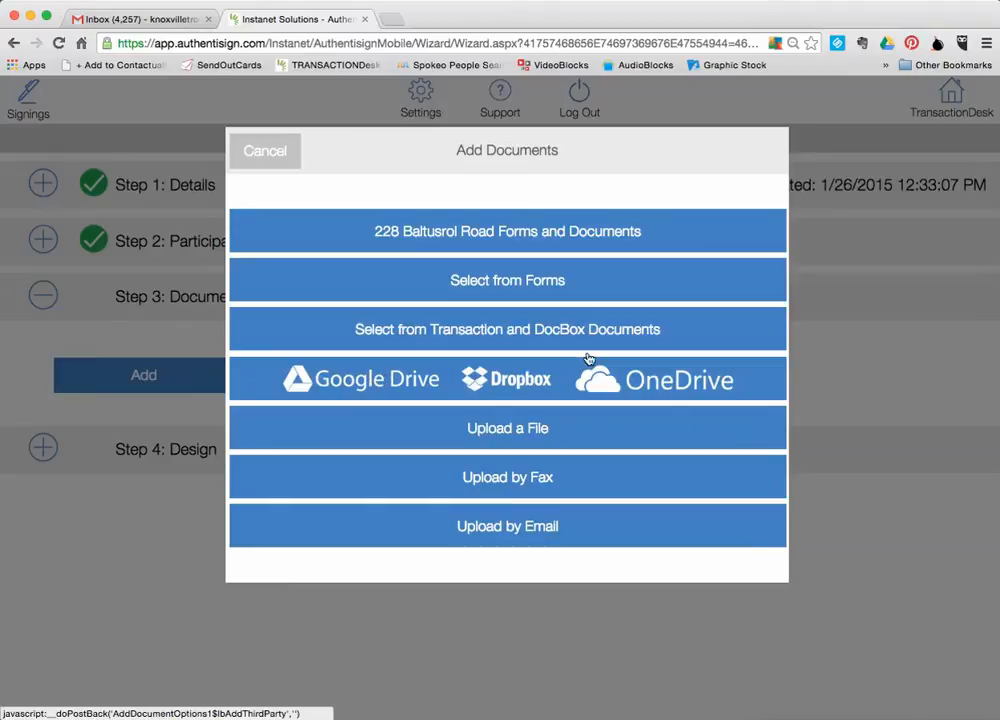
mouse_move(636, 348)
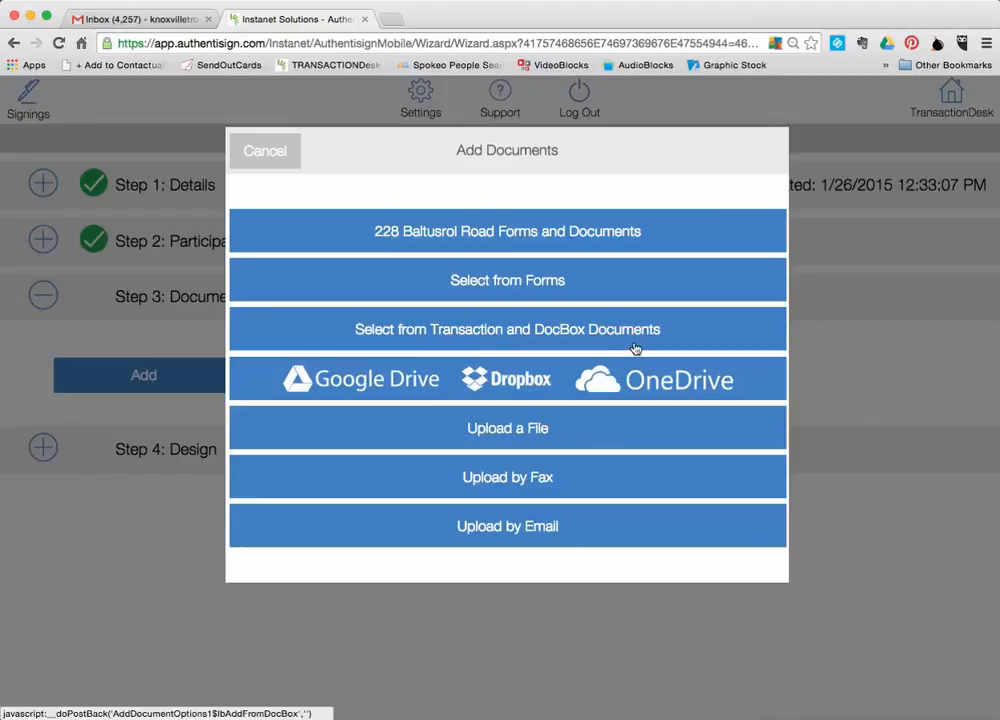
mouse_move(564, 338)
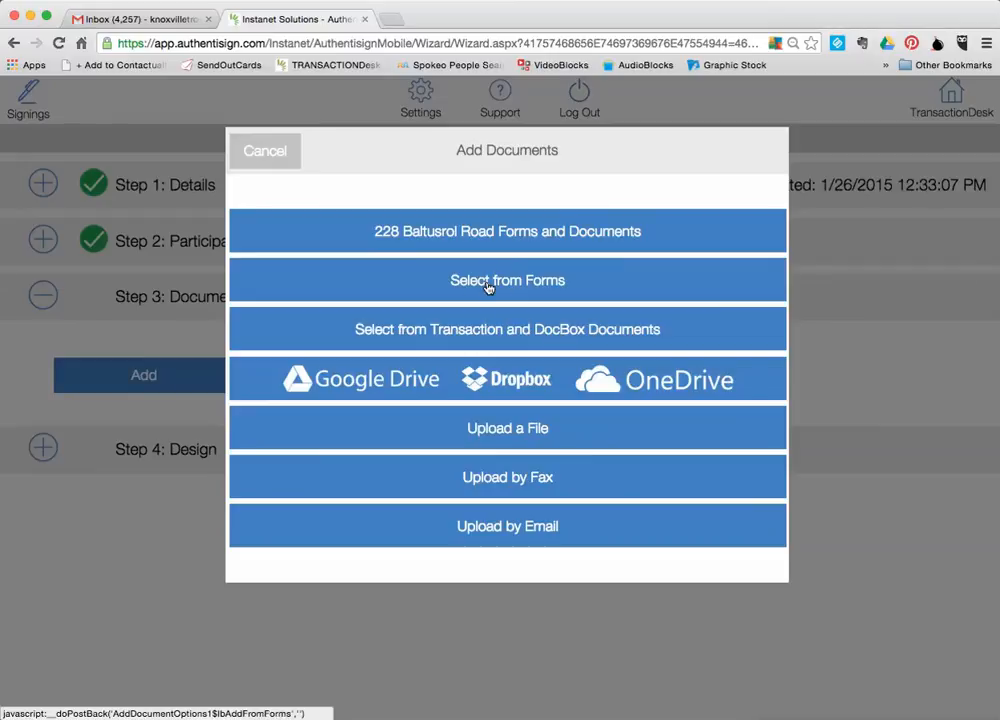
mouse_move(504, 280)
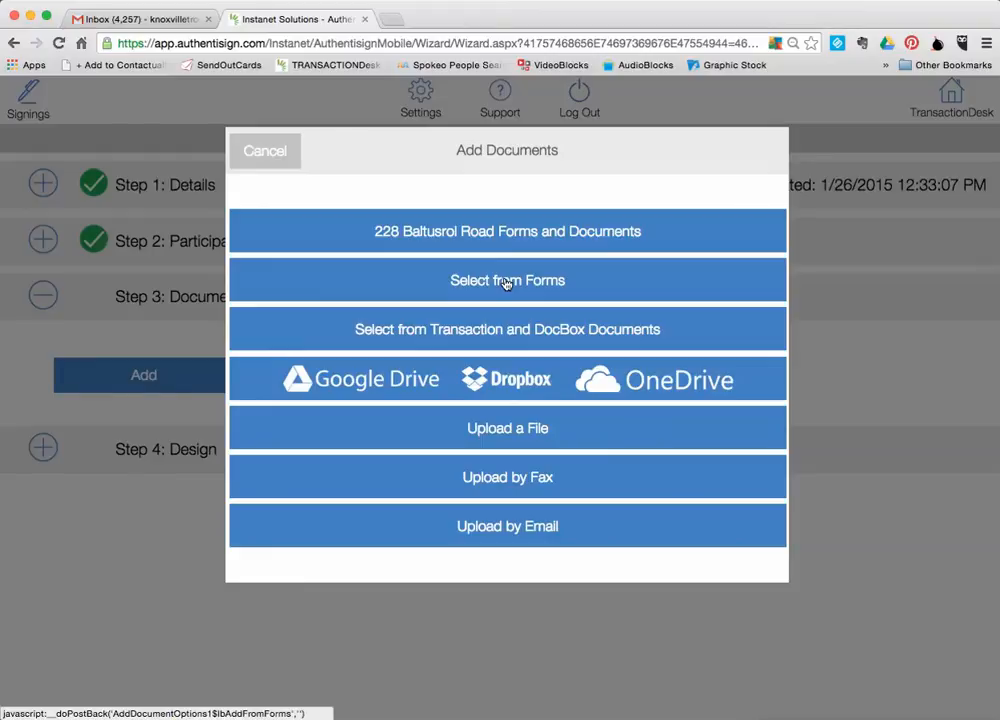
mouse_move(478, 280)
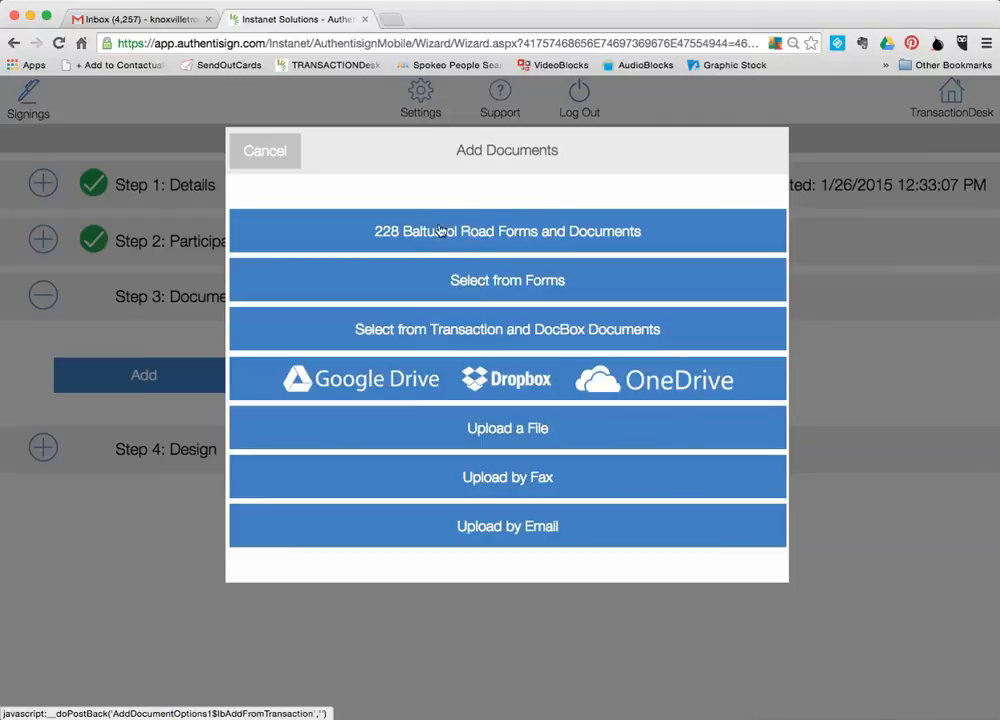
mouse_move(636, 232)
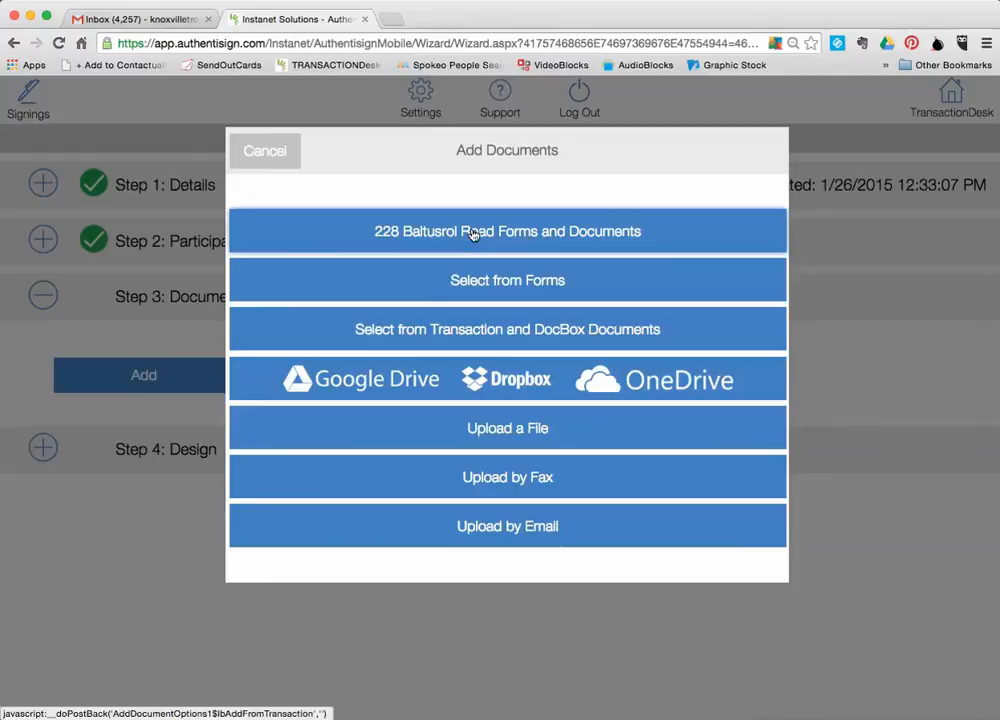
left_click(508, 232)
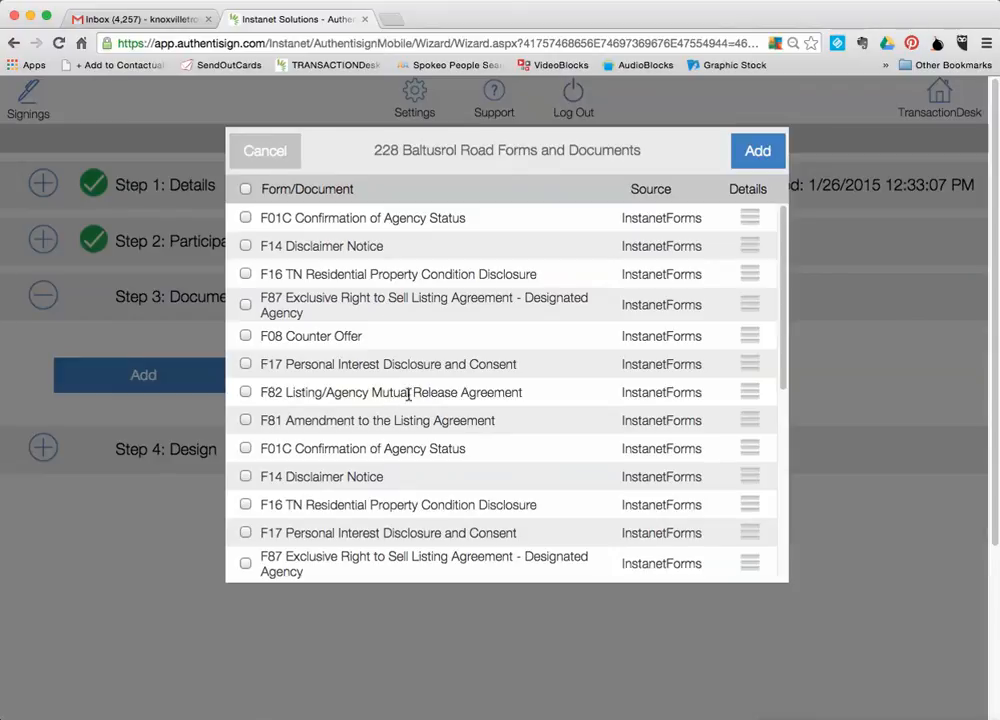
scroll("down", 3)
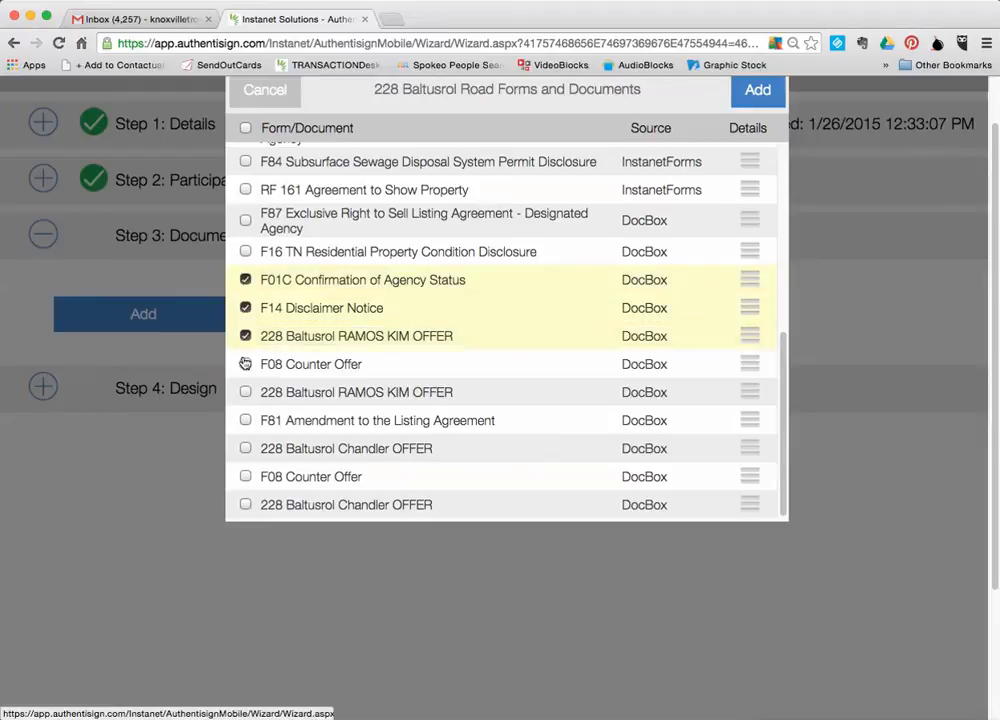
left_click(244, 364)
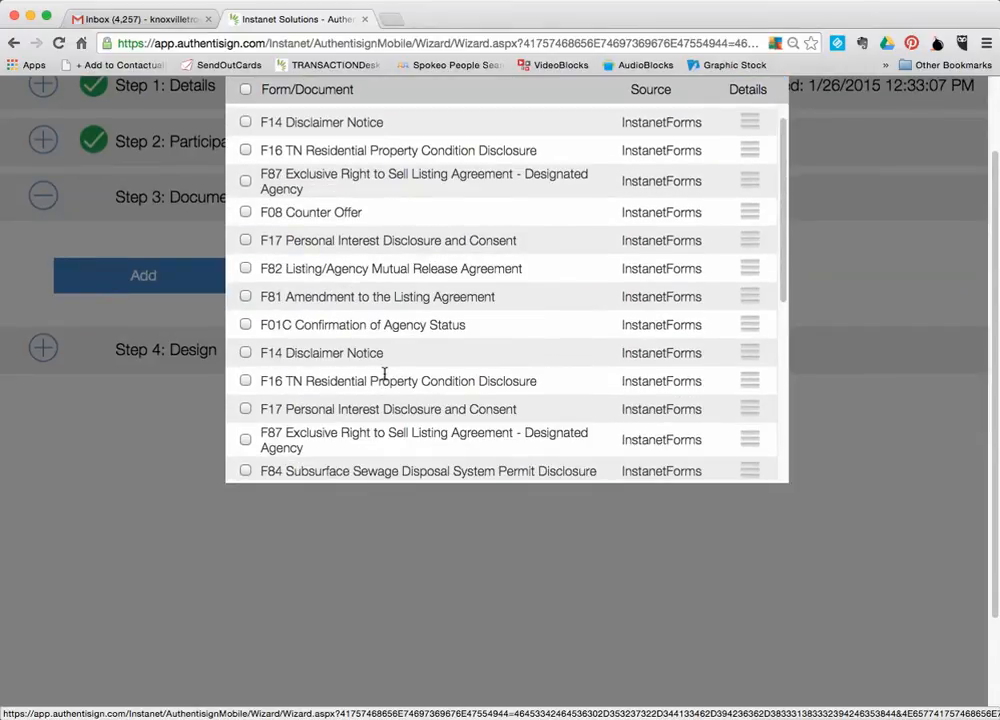
scroll("down", 3)
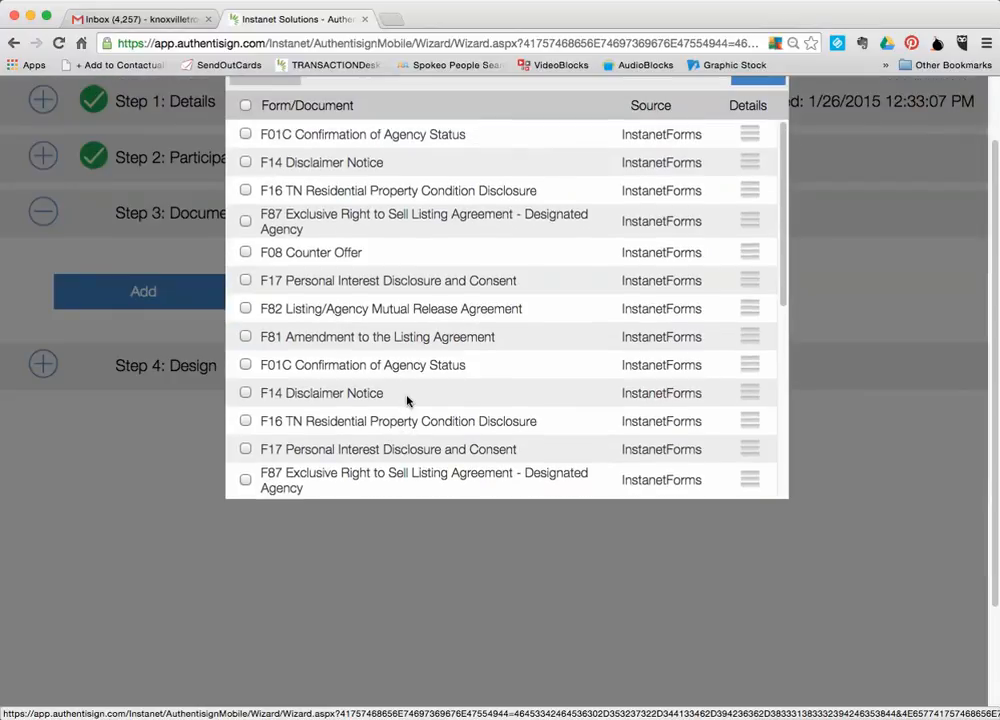
mouse_move(378, 256)
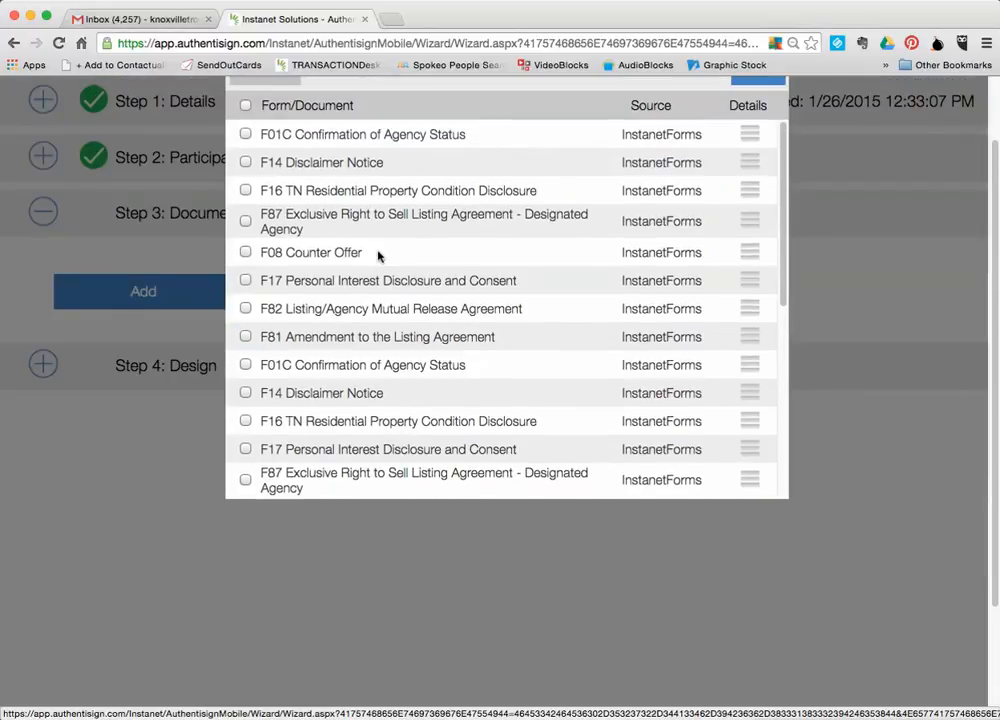
scroll("down", 3)
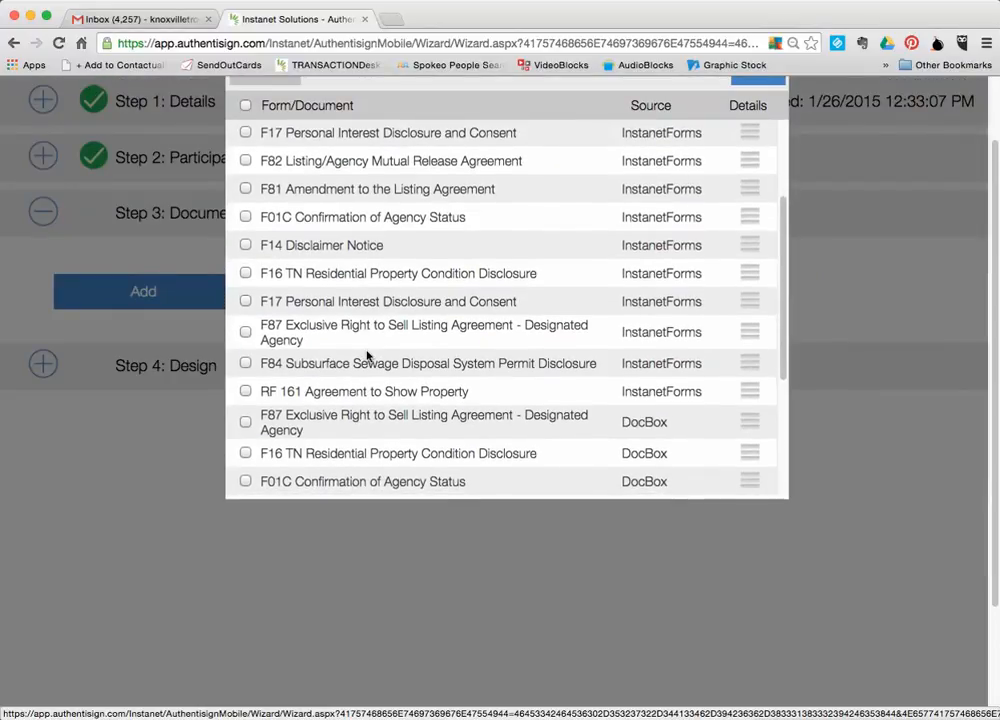
scroll("down", 3)
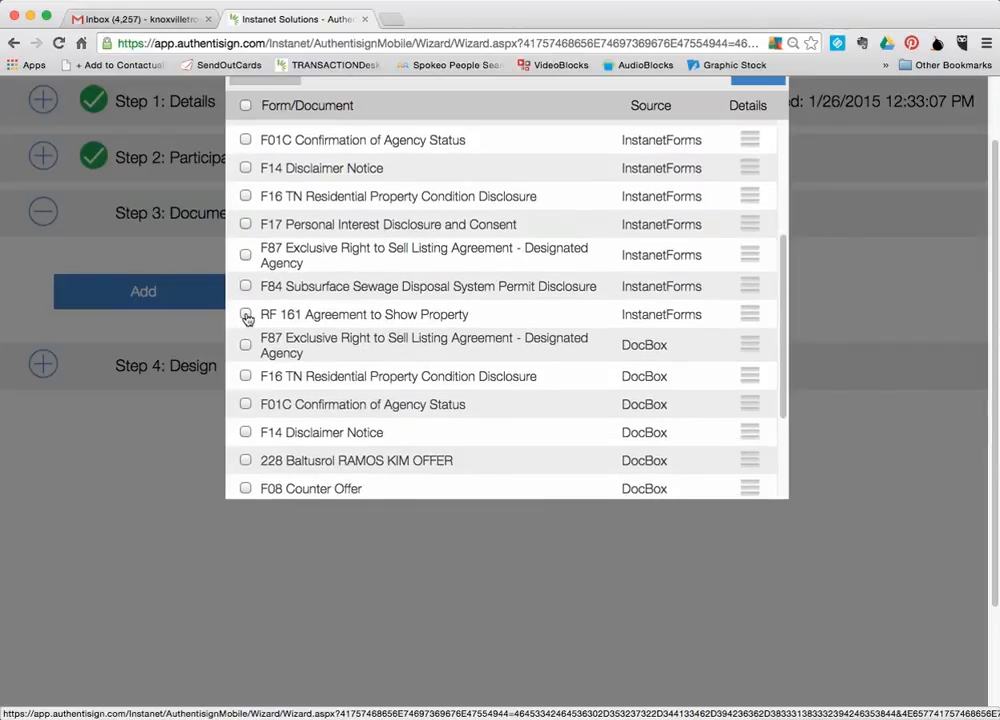
left_click(246, 314)
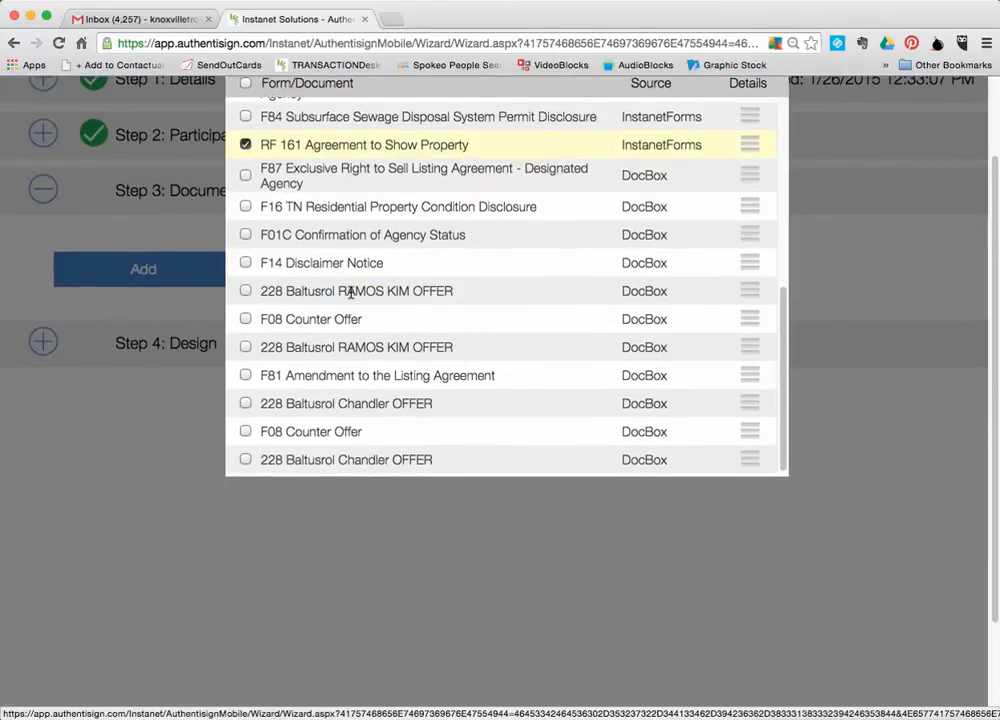
scroll("down", 3)
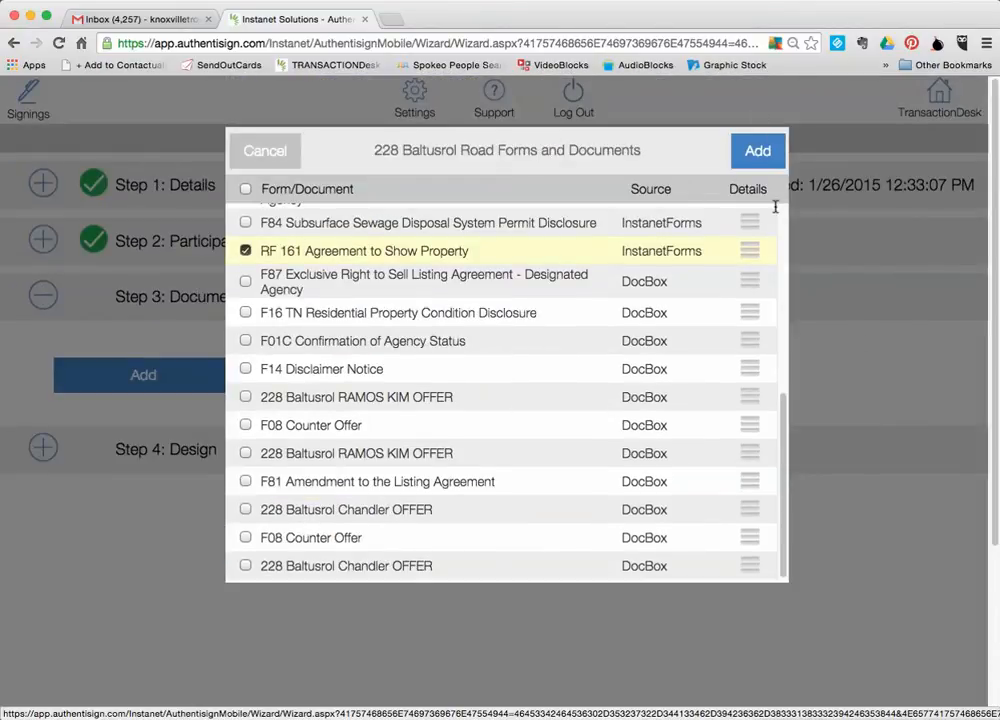
left_click(756, 150)
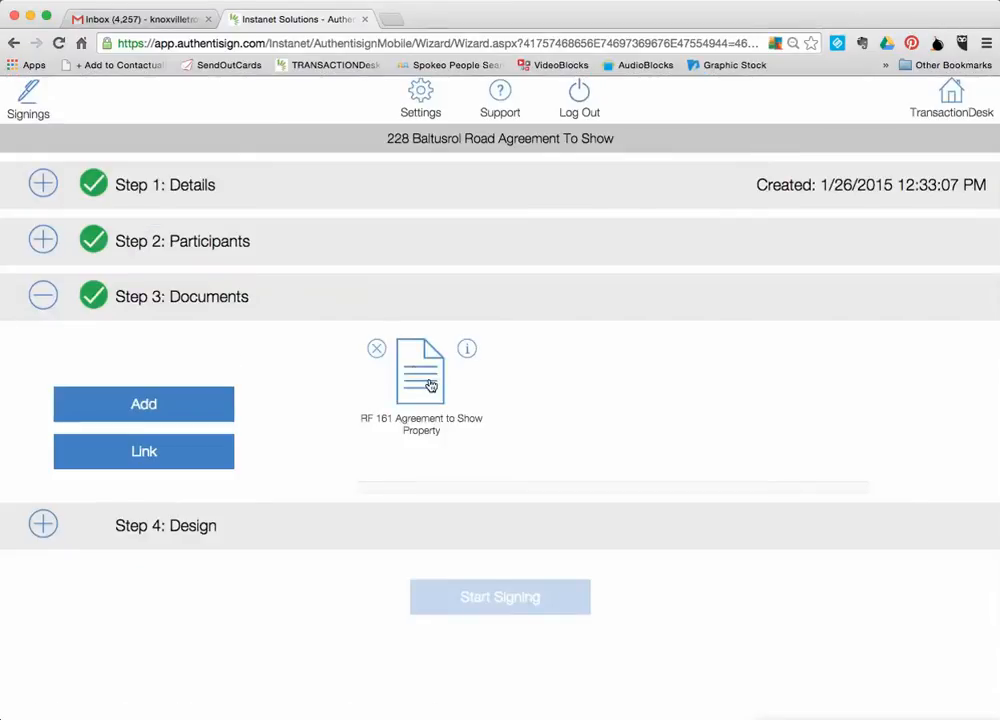
mouse_move(460, 362)
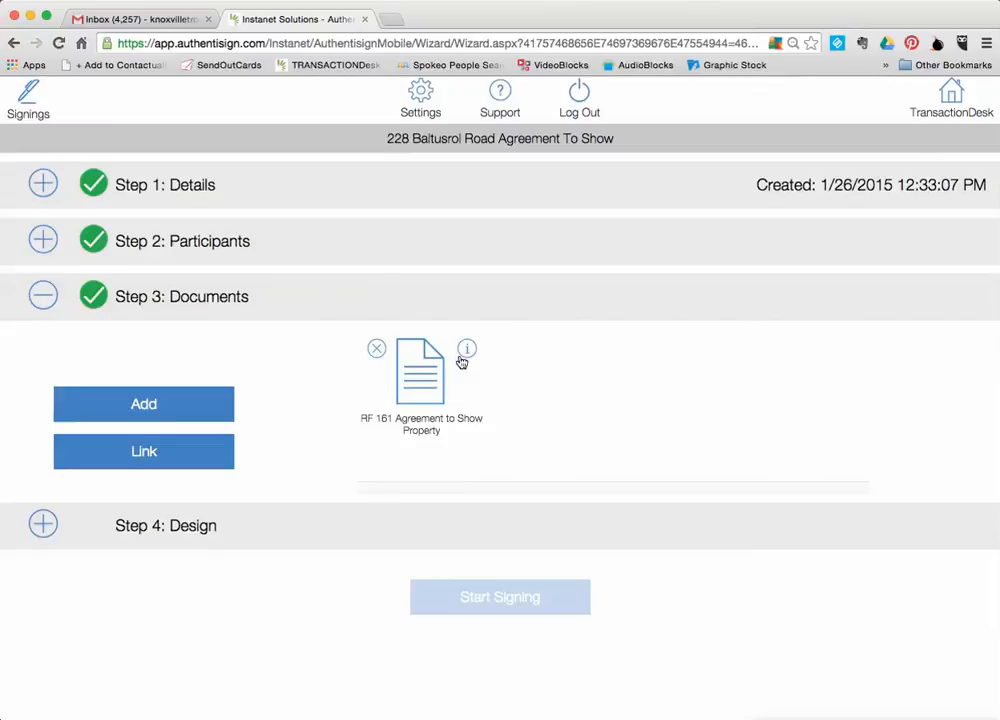
mouse_move(672, 392)
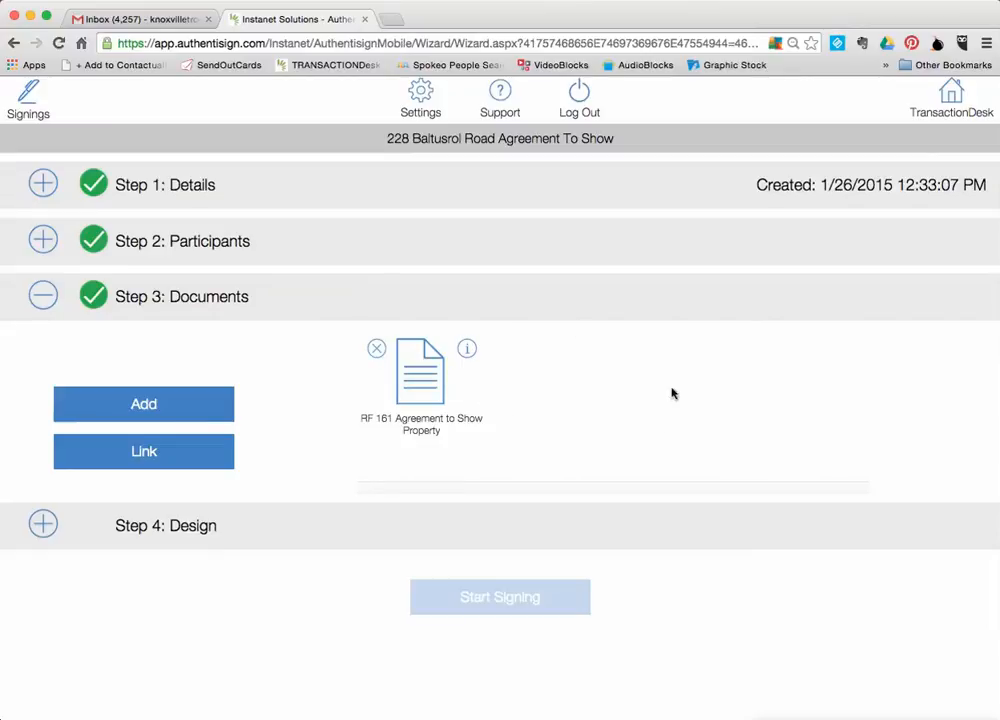
mouse_move(44, 524)
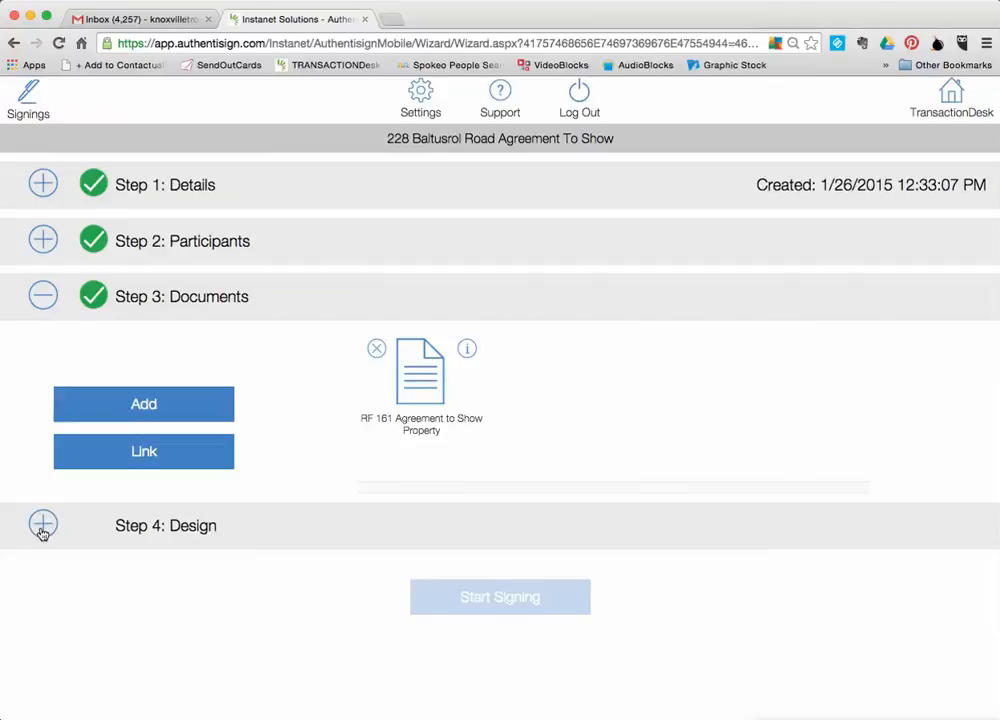
- Expand Step 4 Design to show the Agreement to Show Property in the designer
left_click(500, 596)
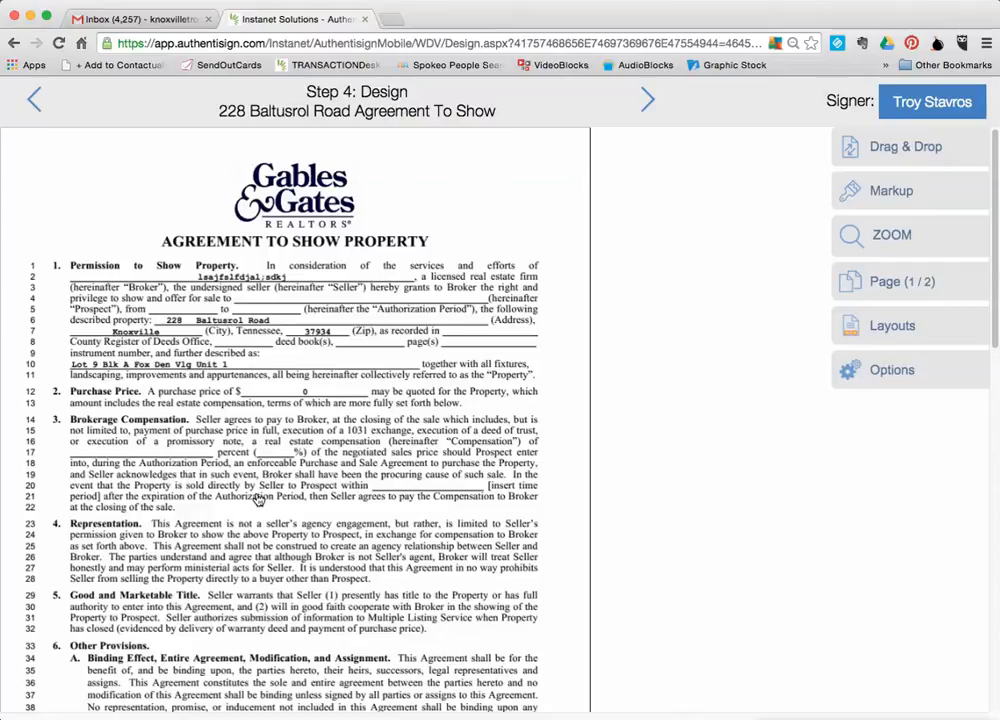
- Show the Drag & Drop palette of signature, initial, date and text fields
scroll("down", 3)
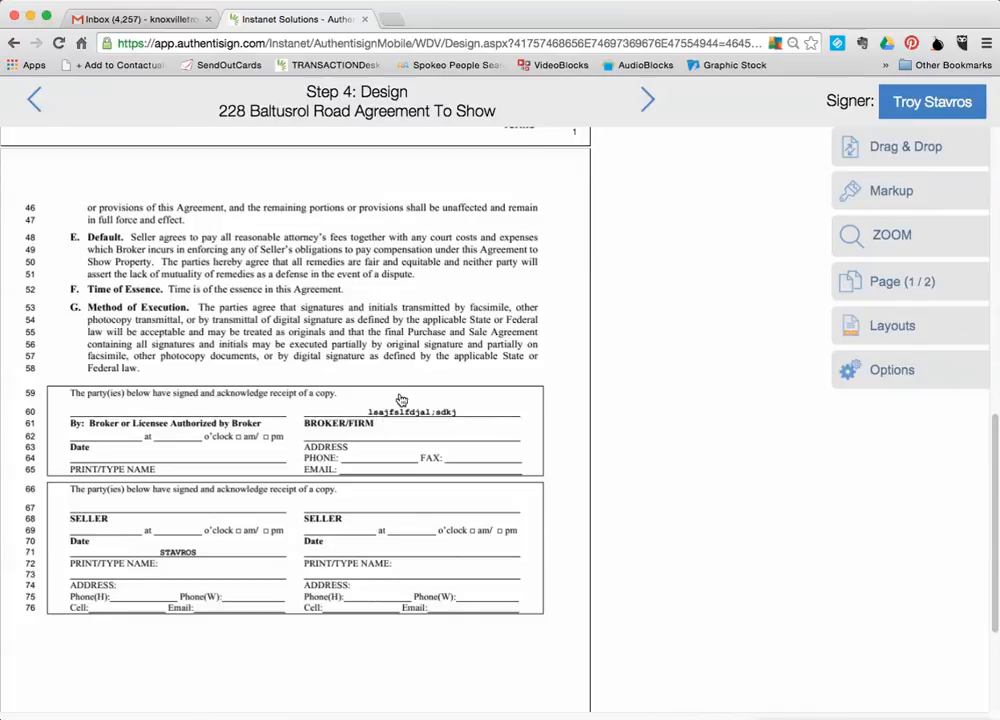
mouse_move(404, 520)
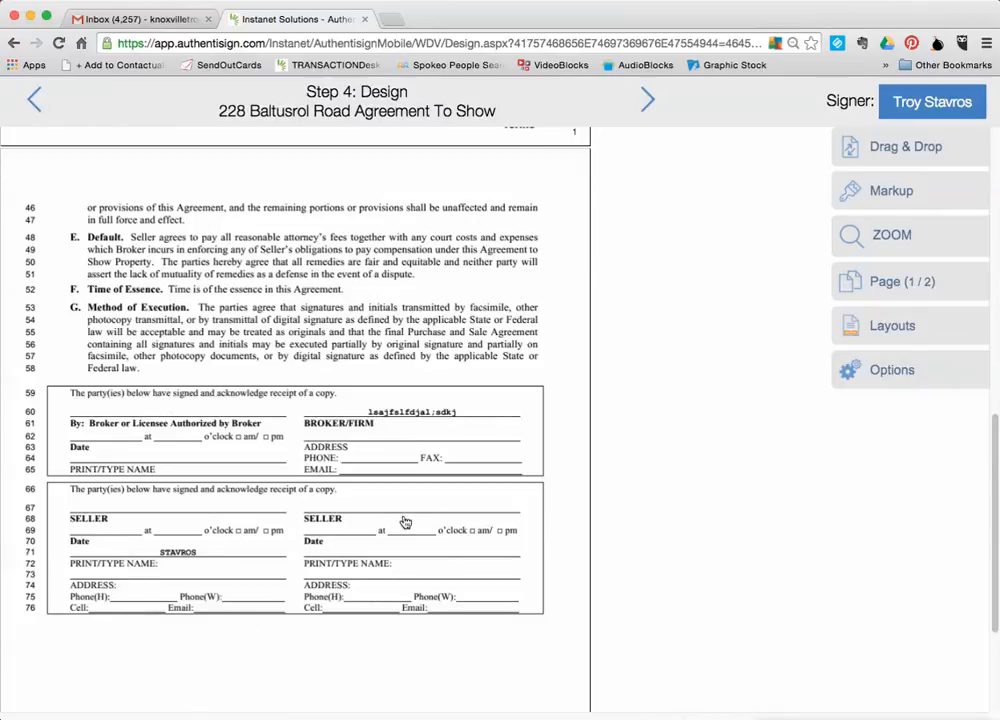
mouse_move(494, 296)
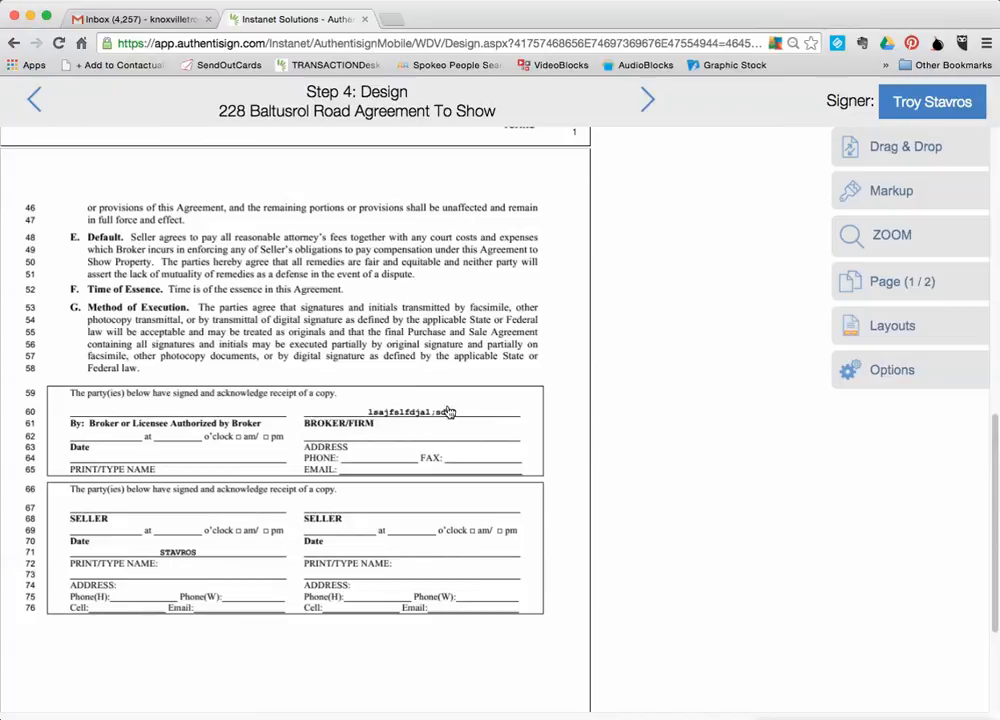
mouse_move(190, 476)
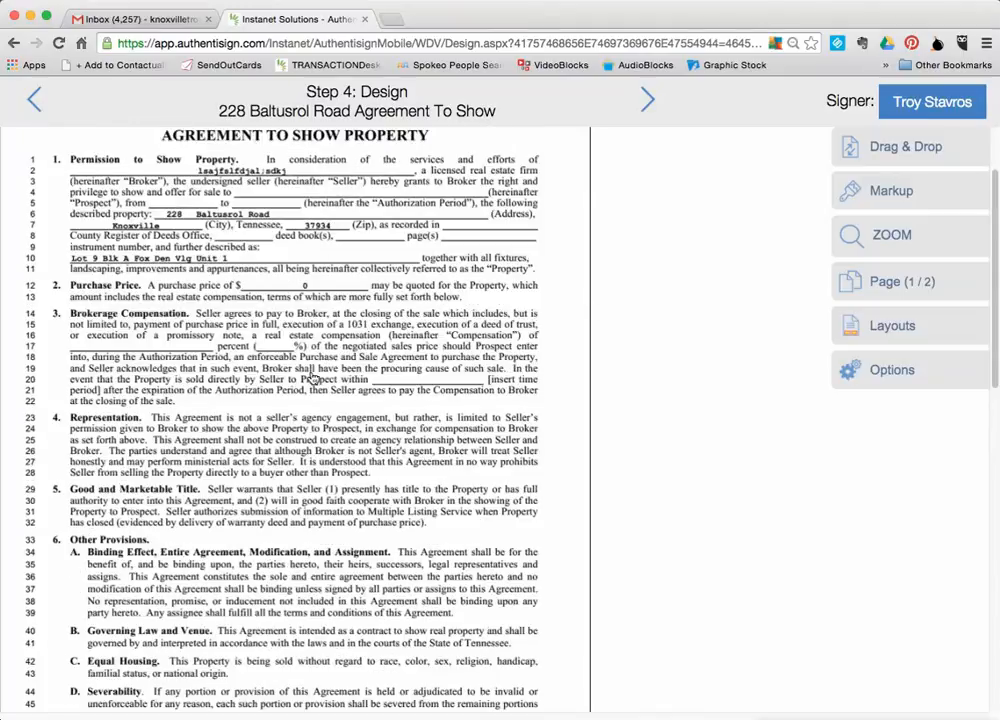
mouse_move(318, 436)
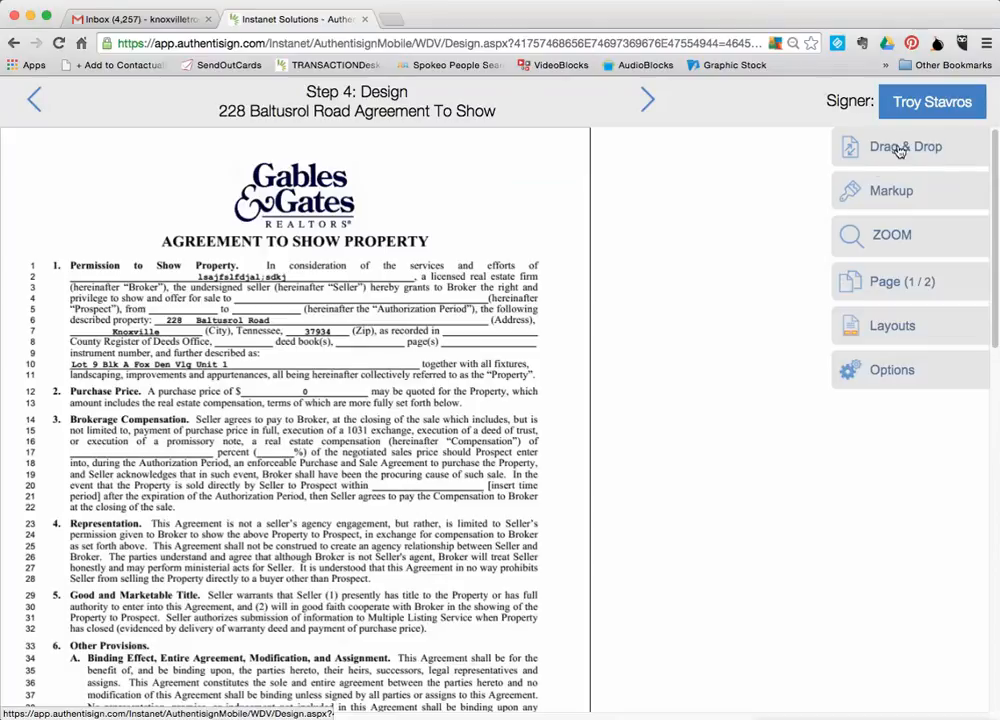
left_click(904, 146)
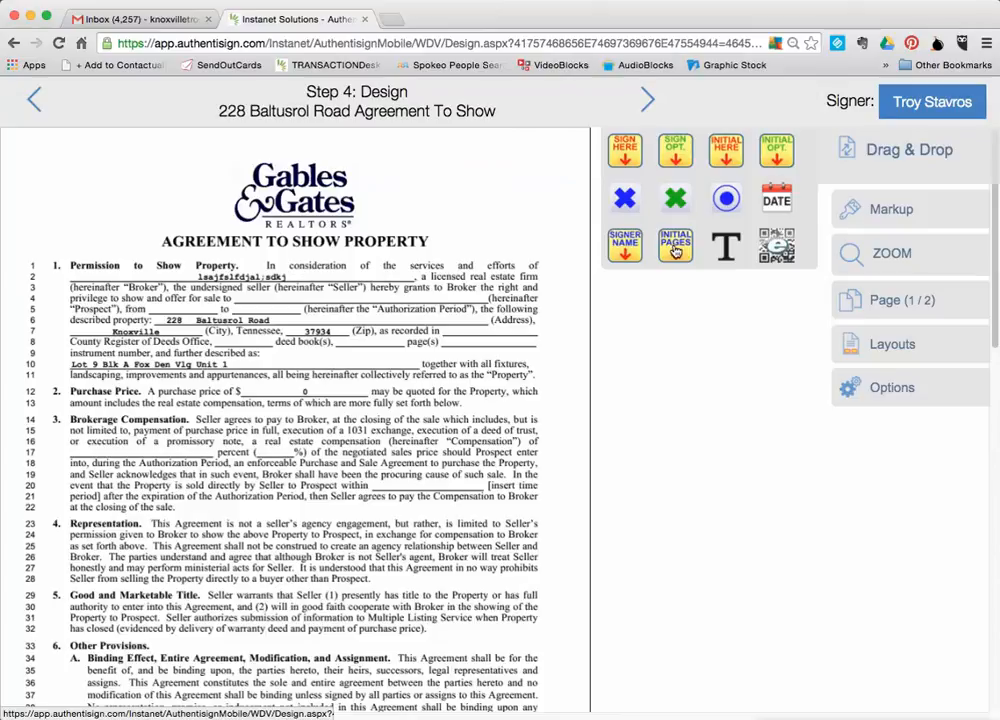
left_click(676, 244)
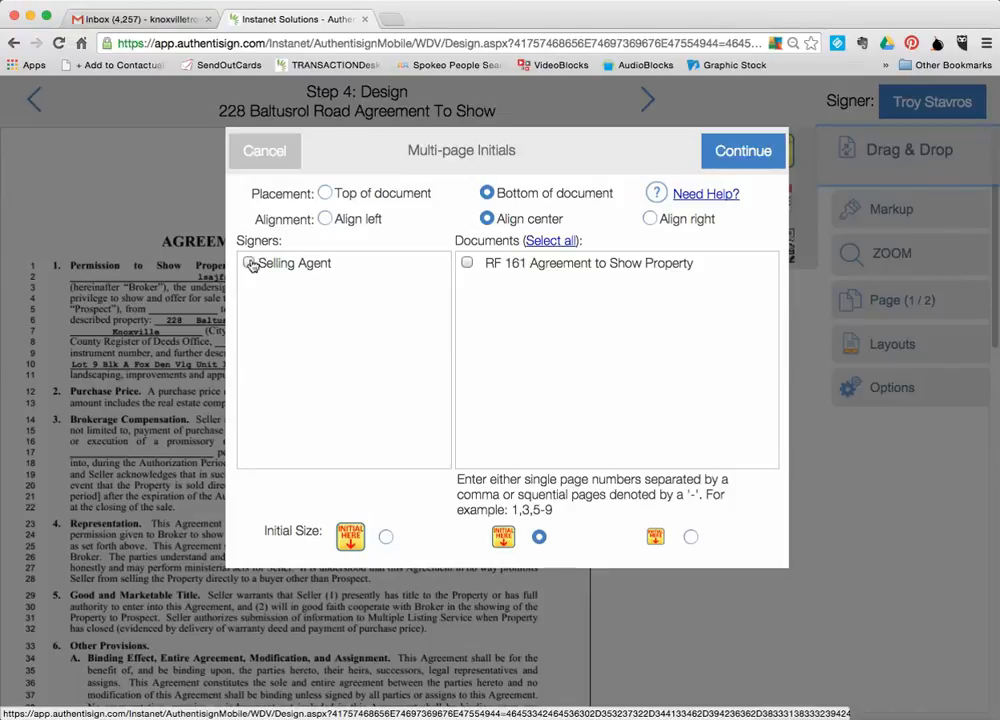
left_click(248, 262)
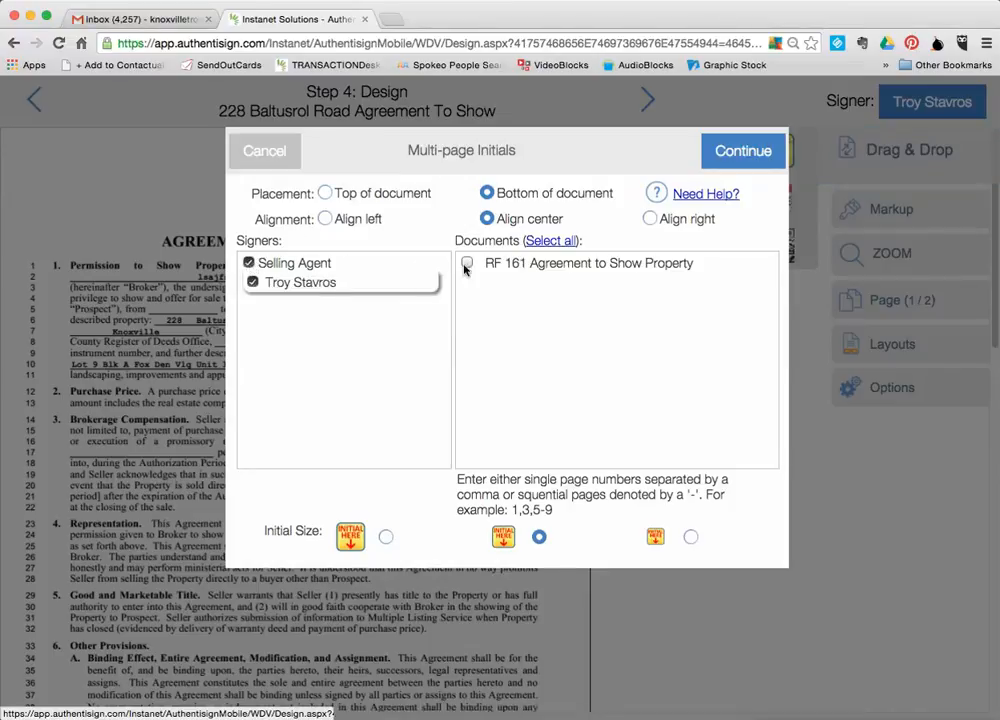
left_click(466, 264)
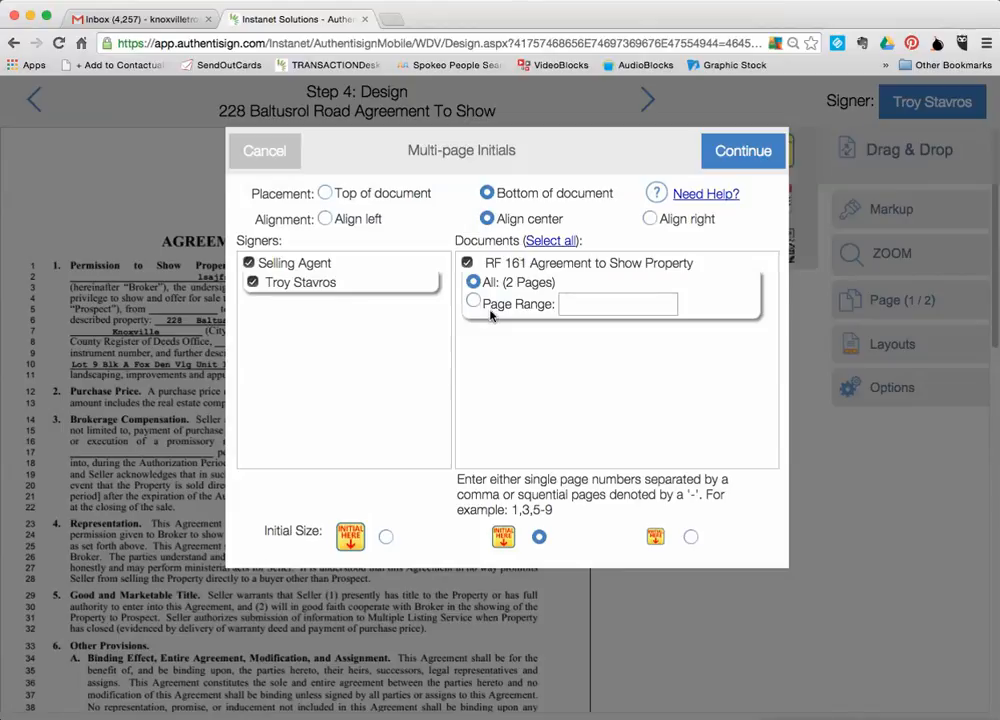
mouse_move(516, 352)
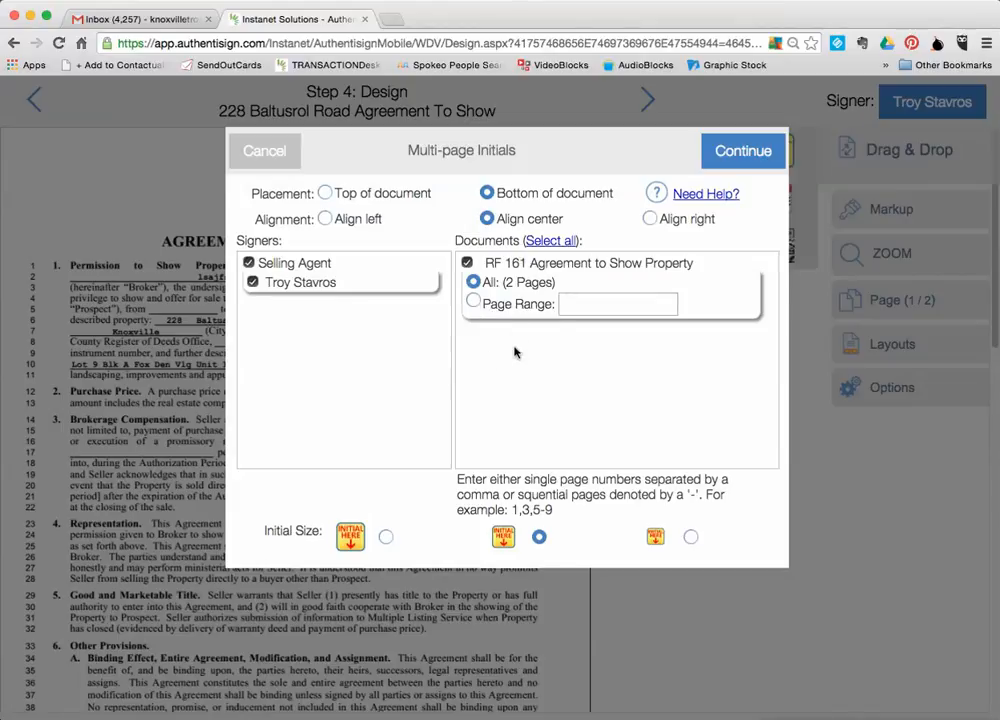
mouse_move(552, 336)
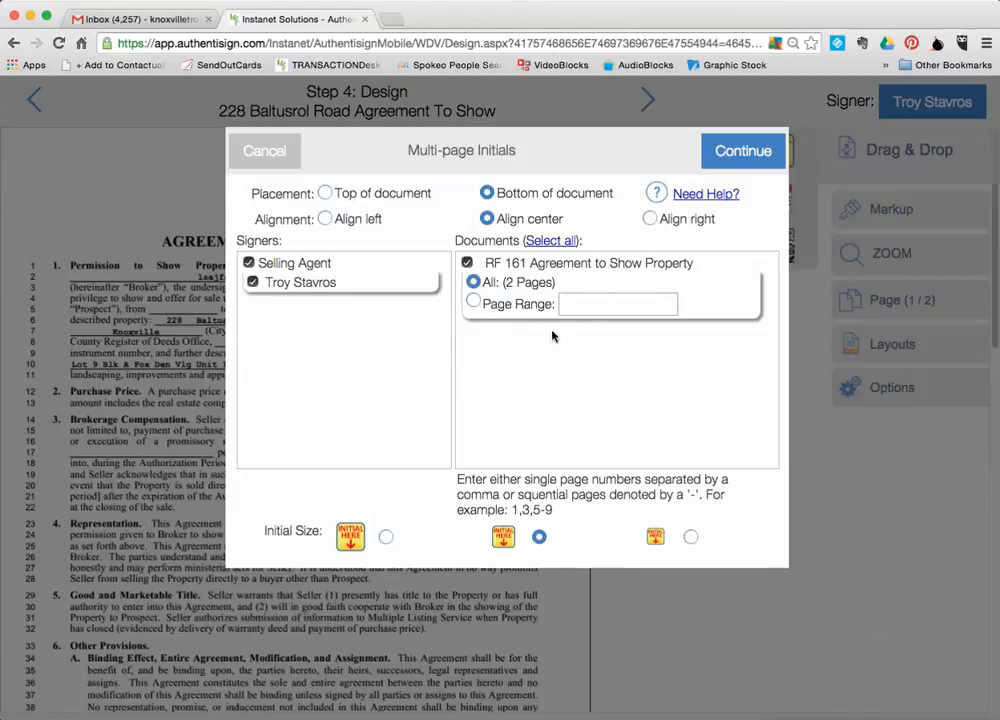
mouse_move(536, 448)
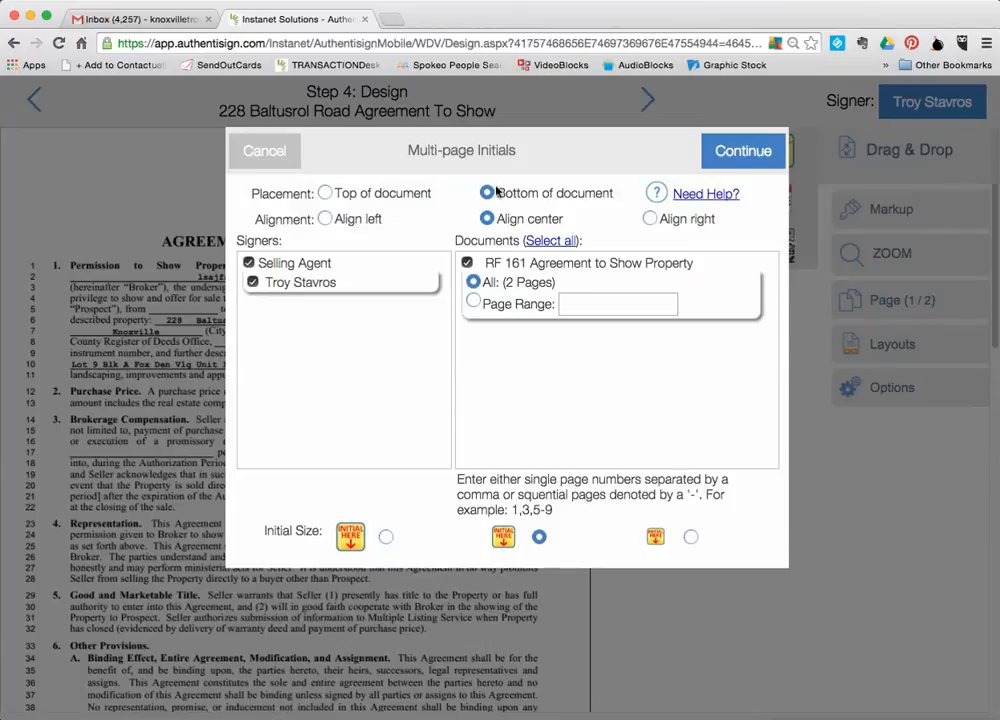
left_click(484, 192)
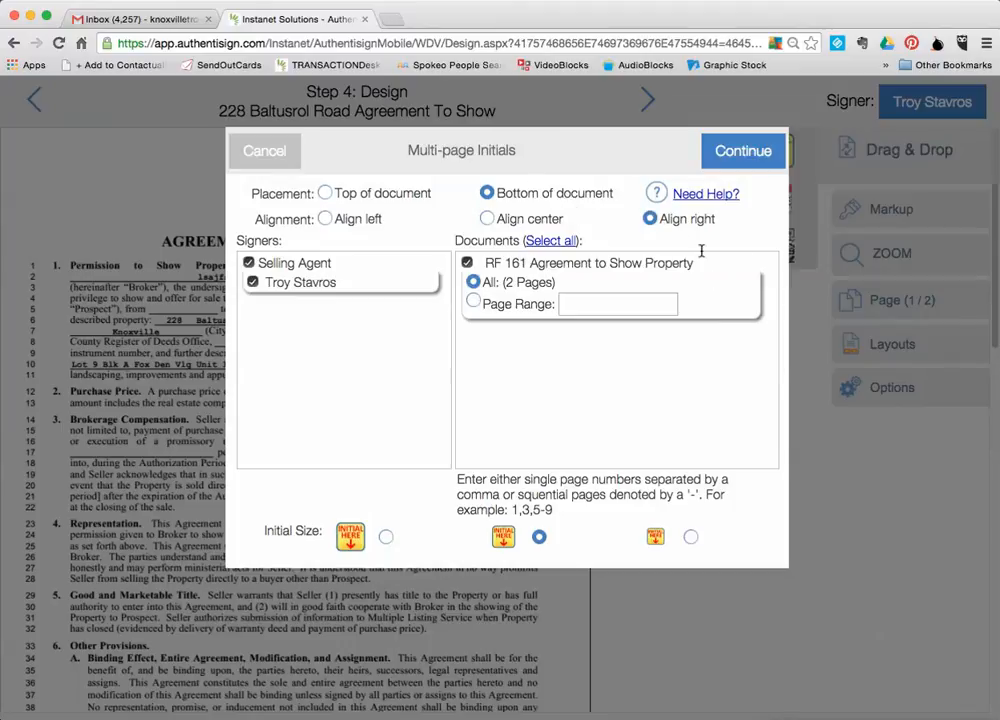
- Confirm the multi-page initials and move to page 2 of the agreement
left_click(742, 150)
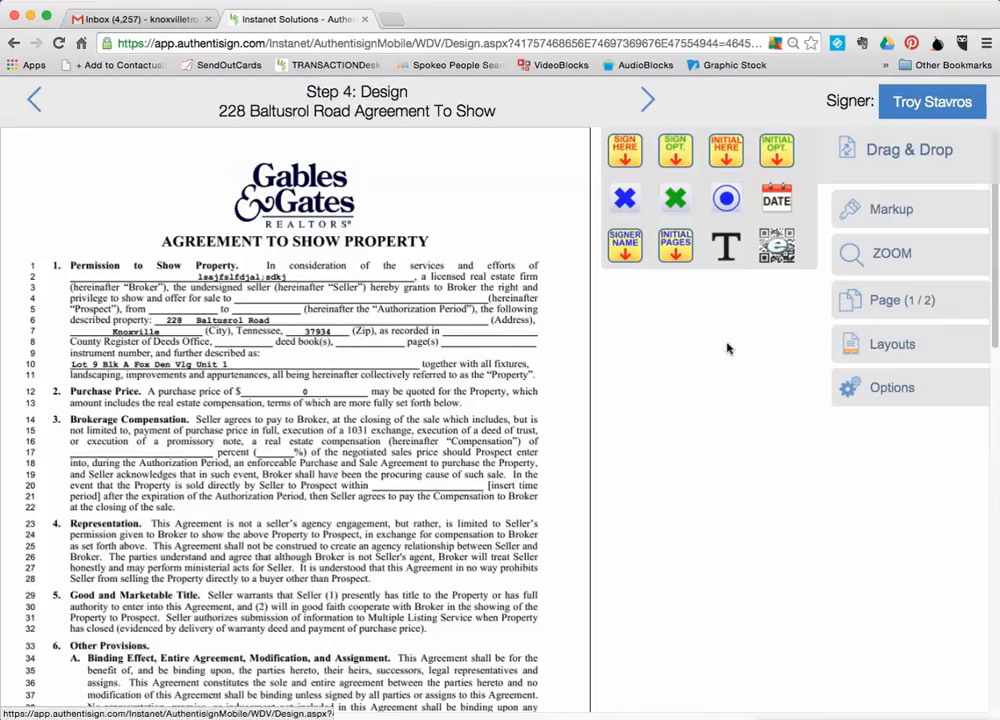
scroll("down", 3)
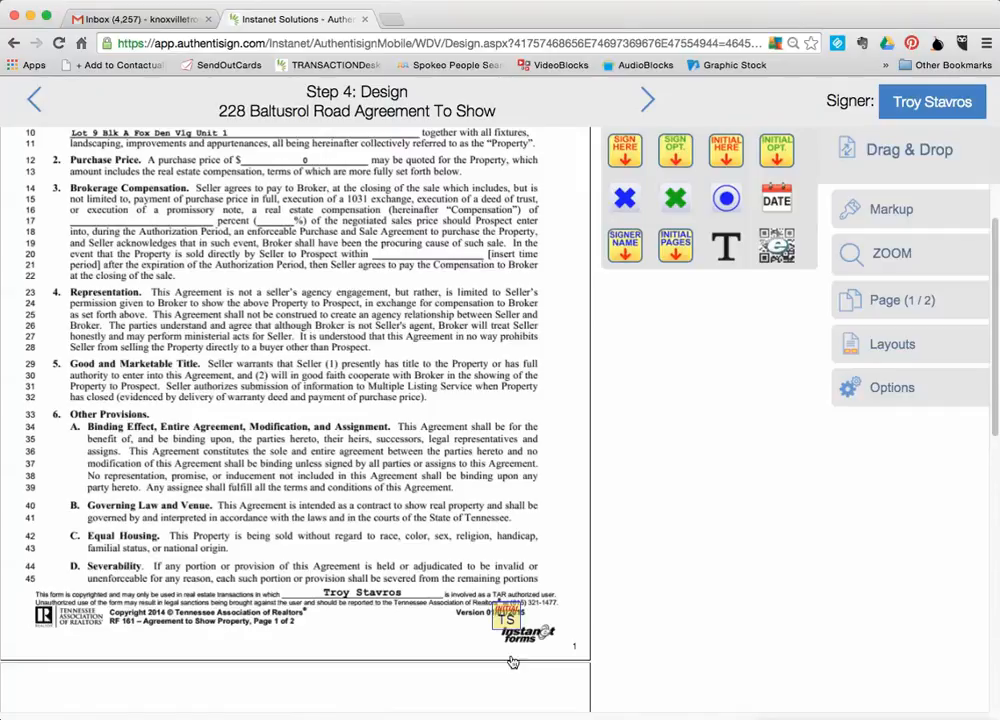
scroll("down", 3)
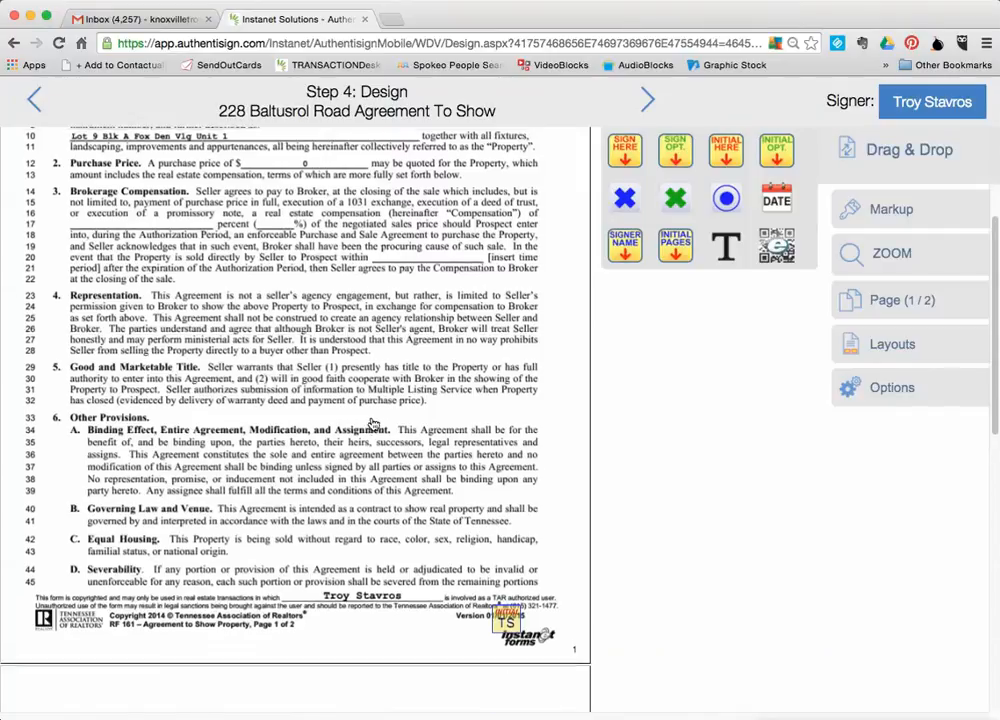
scroll("down", 3)
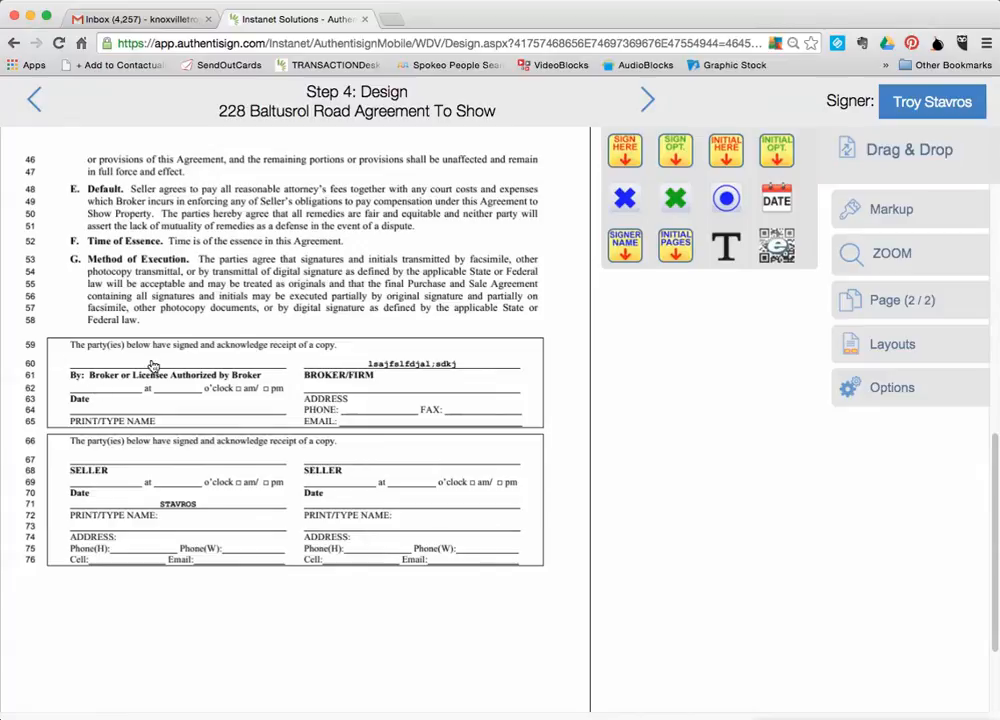
mouse_move(888, 100)
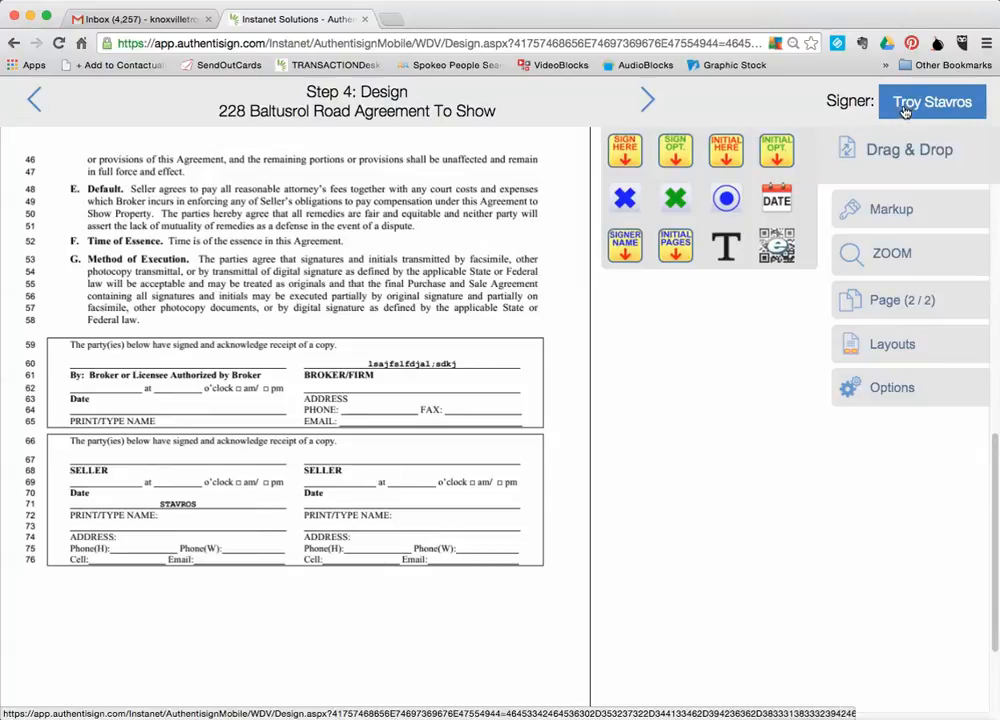
mouse_move(880, 114)
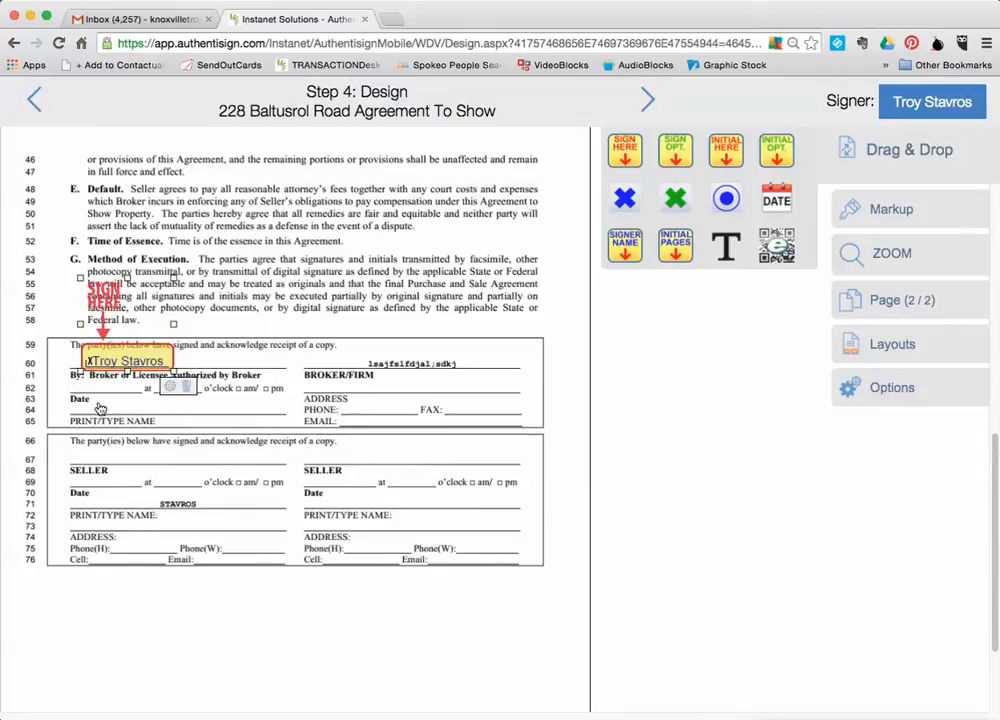
mouse_move(120, 400)
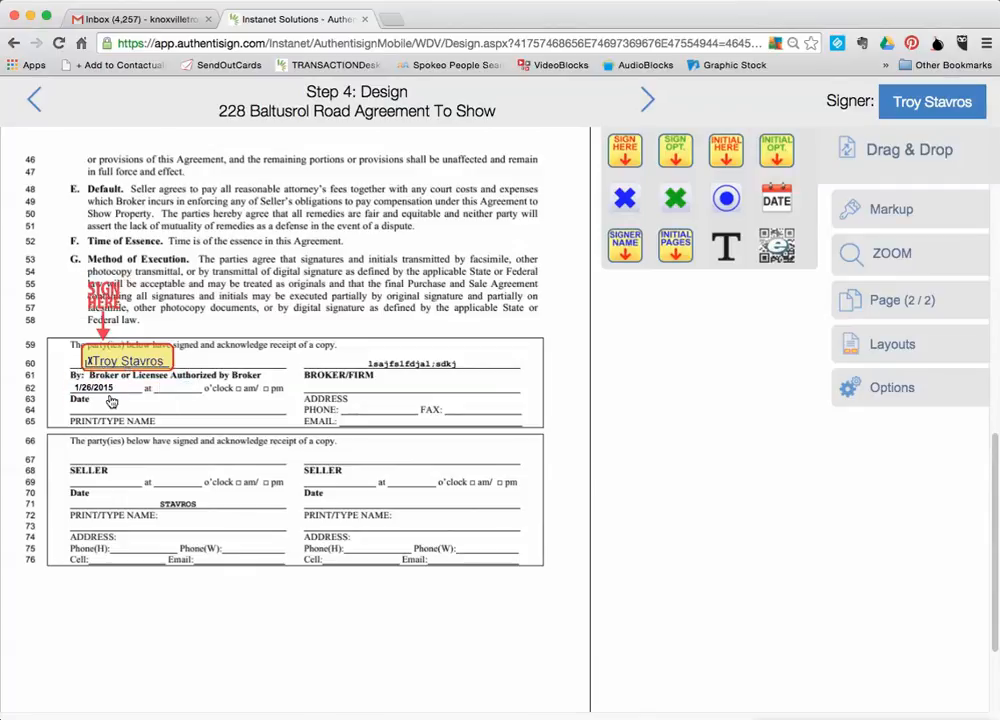
left_click(104, 404)
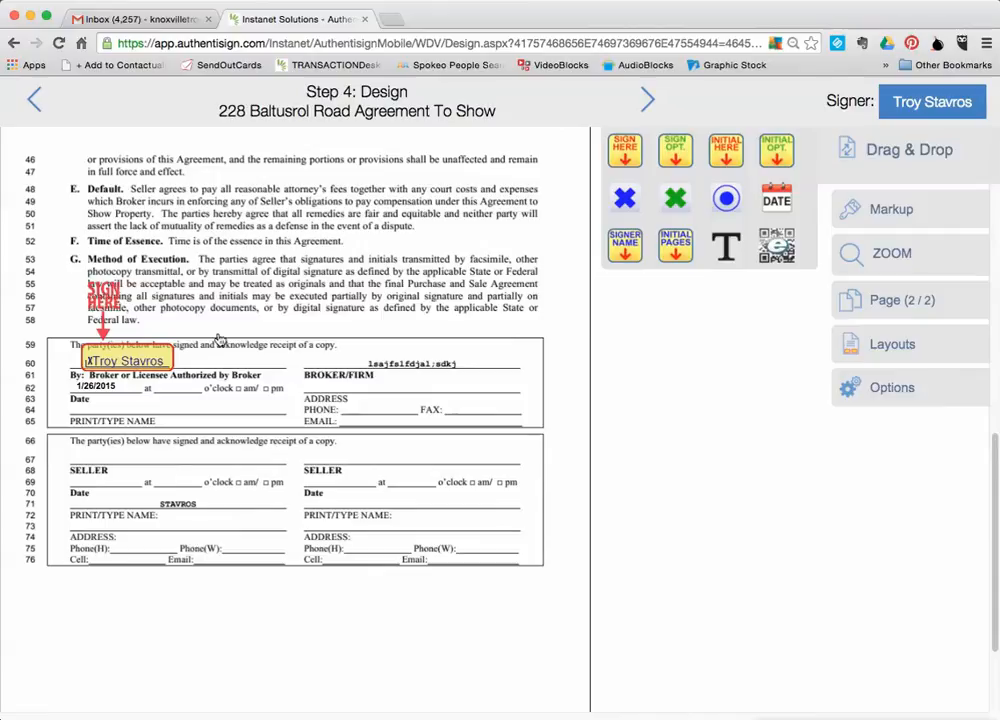
mouse_move(178, 434)
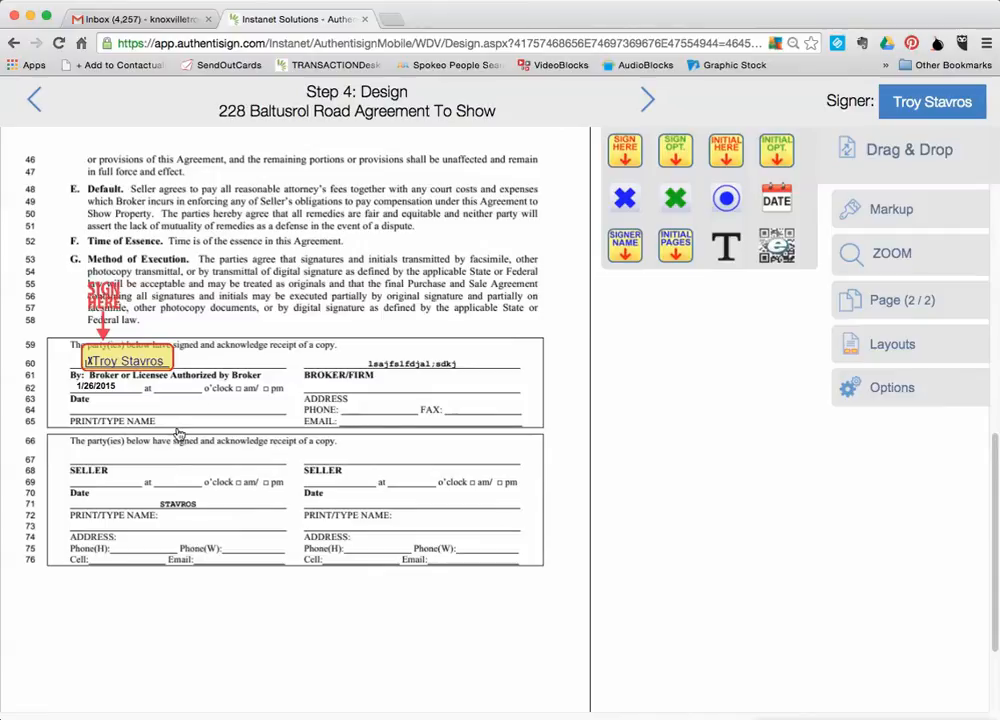
mouse_move(912, 420)
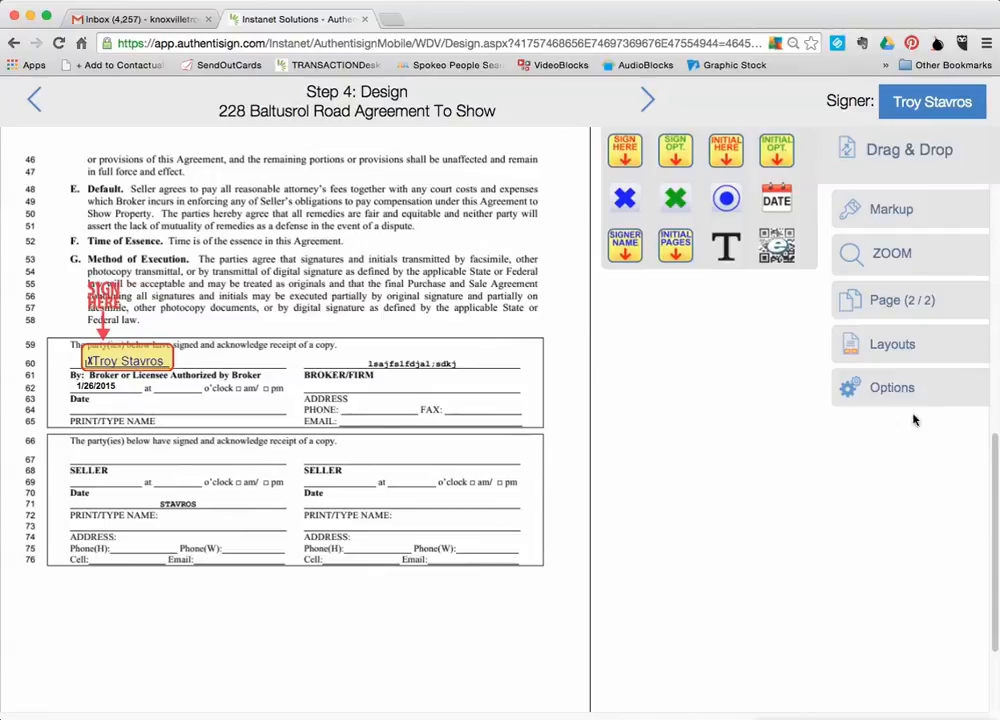
- Save the placed signing fields and acknowledge the 'Changes successfully saved' alert
left_click(892, 388)
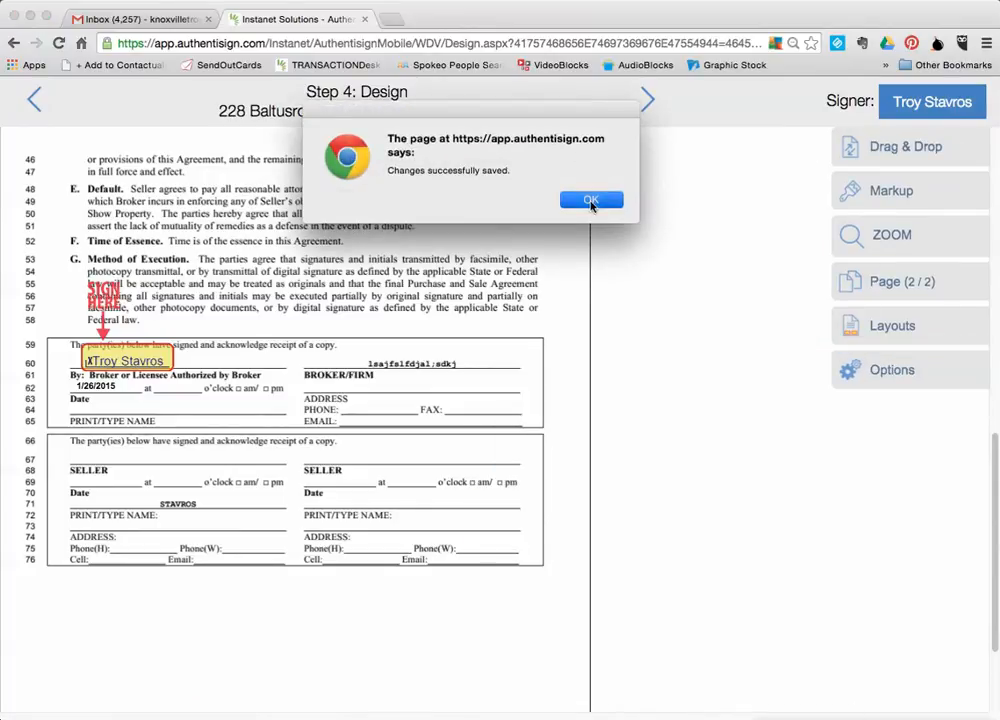
left_click(592, 200)
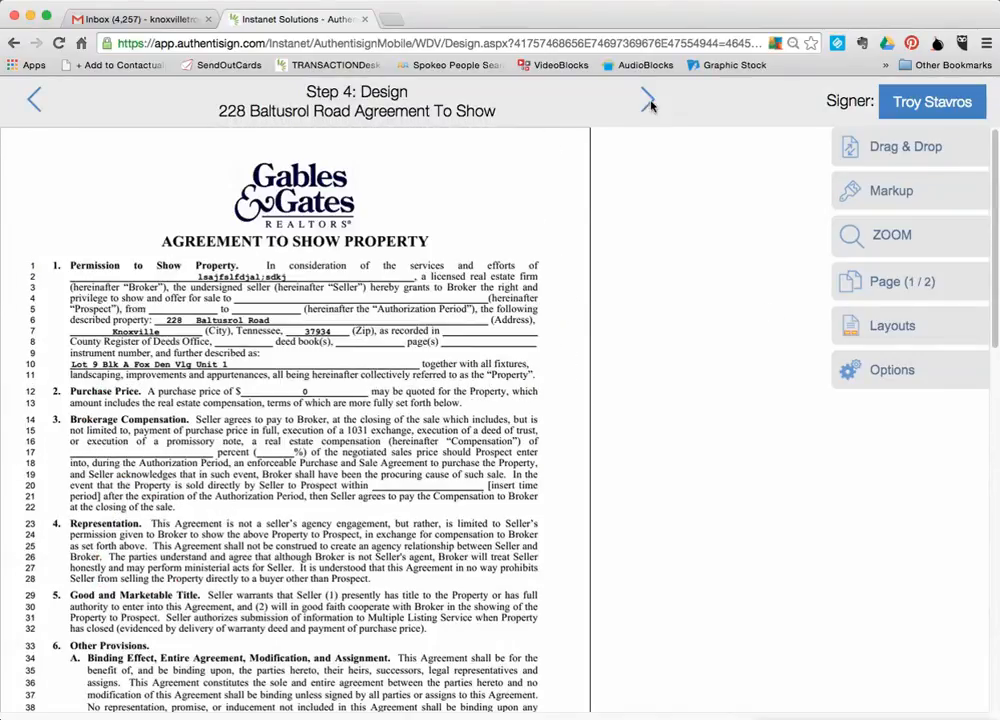
mouse_move(622, 152)
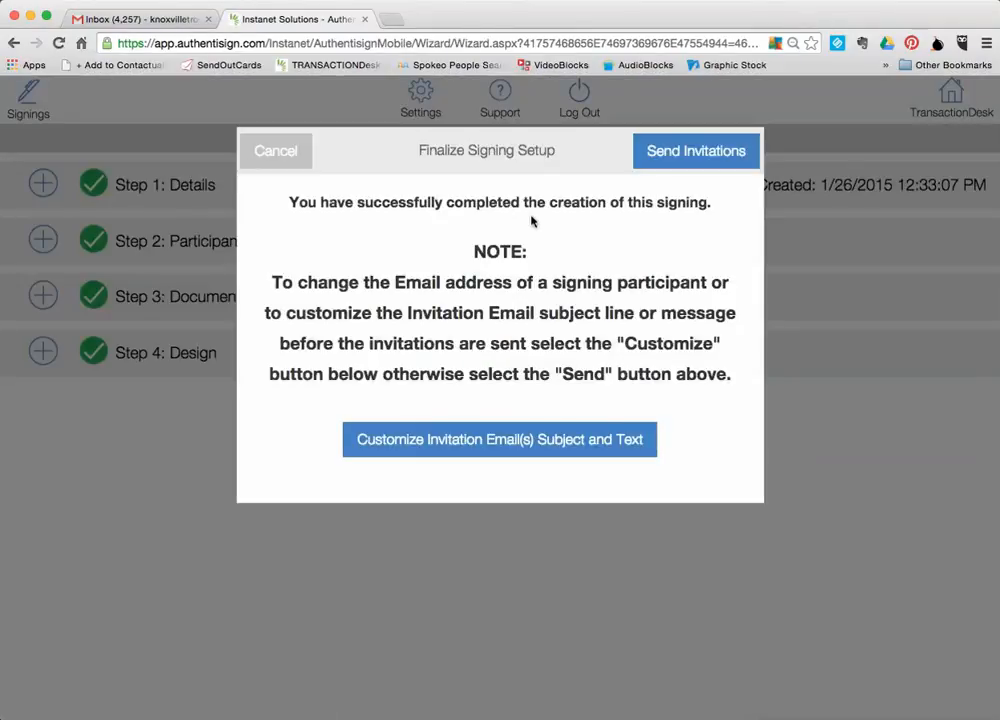
mouse_move(572, 204)
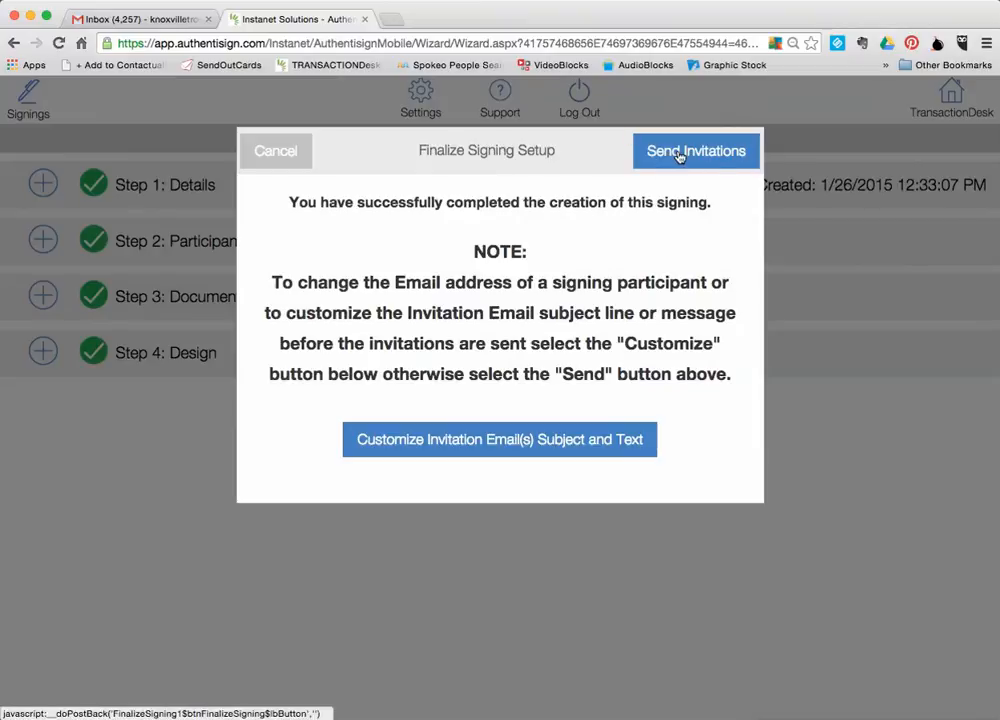
left_click(696, 152)
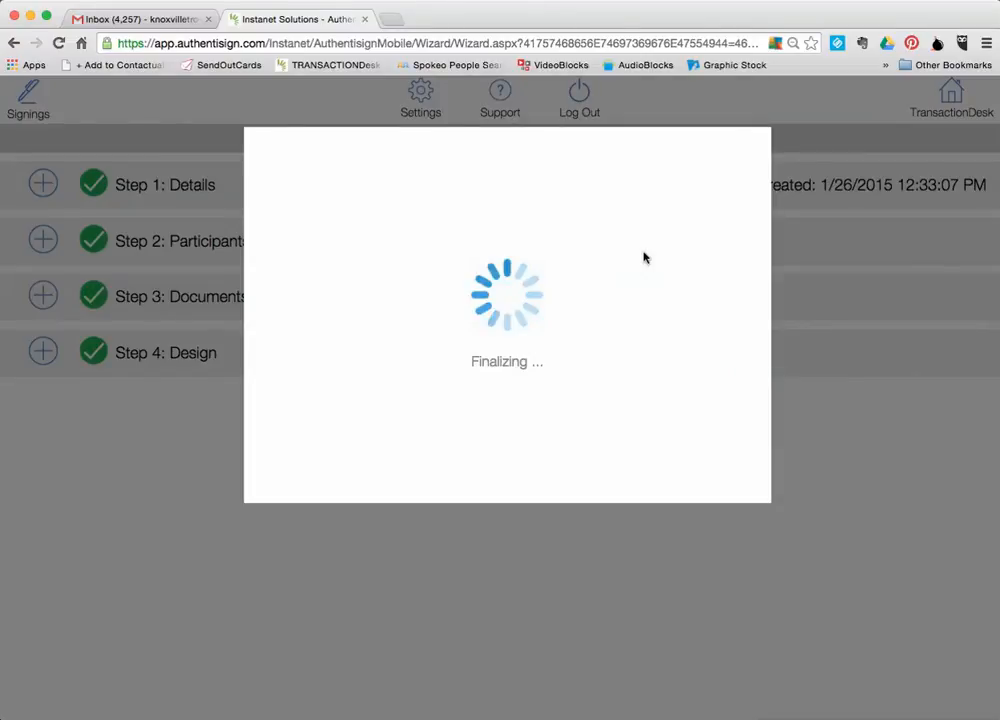
mouse_move(600, 206)
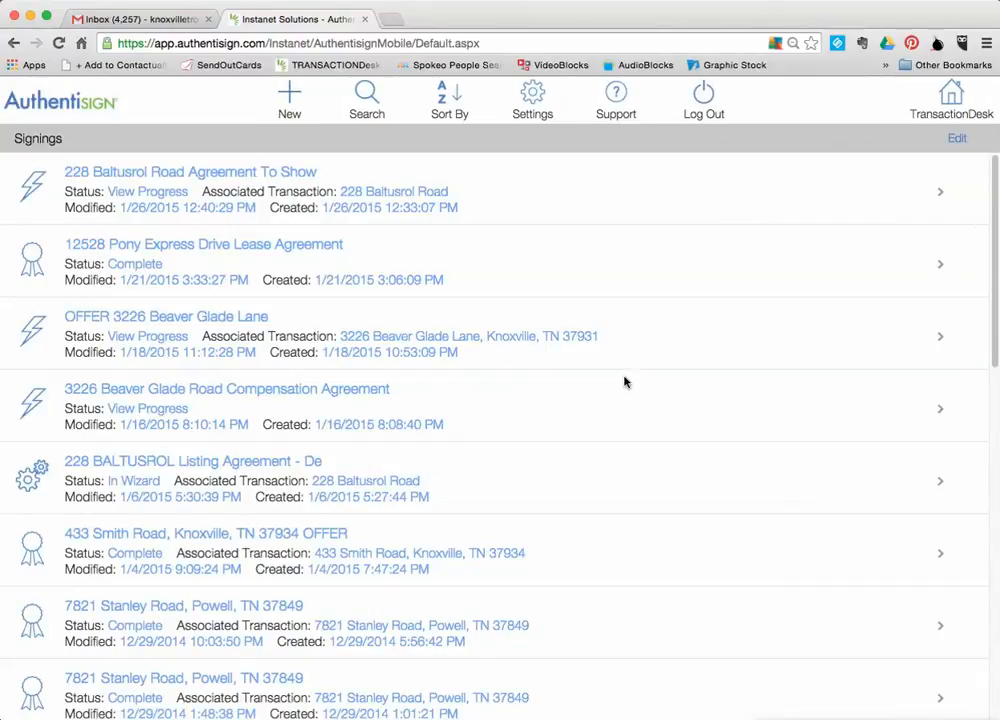
mouse_move(380, 404)
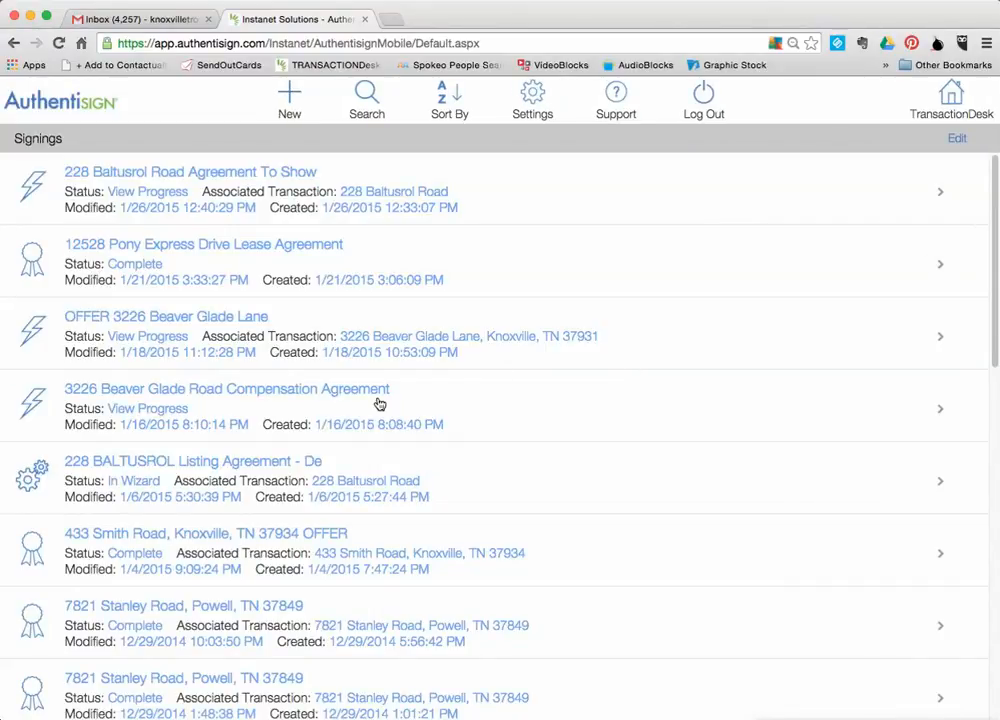
mouse_move(388, 416)
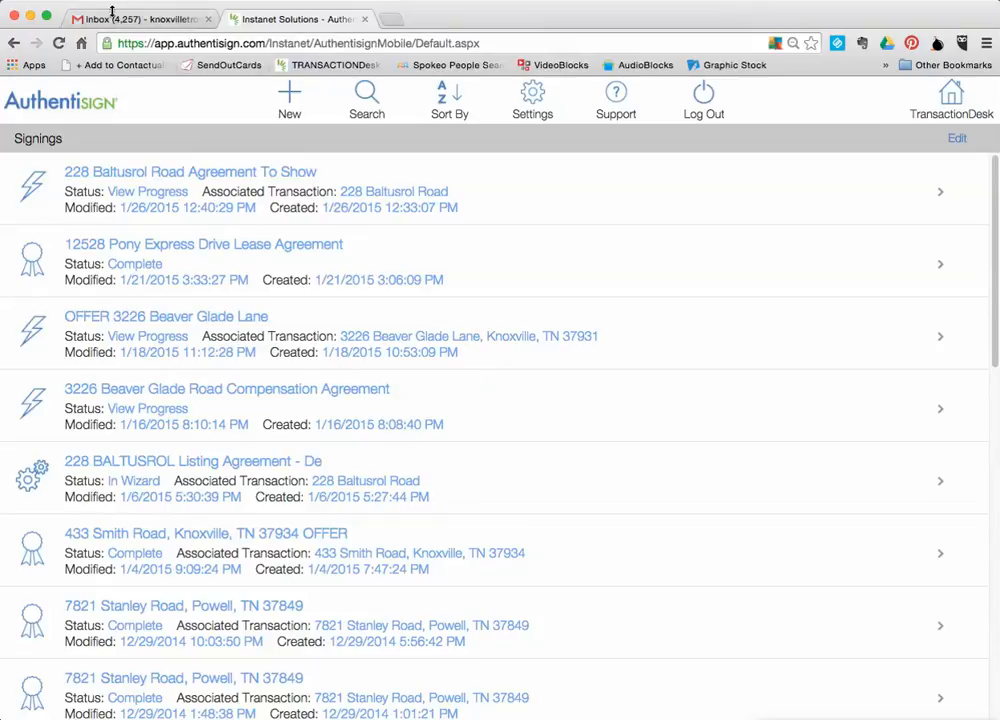
- From the Gmail invitation email, launch the Authentisign signing page via 'Click here to Sign'
left_click(140, 18)
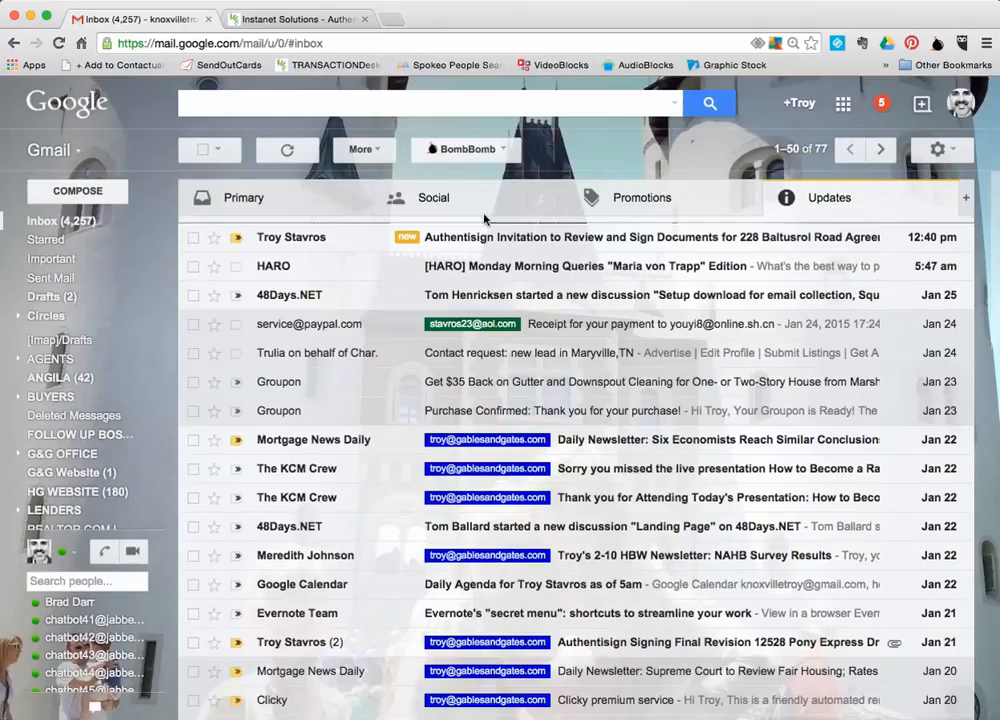
left_click(500, 240)
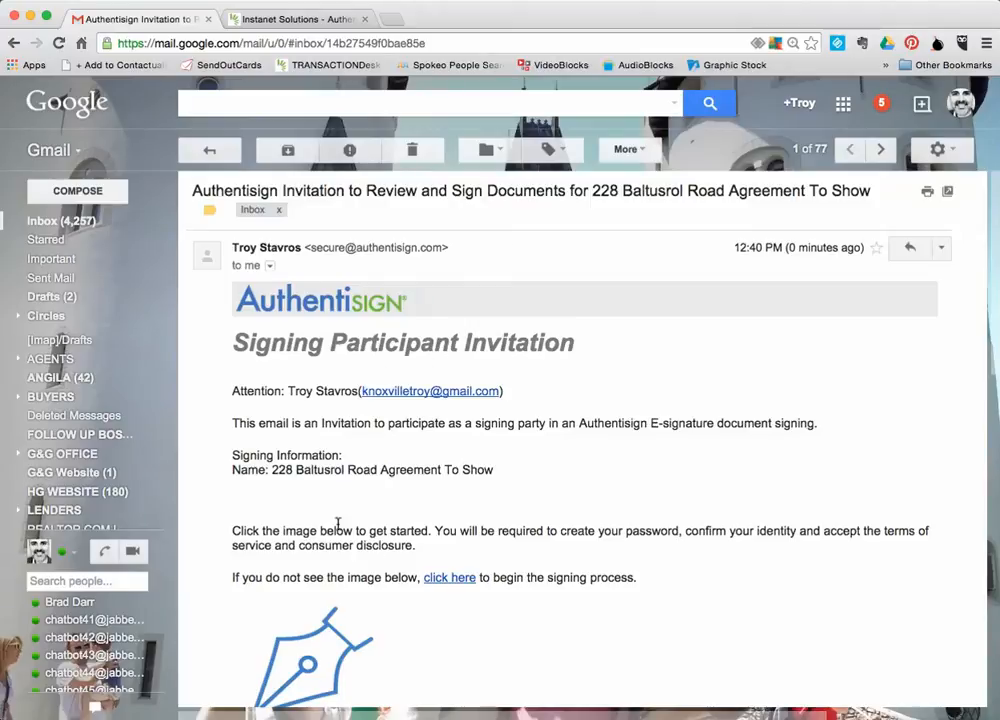
mouse_move(500, 414)
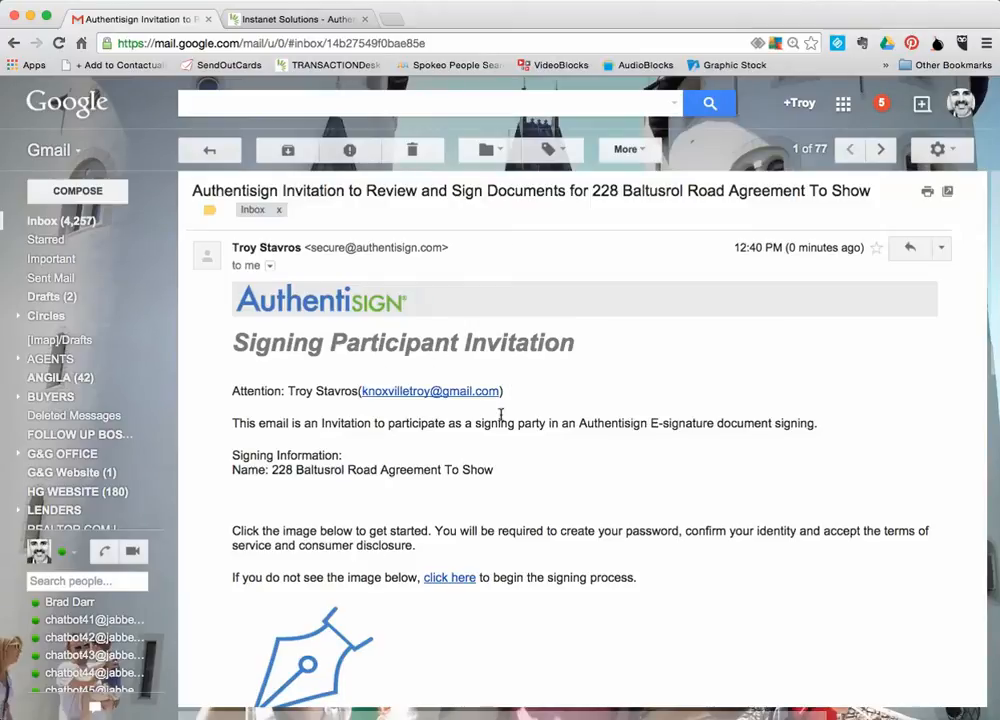
scroll("down", 3)
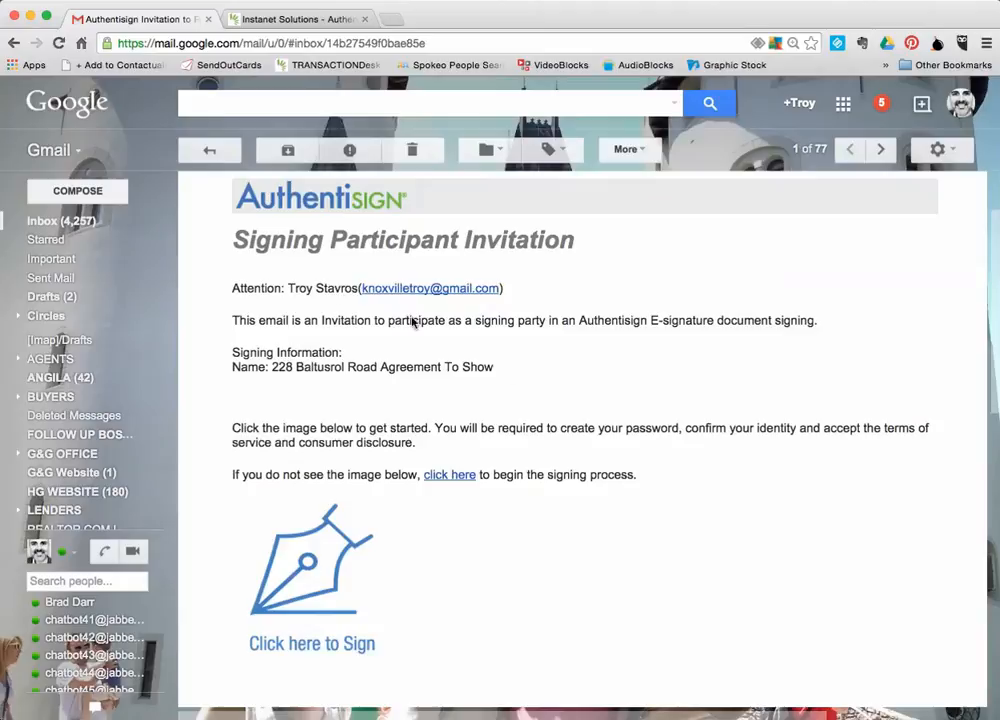
mouse_move(312, 572)
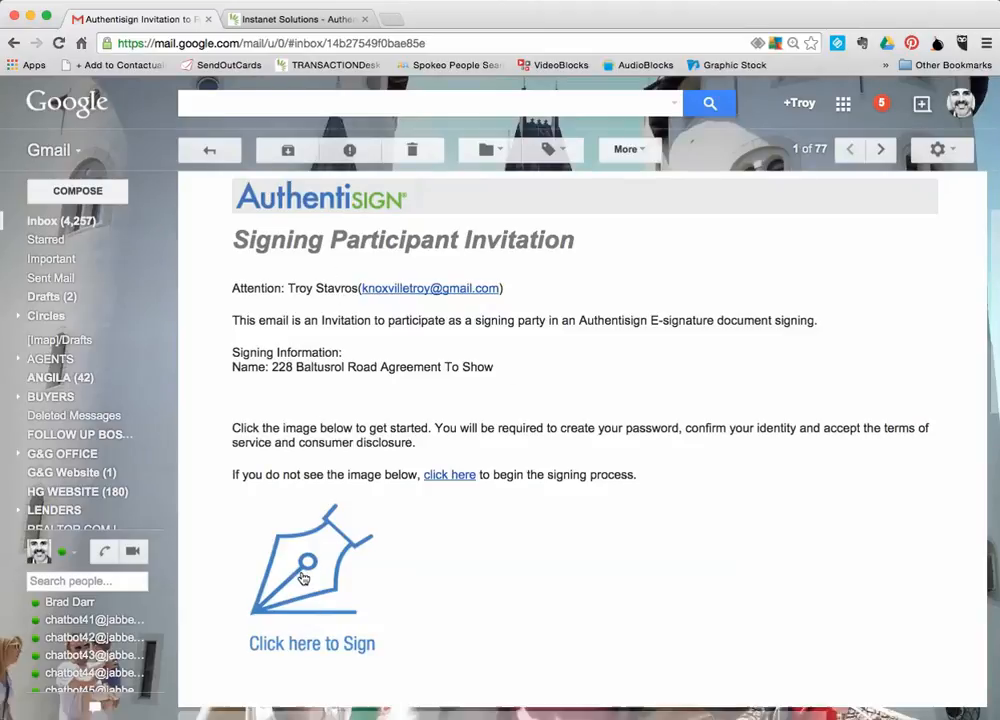
left_click(312, 560)
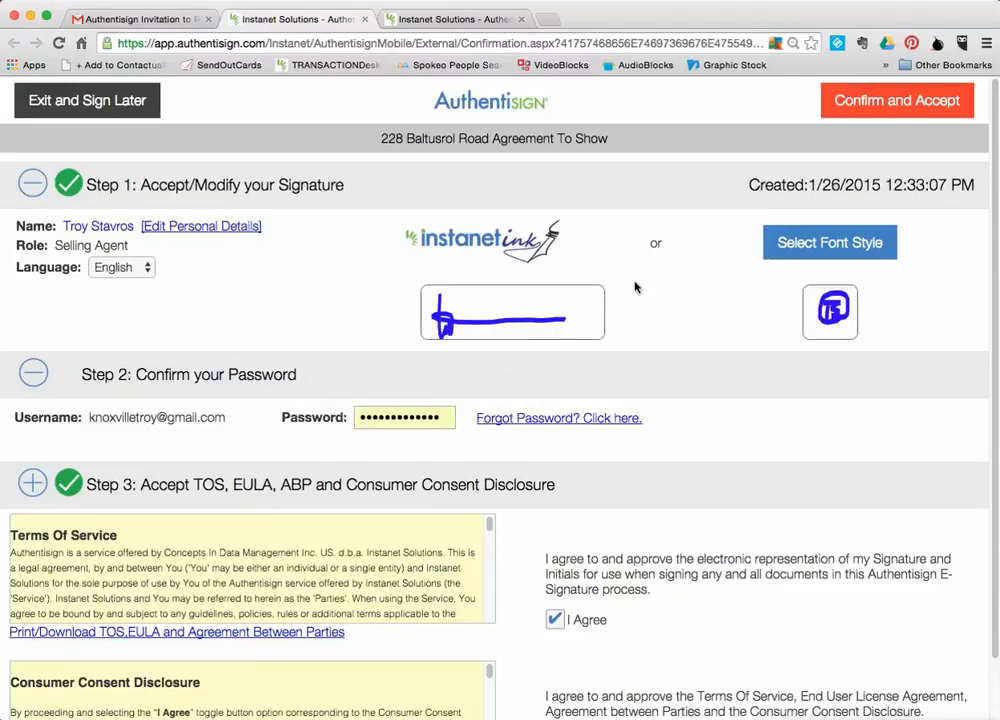
- Review signature, password and consent sections and confirm them to open the Agreement To Show at 0%
left_click(558, 418)
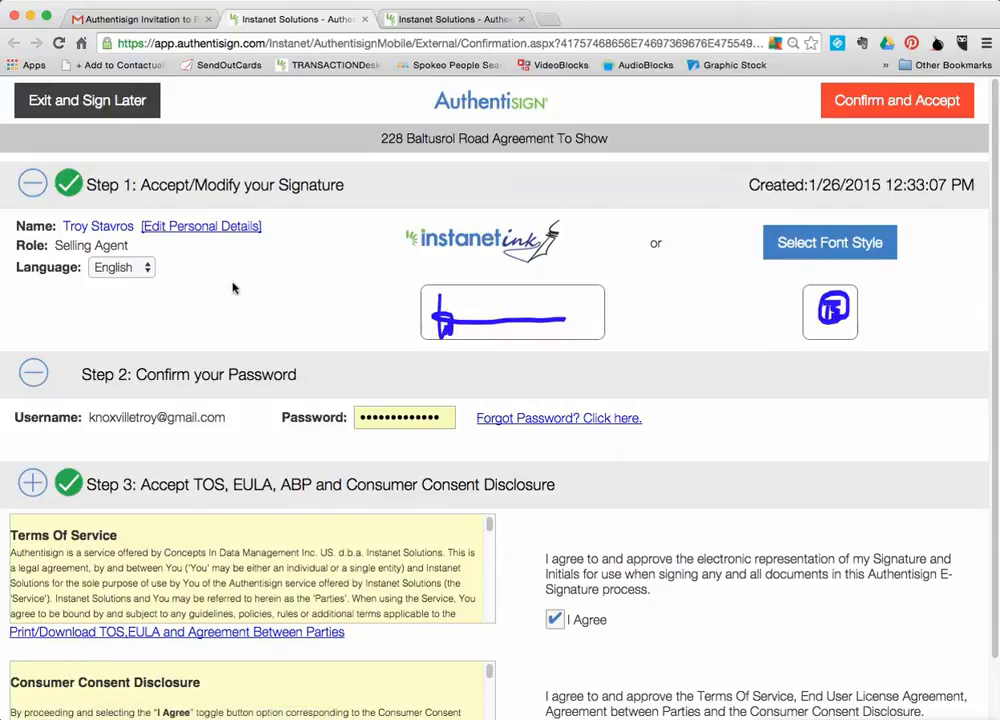
mouse_move(252, 308)
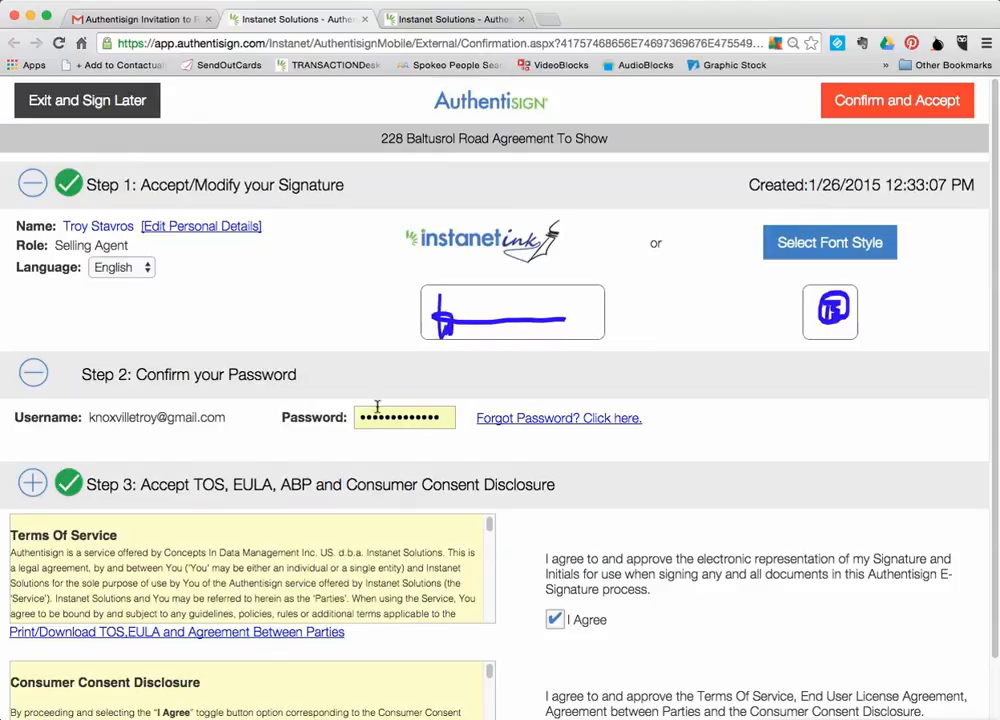
mouse_move(260, 480)
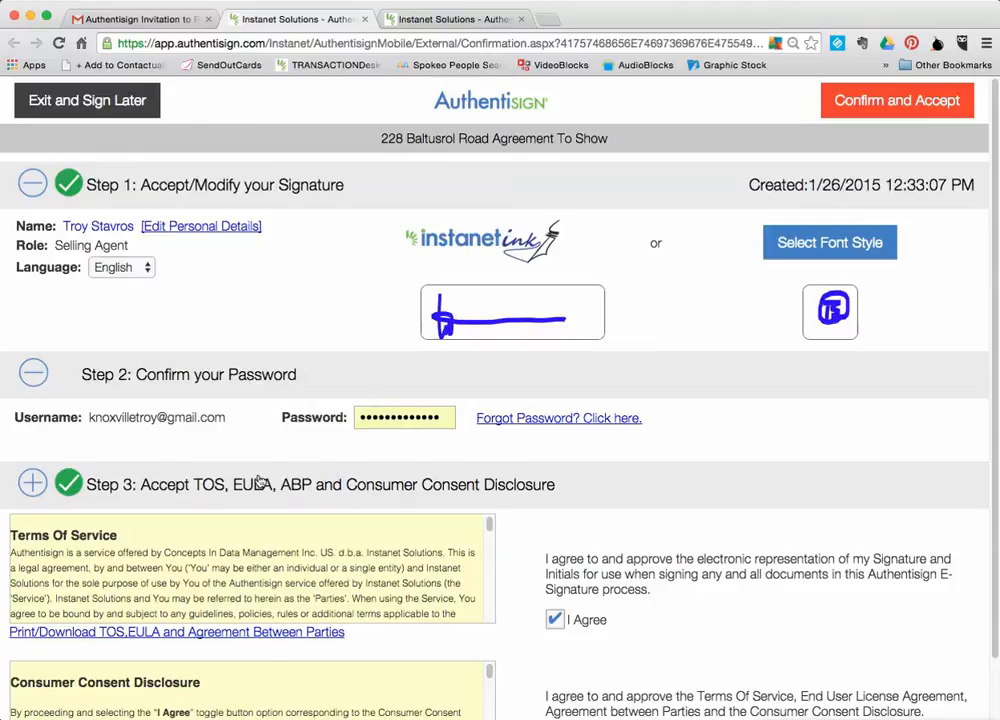
mouse_move(290, 494)
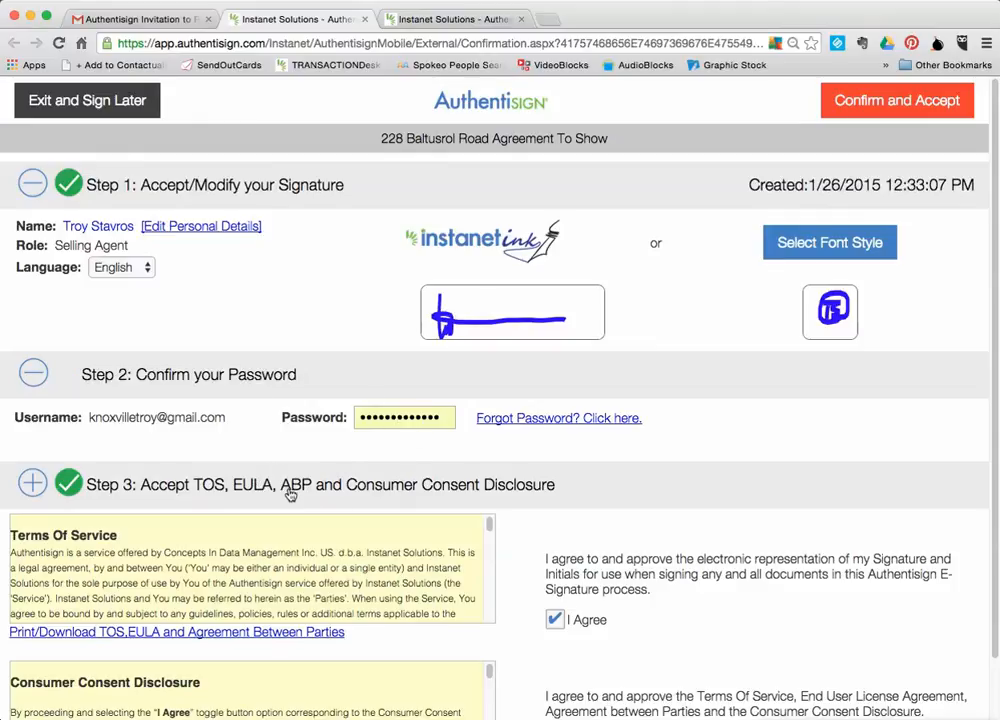
mouse_move(848, 120)
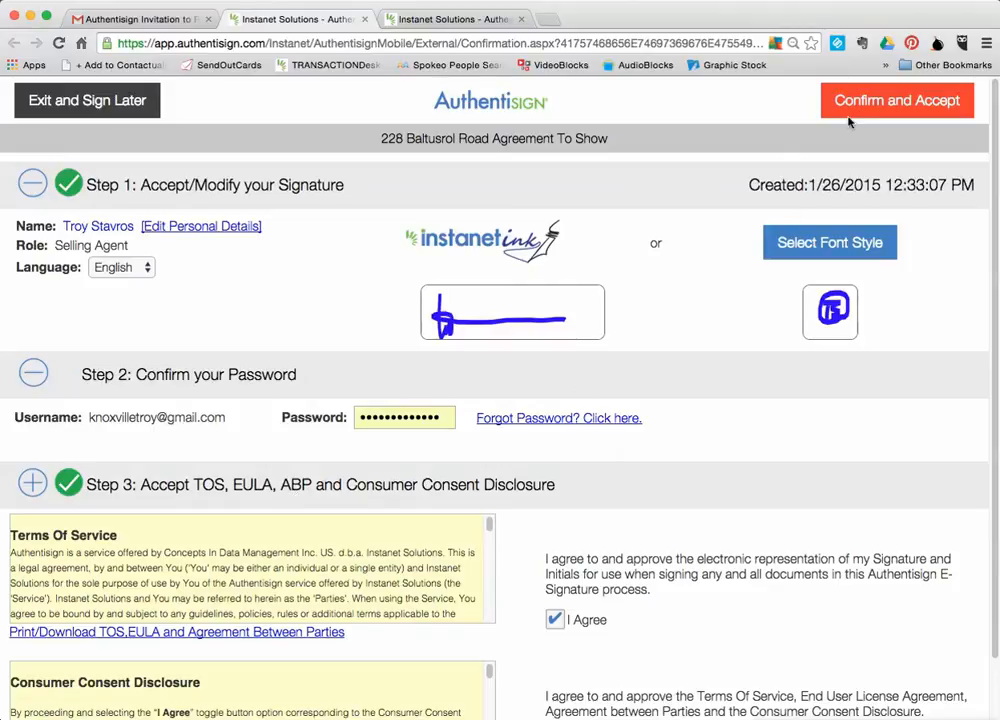
mouse_move(532, 308)
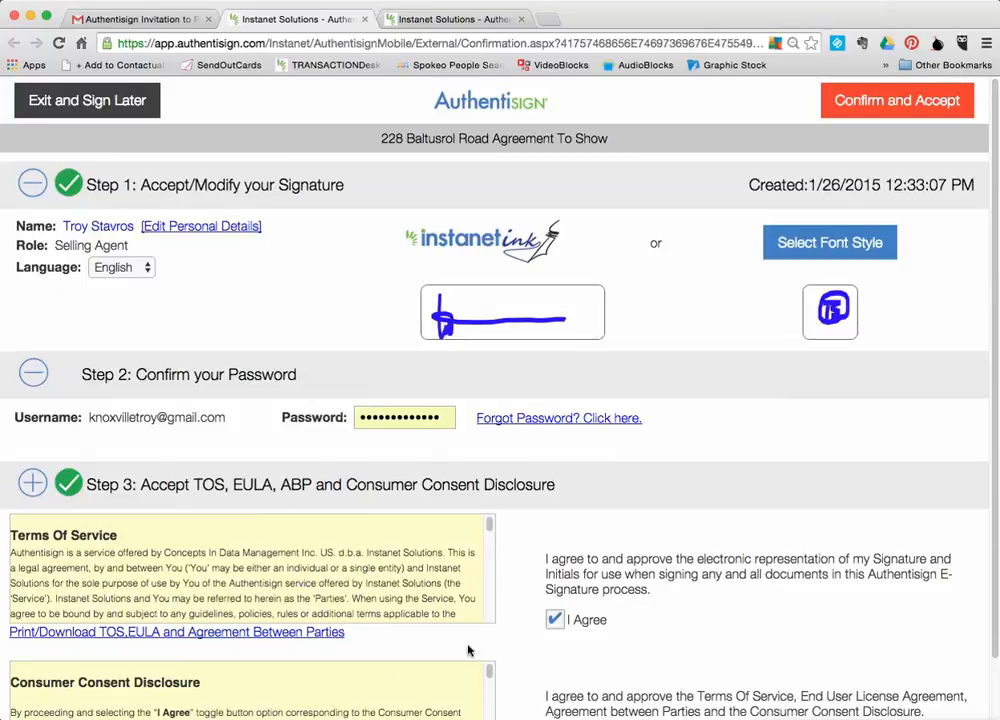
scroll("down", 3)
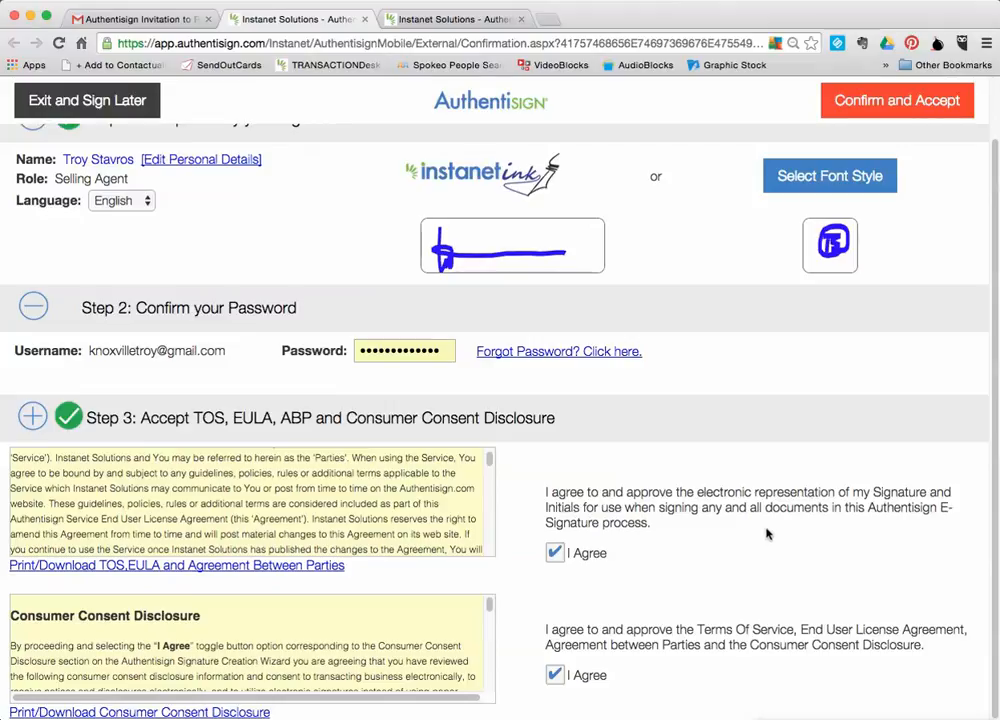
mouse_move(644, 460)
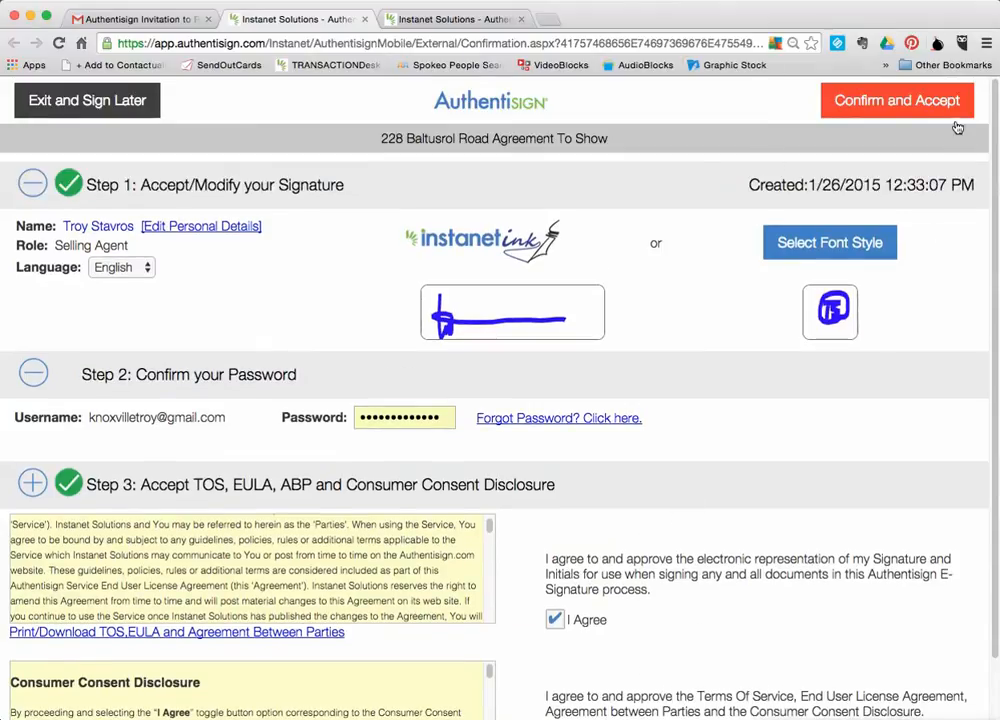
left_click(896, 100)
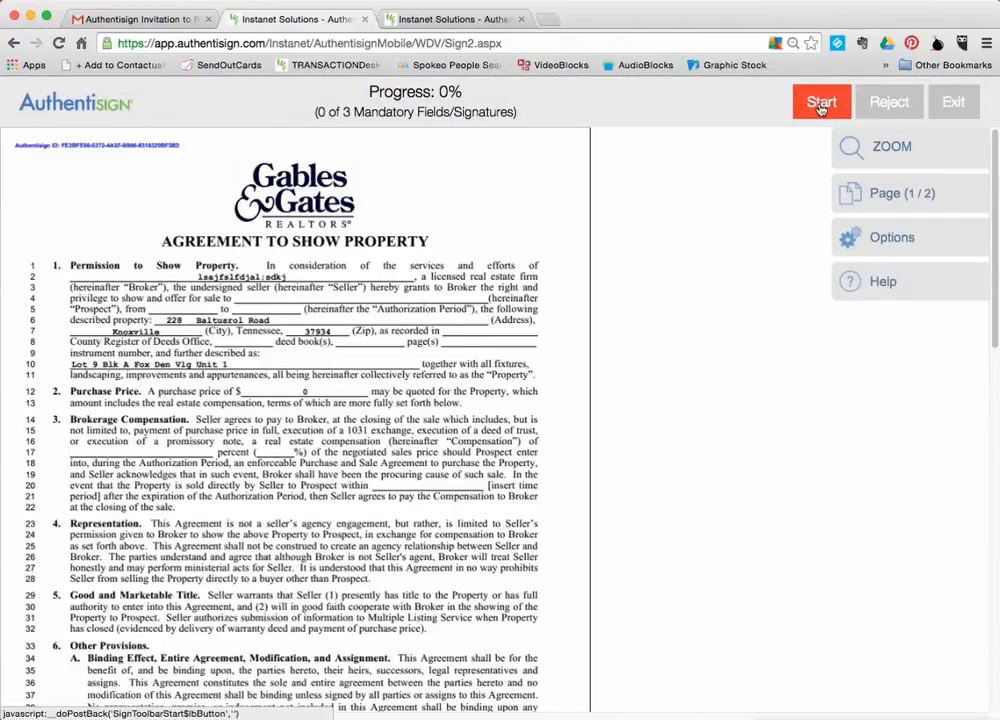
- Start guided signing and fill the three mandatory signature and initial fields
left_click(820, 100)
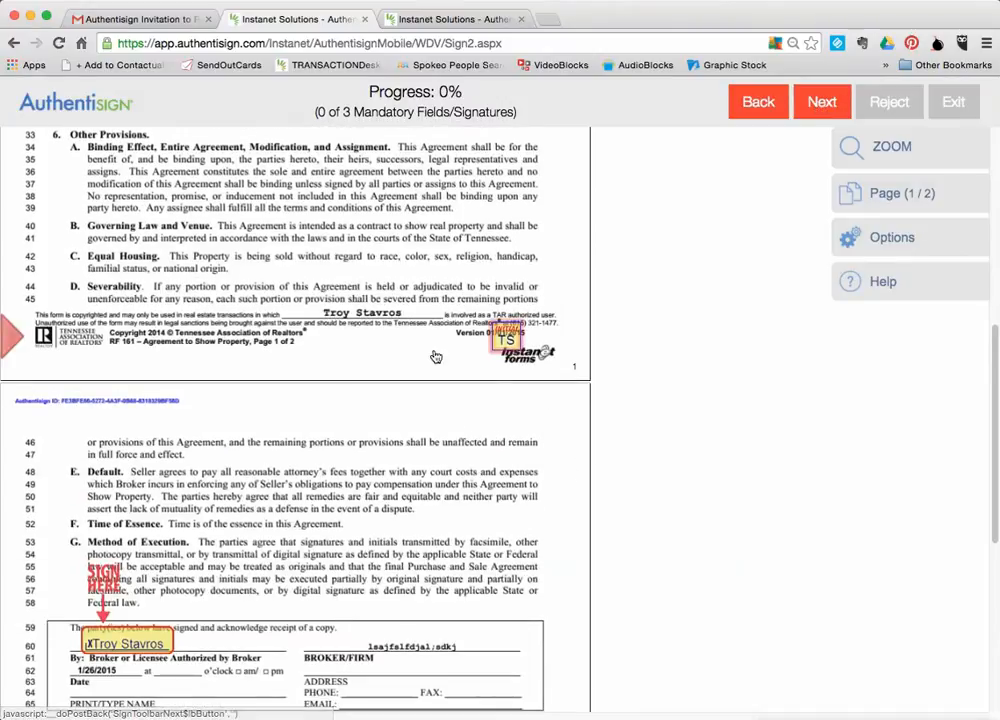
mouse_move(510, 340)
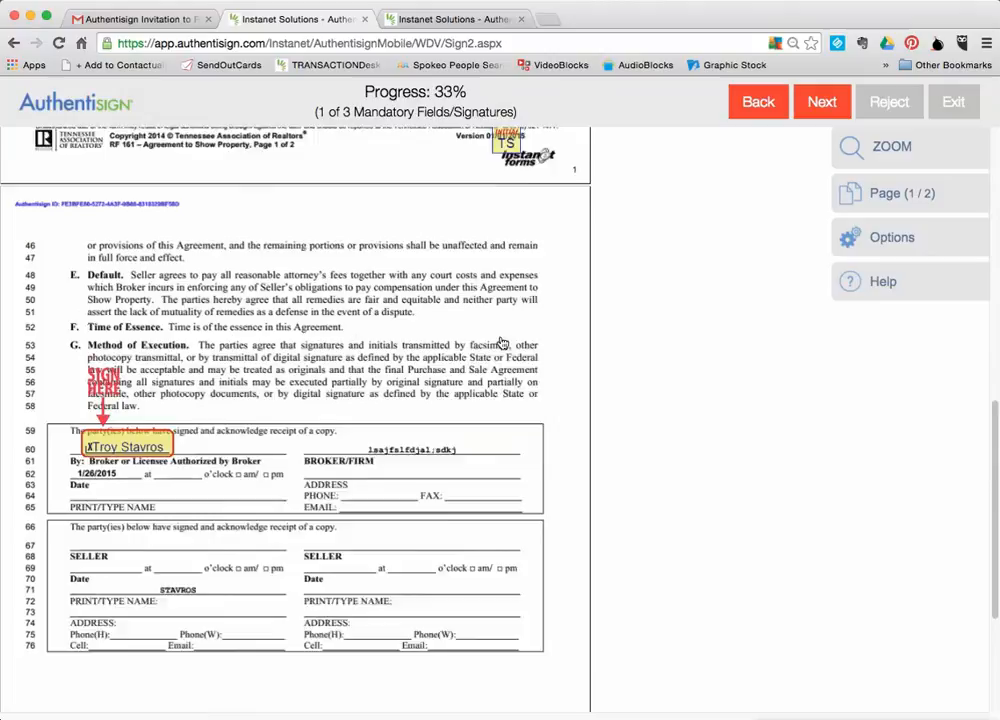
scroll("down", 3)
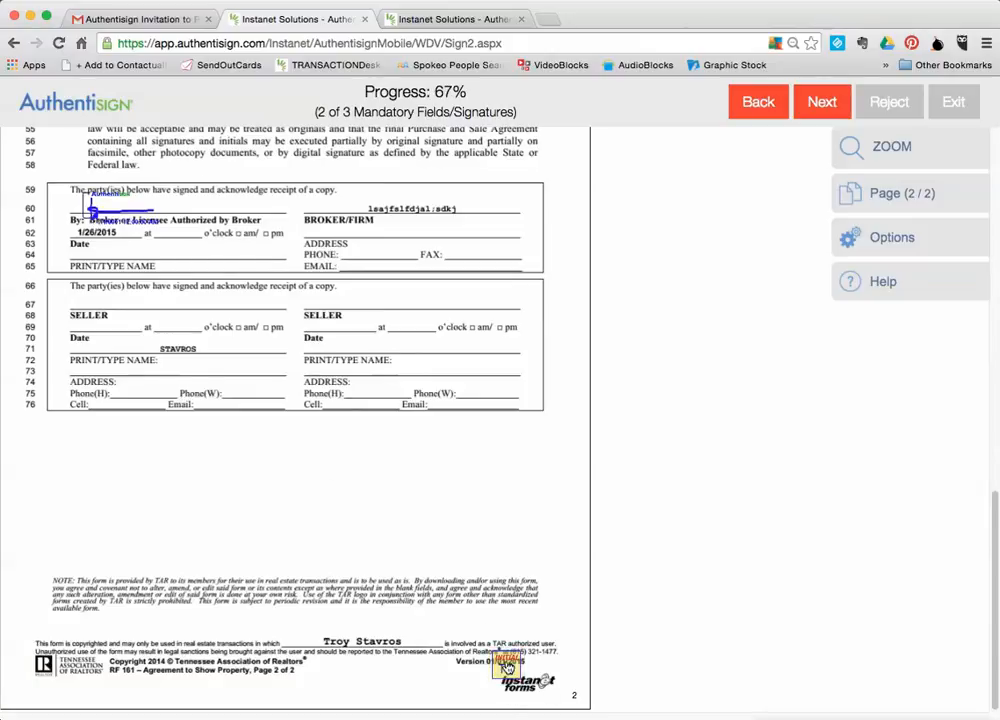
left_click(510, 664)
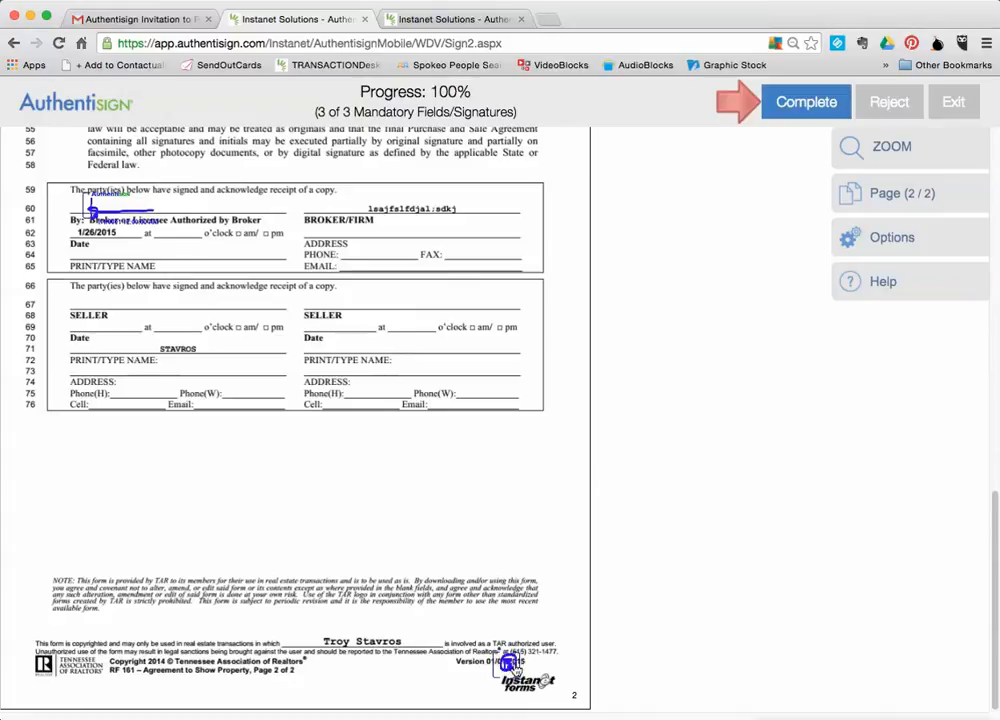
left_click(804, 100)
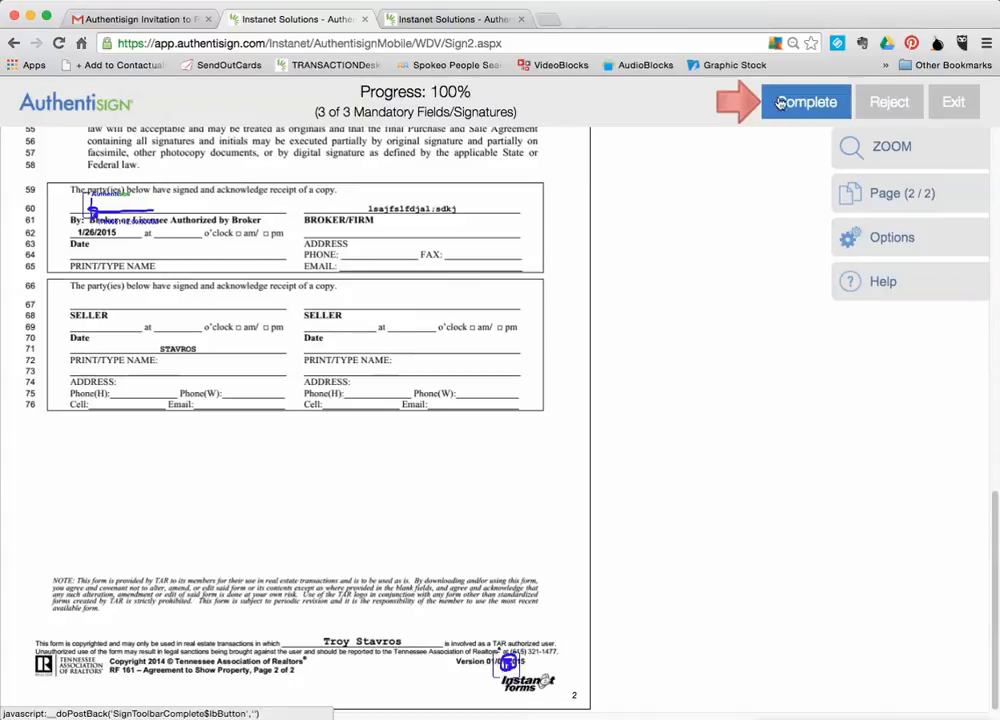
left_click(806, 100)
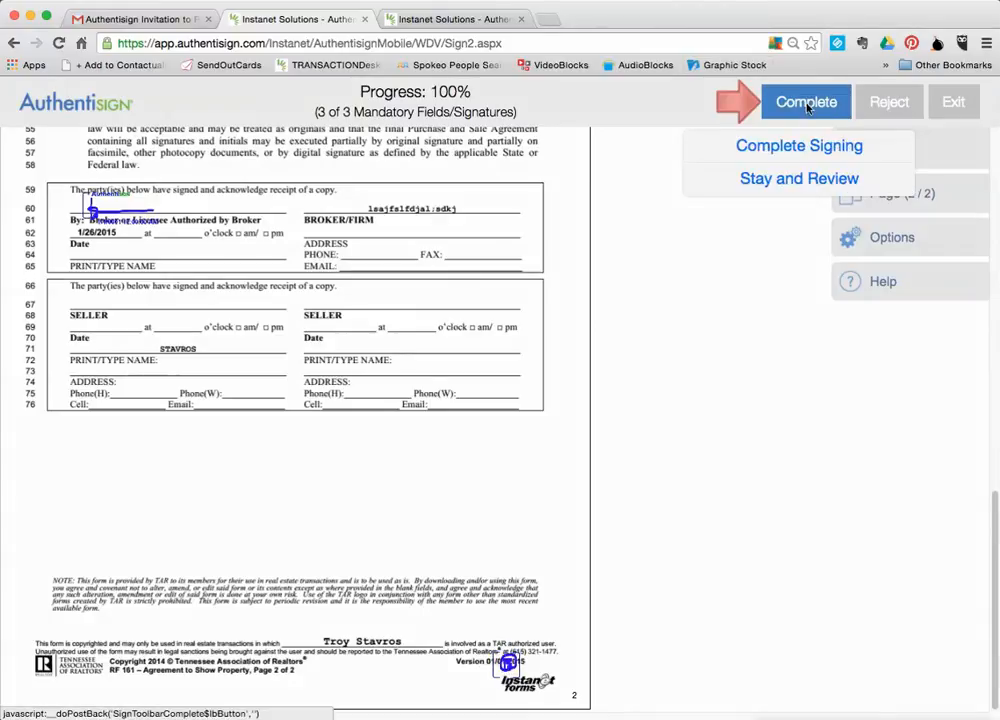
left_click(798, 144)
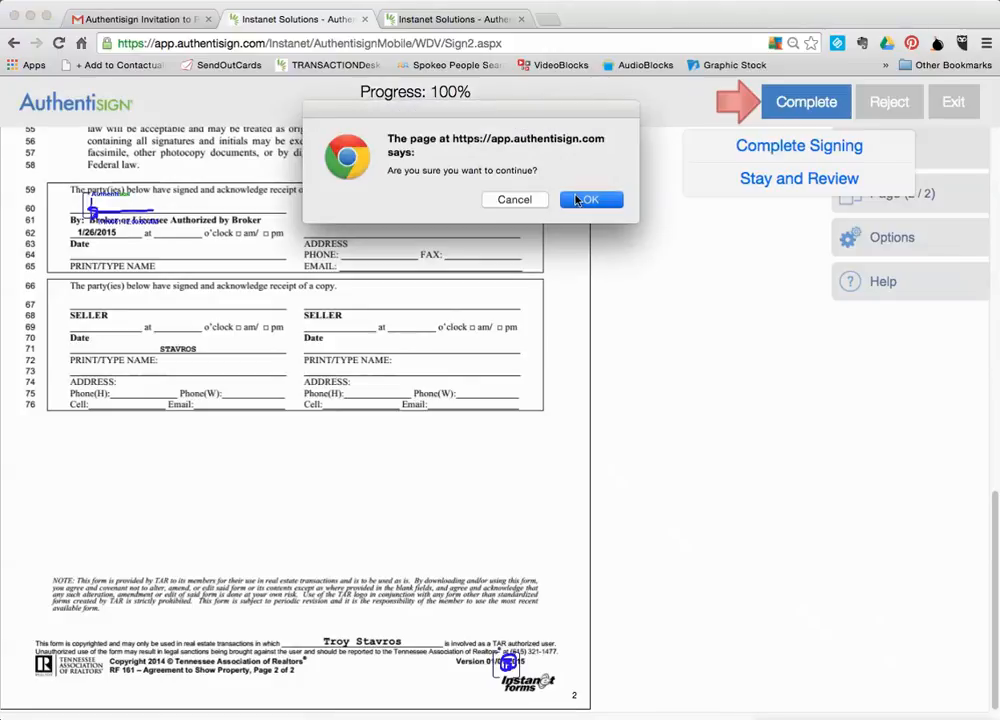
left_click(588, 200)
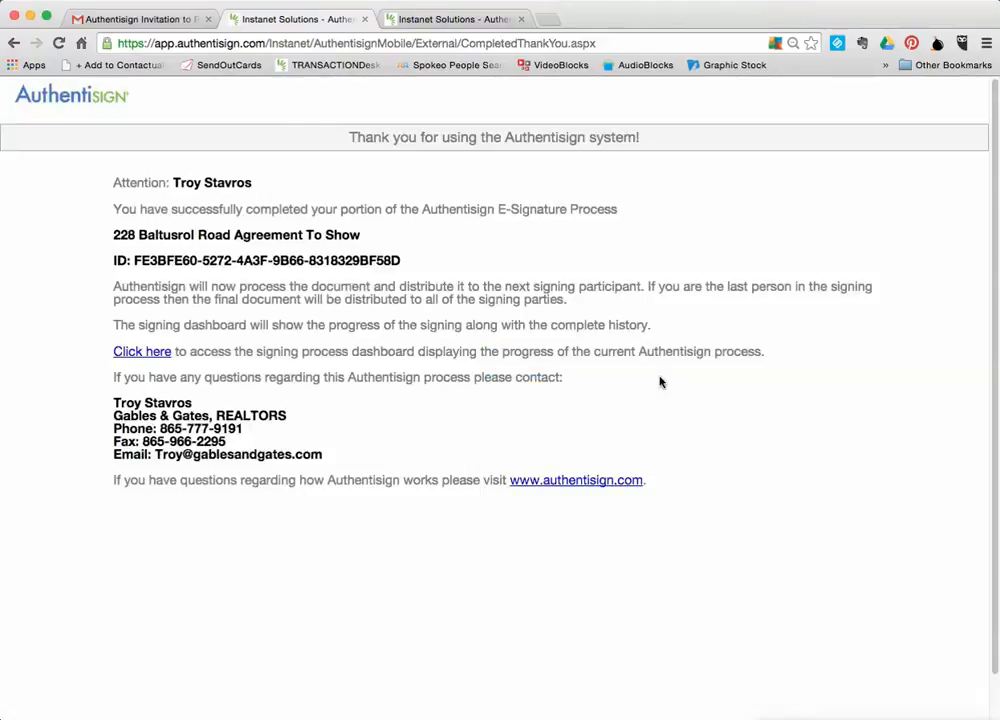
mouse_move(400, 342)
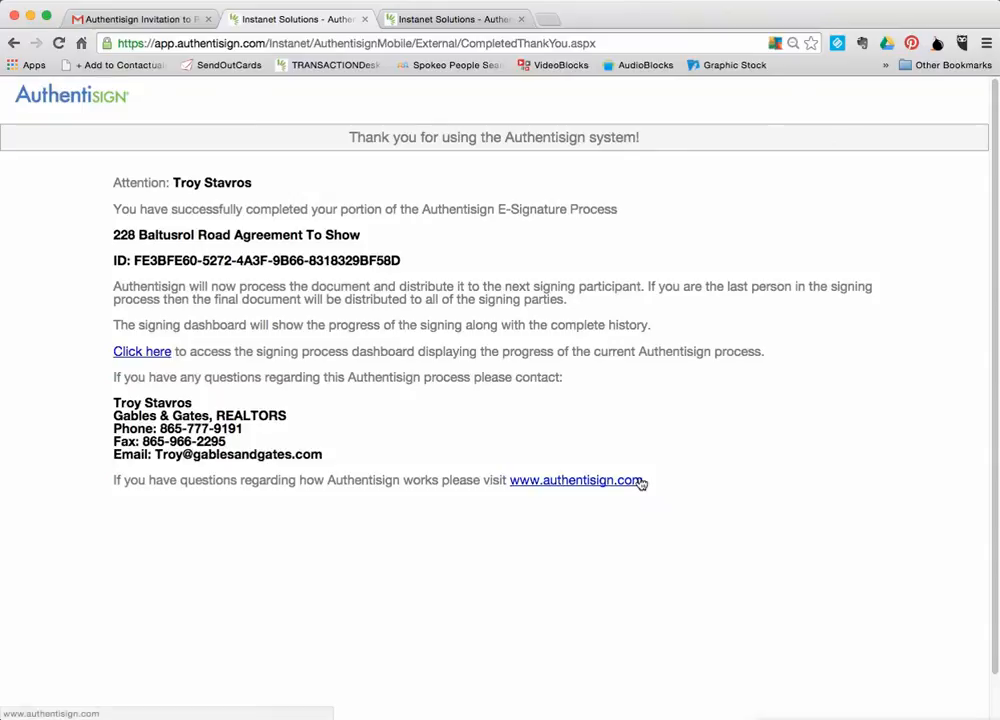
mouse_move(816, 622)
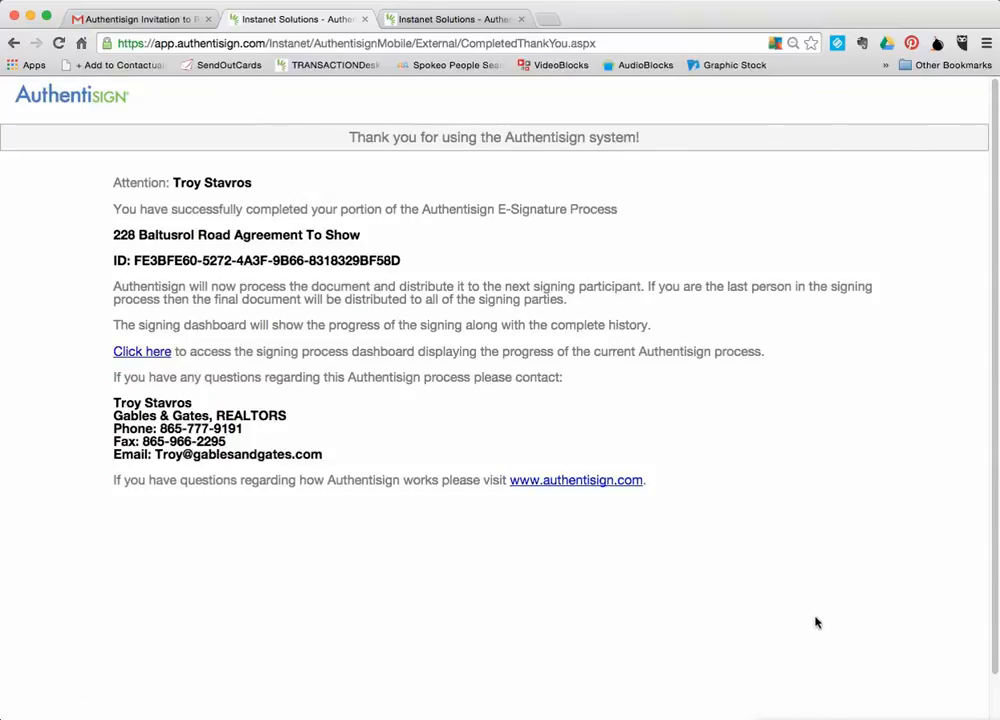